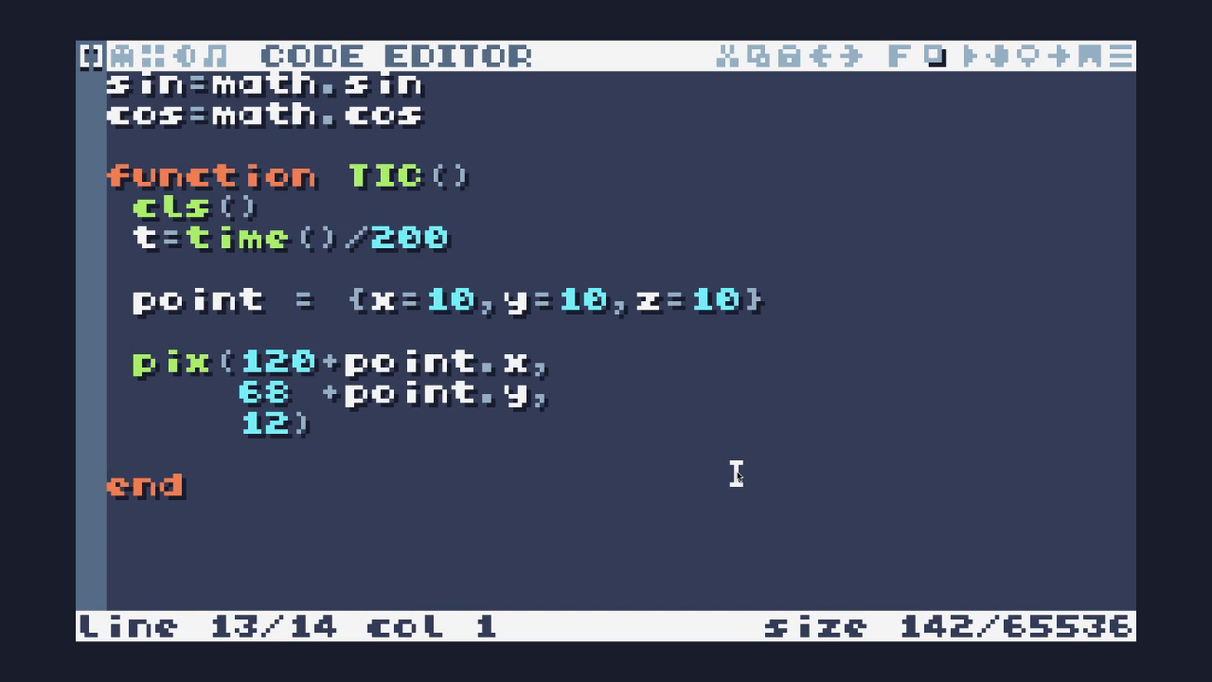
{"action": "mouse_move", "coordinate": [683, 440]}
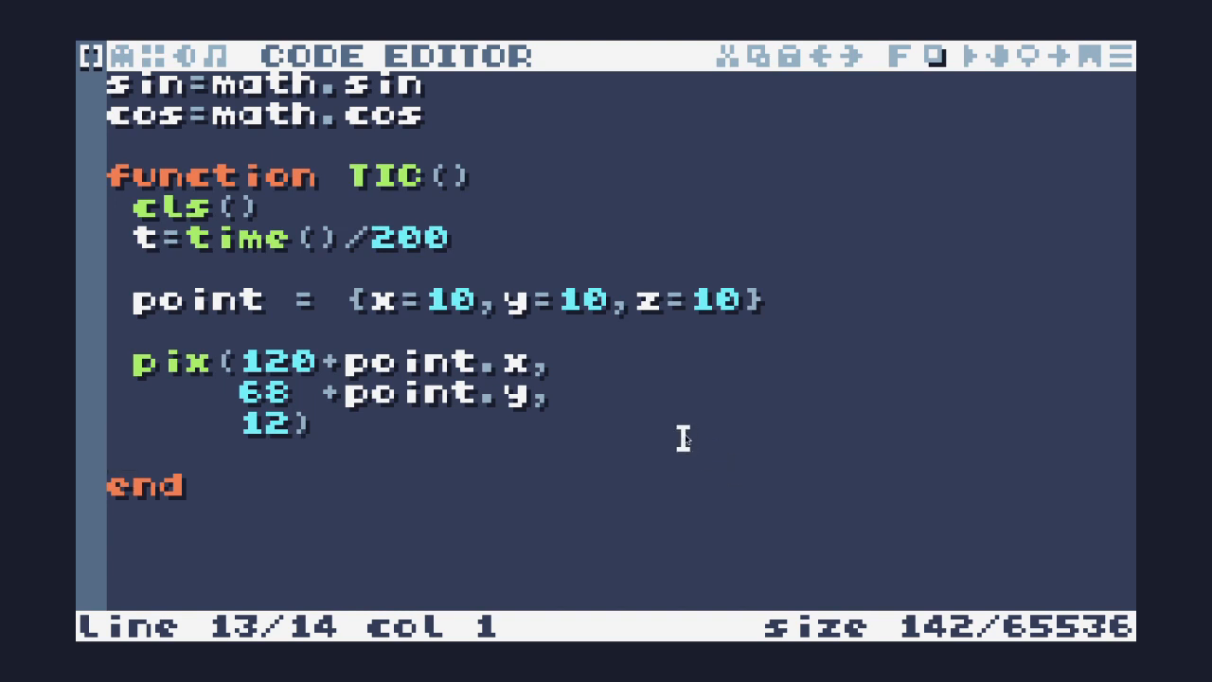
{"action": "mouse_move", "coordinate": [350, 299]}
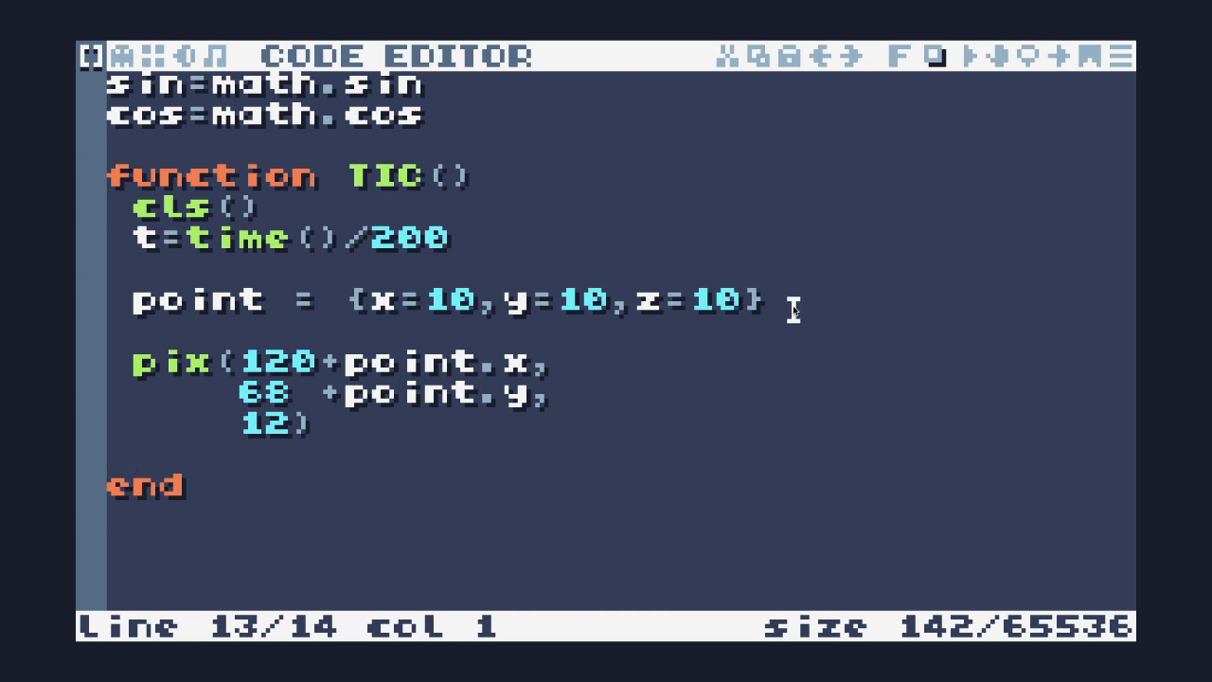
{"action": "mouse_move", "coordinate": [659, 330]}
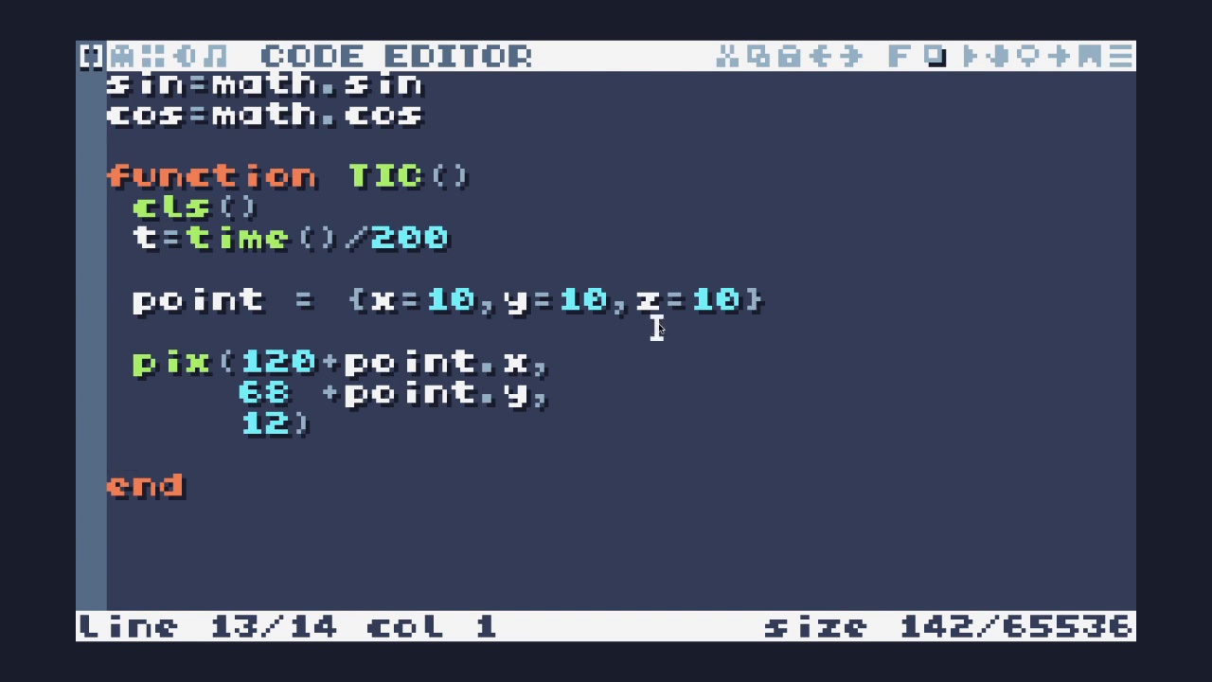
{"action": "mouse_move", "coordinate": [595, 232]}
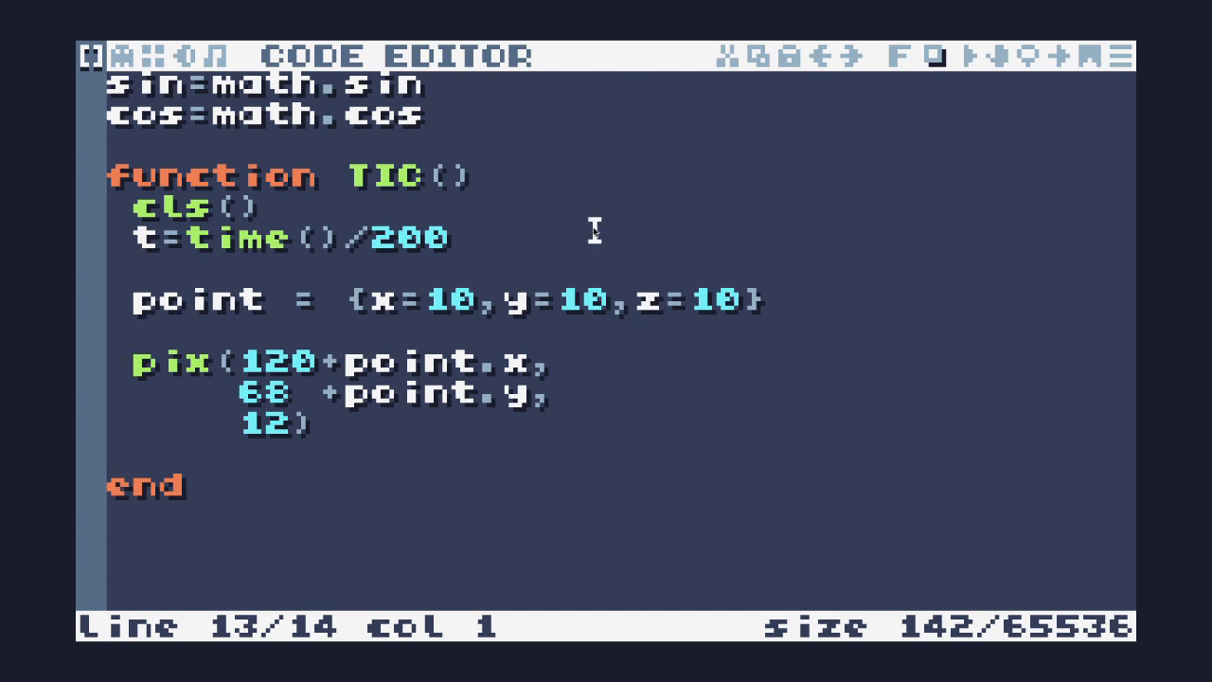
{"action": "mouse_move", "coordinate": [598, 140]}
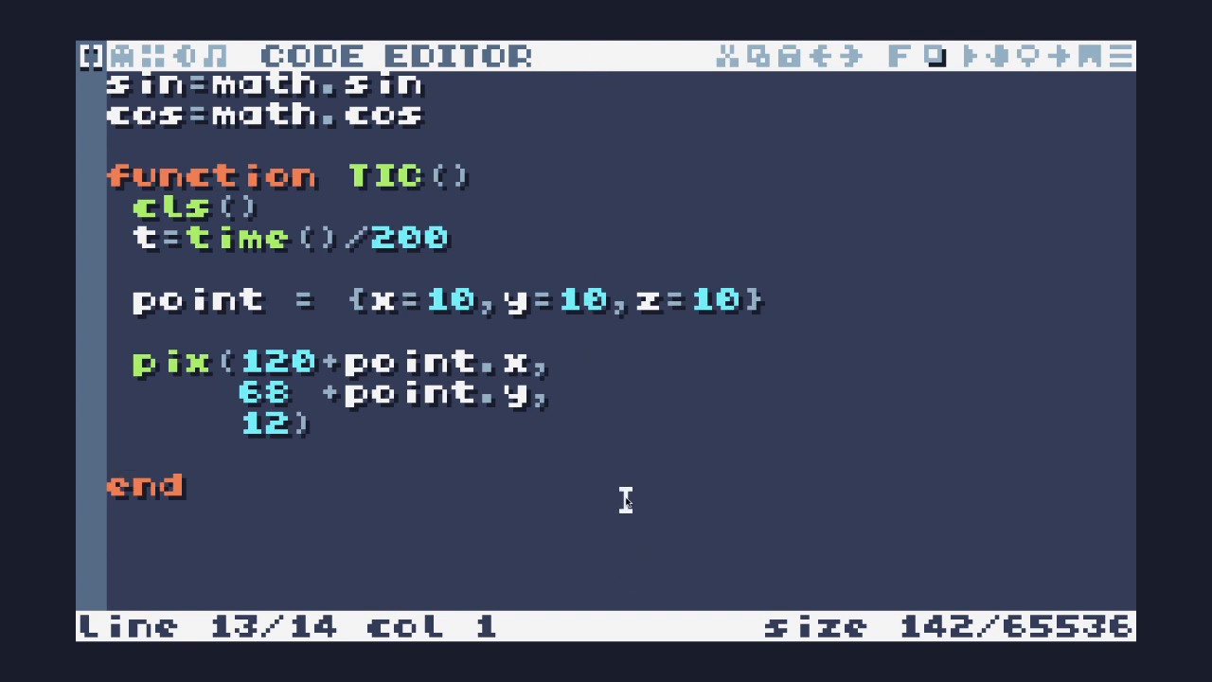
{"action": "mouse_move", "coordinate": [661, 357]}
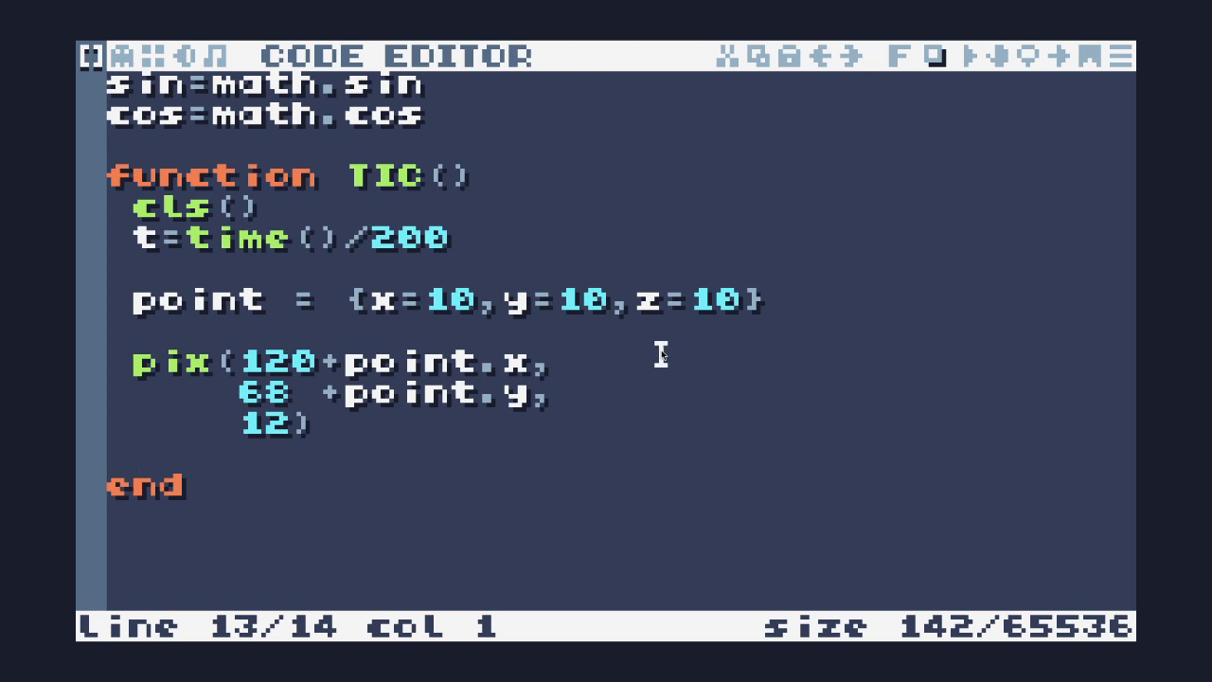
{"action": "mouse_move", "coordinate": [659, 339]}
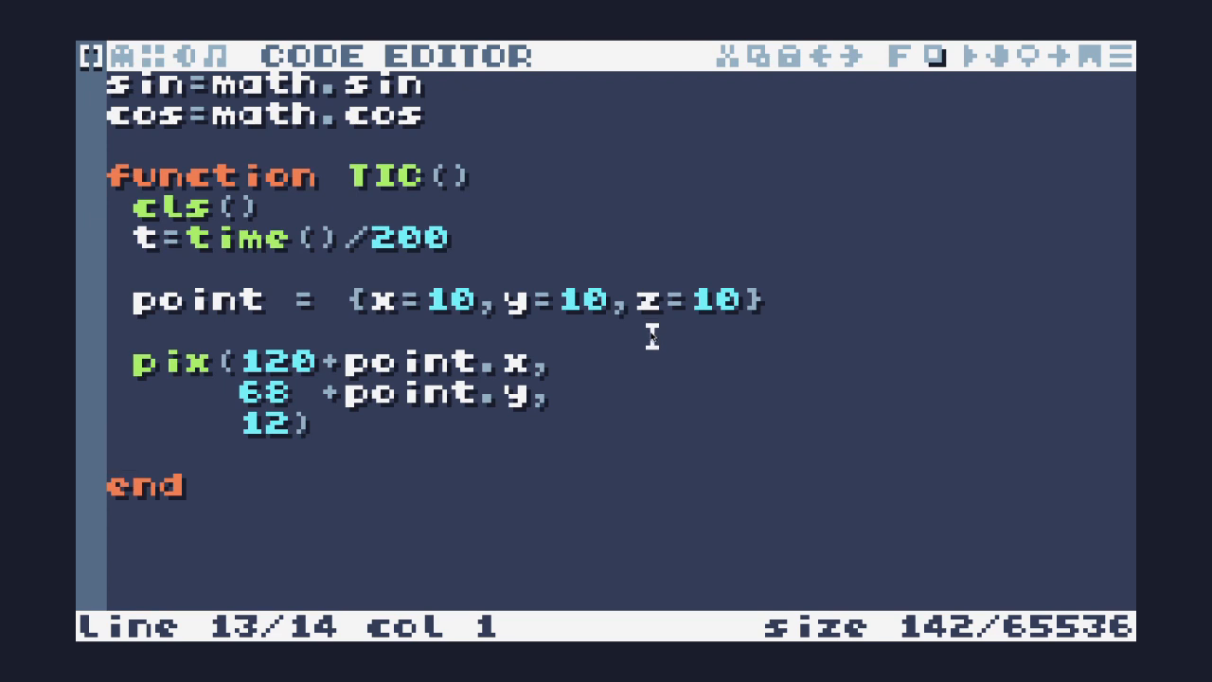
{"action": "mouse_move", "coordinate": [375, 318]}
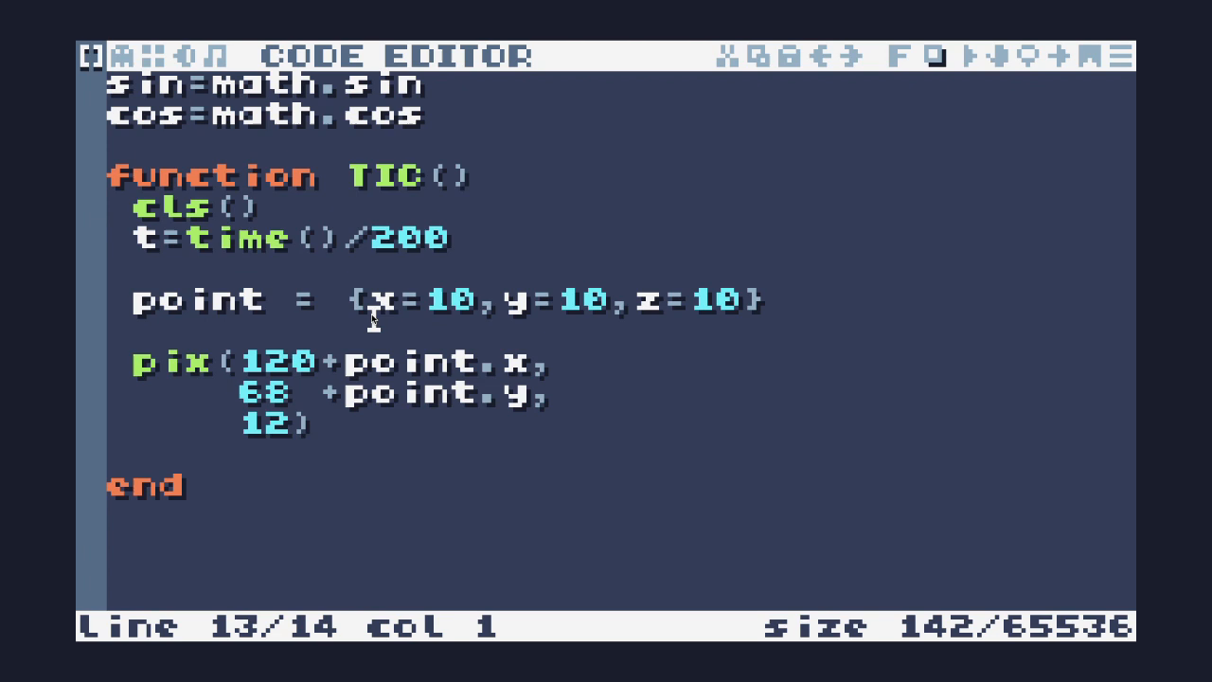
{"action": "mouse_move", "coordinate": [685, 299]}
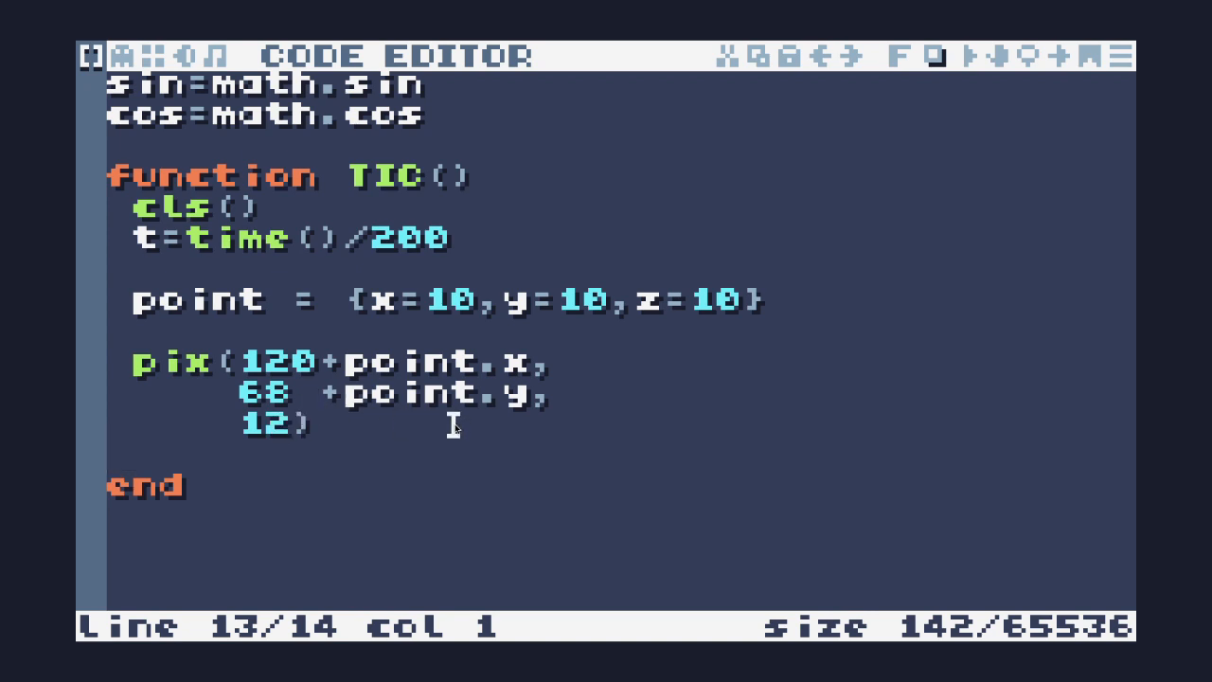
{"action": "mouse_move", "coordinate": [445, 356]}
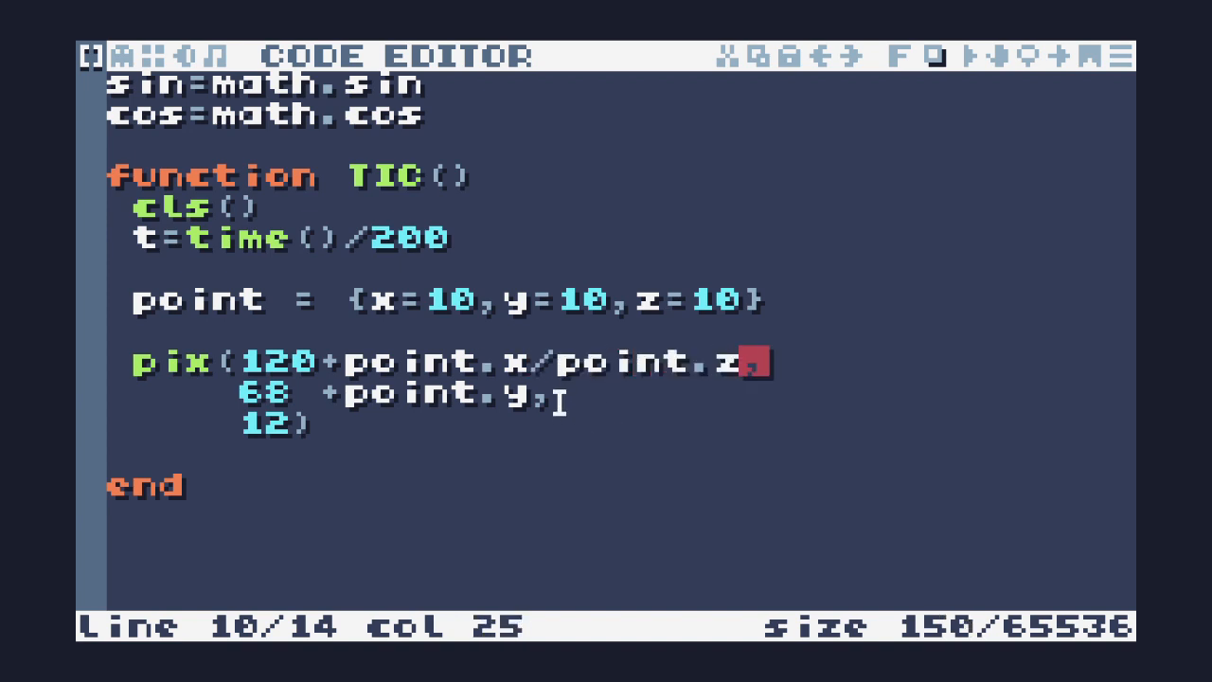
Divide the pix x and y terms by point.z, set x to 1000, and try z digits 1, 2, 4, 5.
{"action": "type", "text": "/point.z"}
{"action": "left_click", "coordinate": [449, 300]}
{"action": "type", "text": "00"}
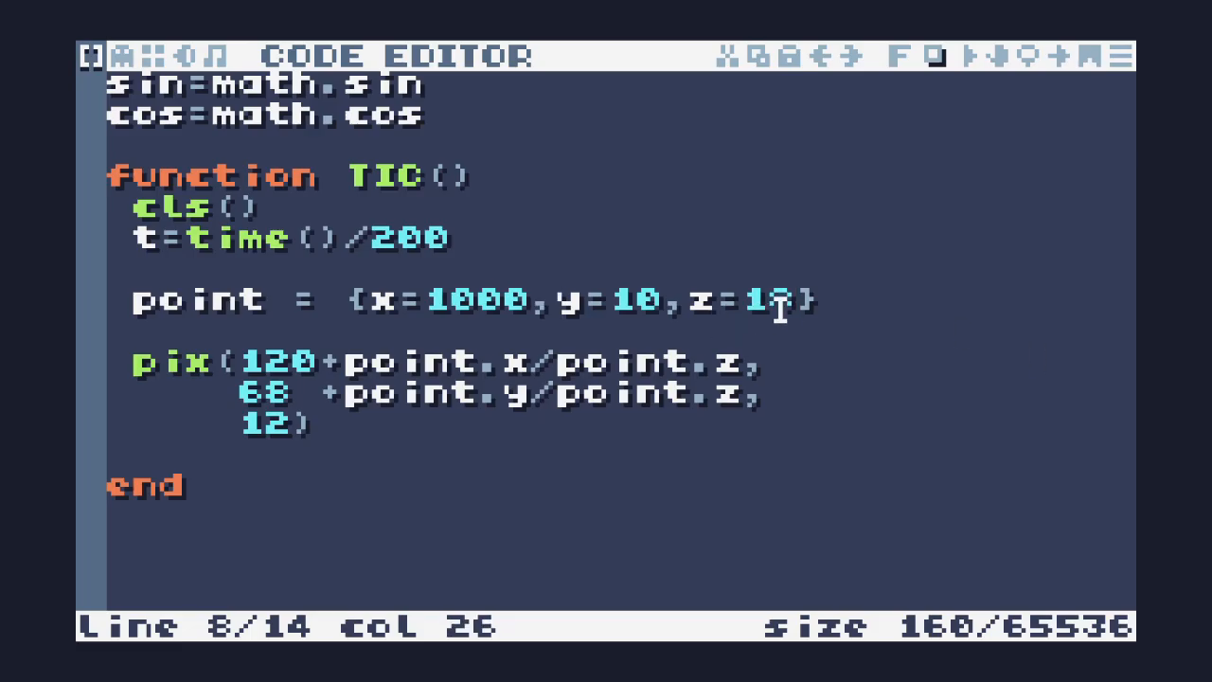
{"action": "key", "text": "backspace"}
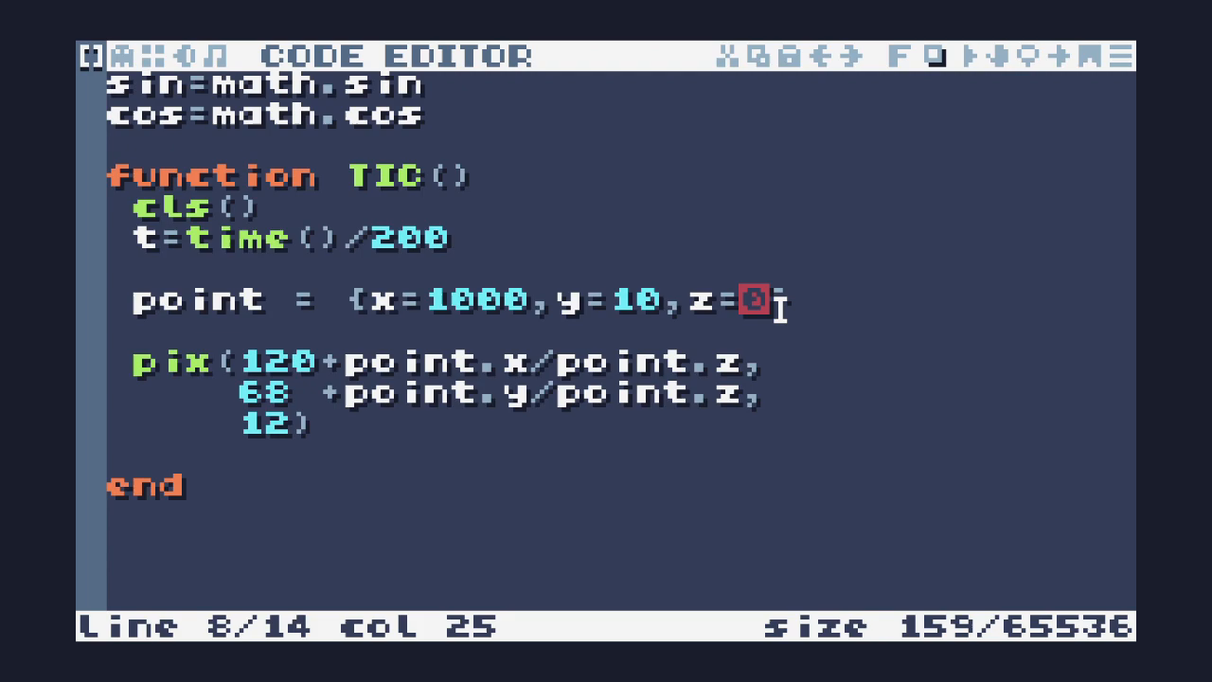
{"action": "type", "text": "1"}
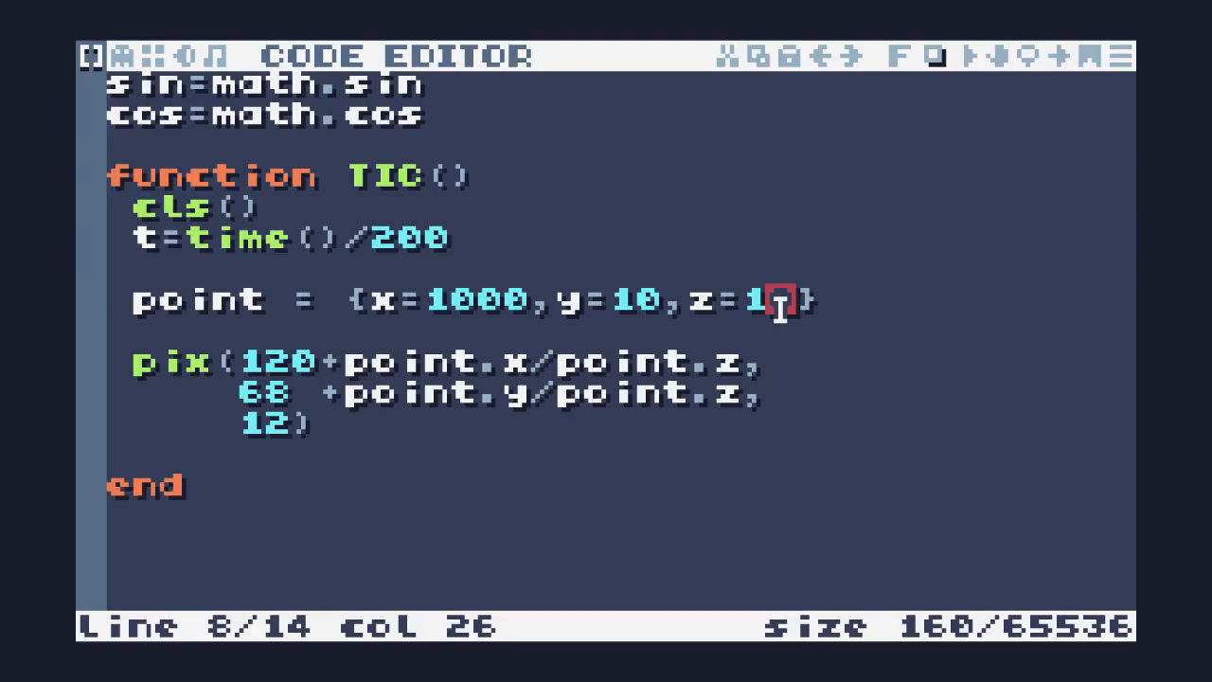
{"action": "type", "text": "2"}
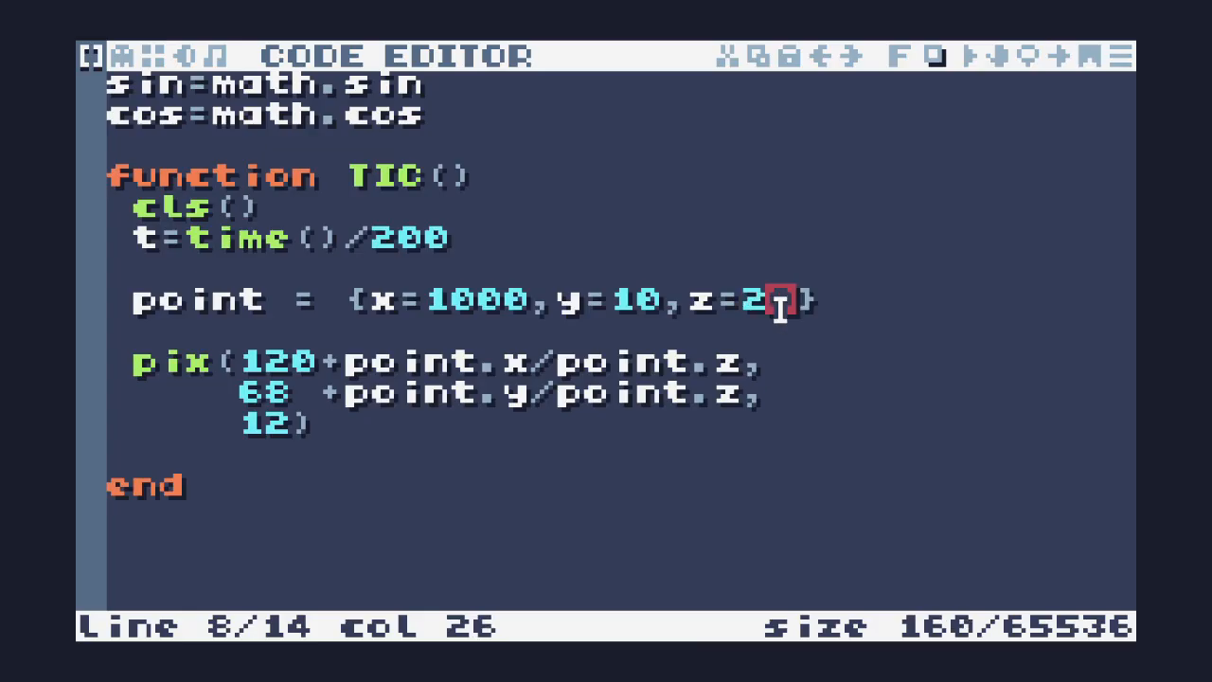
{"action": "type", "text": "4"}
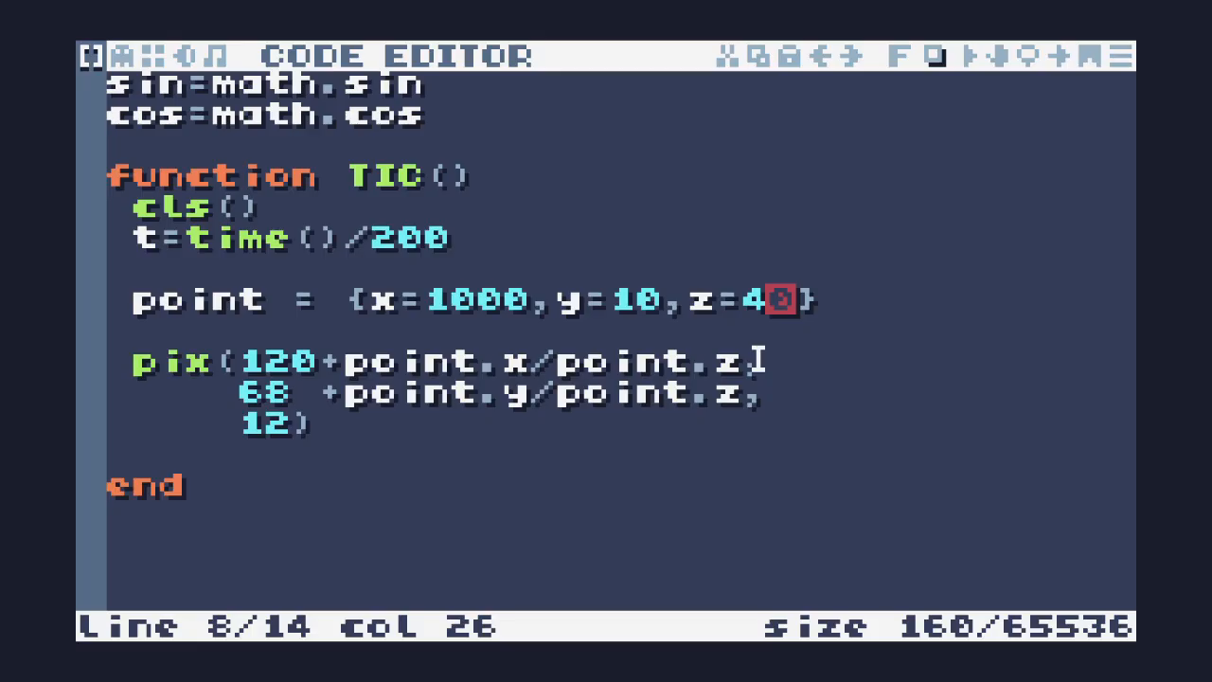
{"action": "type", "text": "50"}
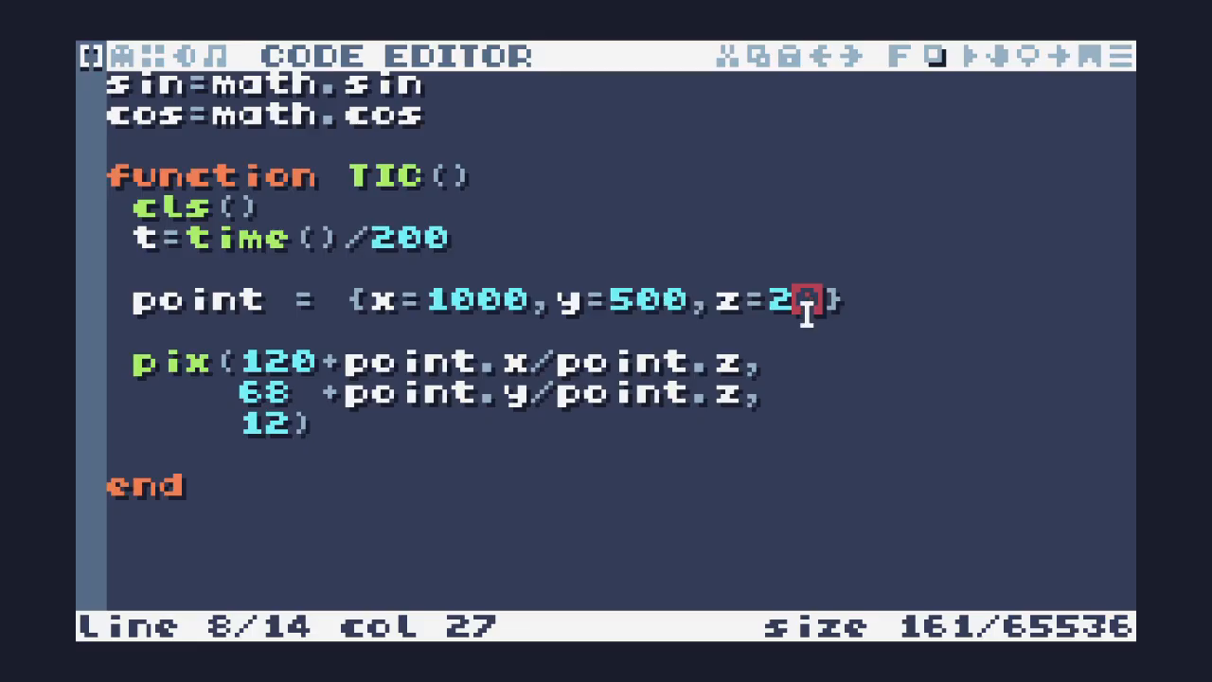
Set the point's y to 500 and z to 100, keeping x at 1000.
{"action": "type", "text": "5"}
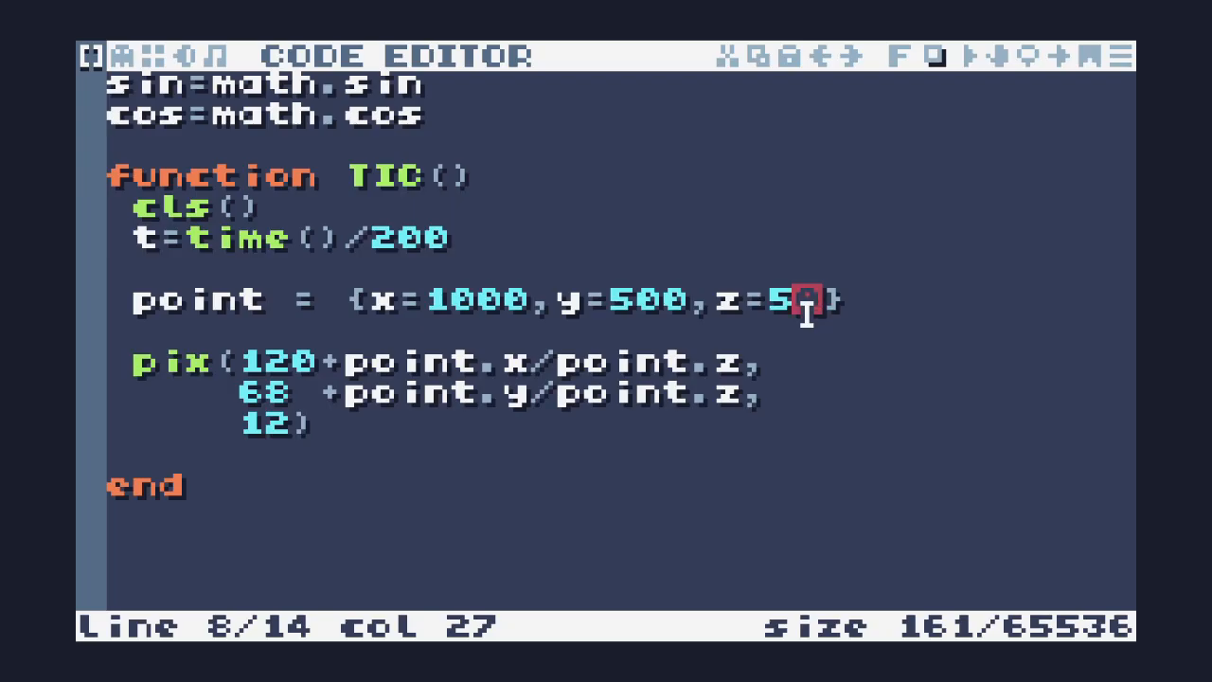
{"action": "type", "text": "0"}
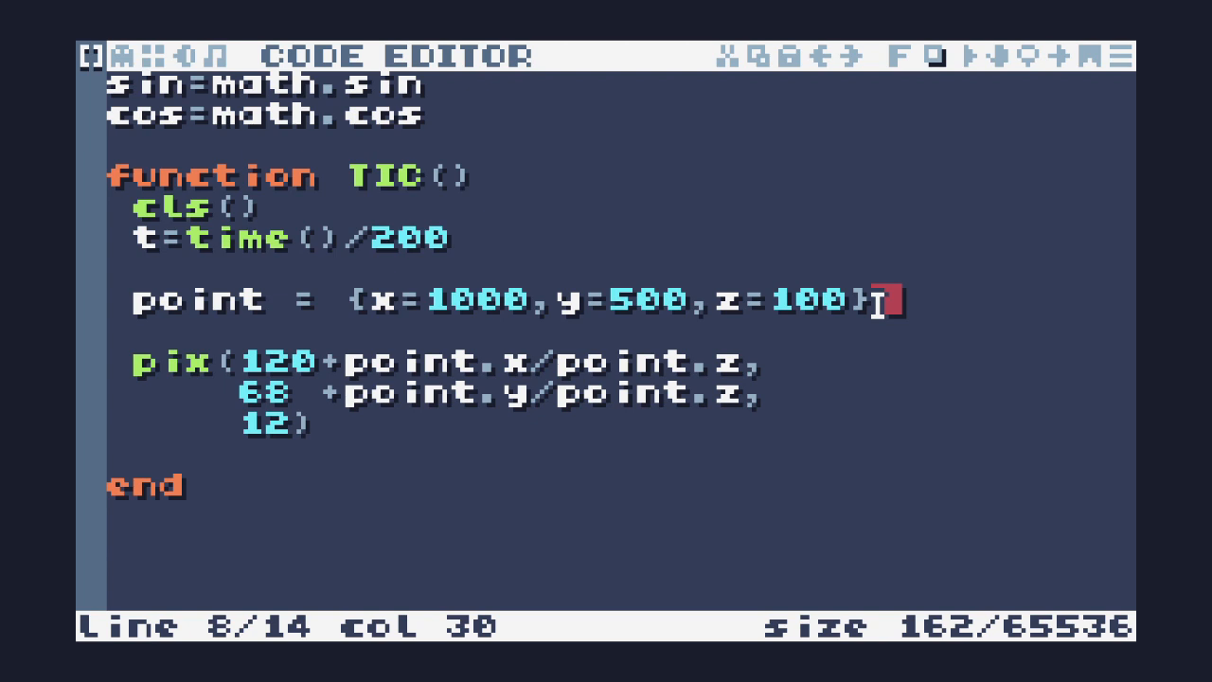
{"action": "mouse_move", "coordinate": [805, 344]}
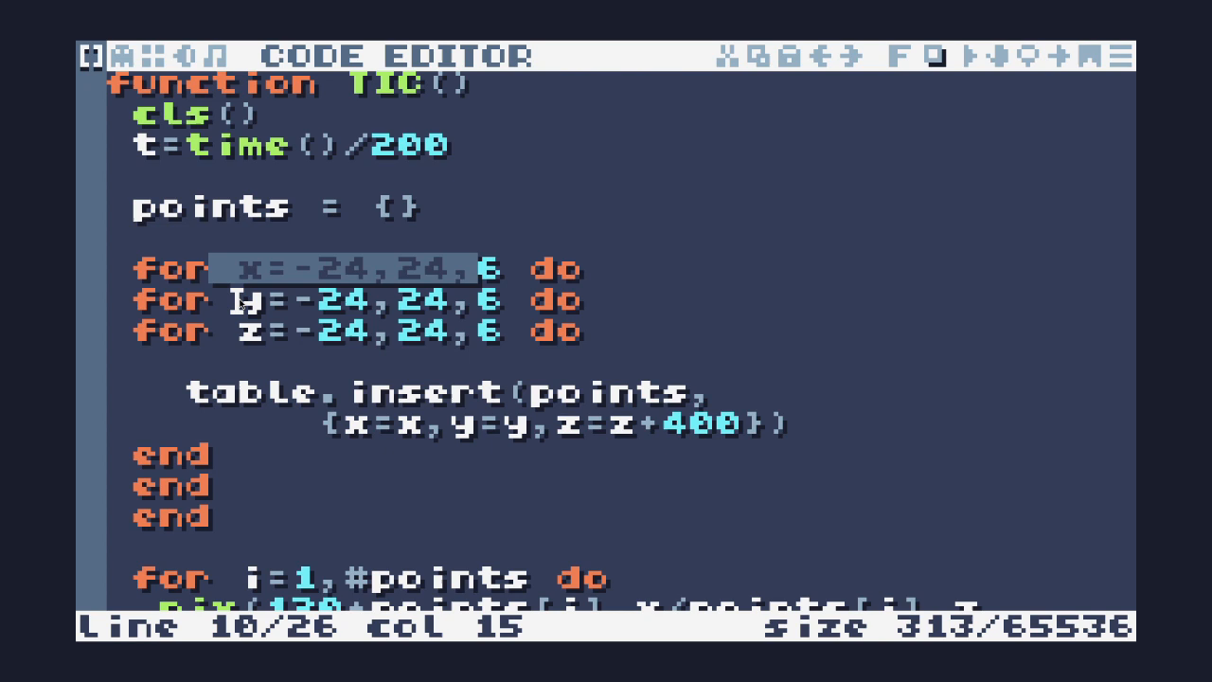
Build a points table from nested x, y, z loops (-24 to 24, step 6) with z offset 400, drawn per point.
{"action": "left_click", "coordinate": [489, 332]}
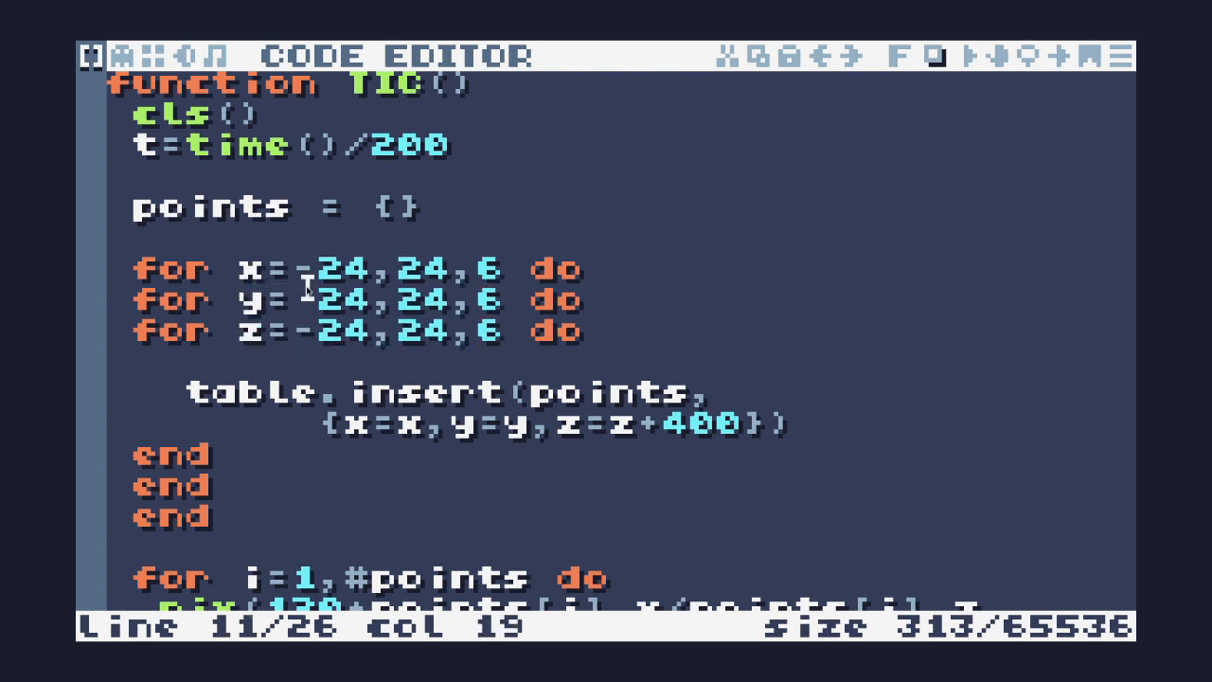
{"action": "double_click", "coordinate": [427, 269]}
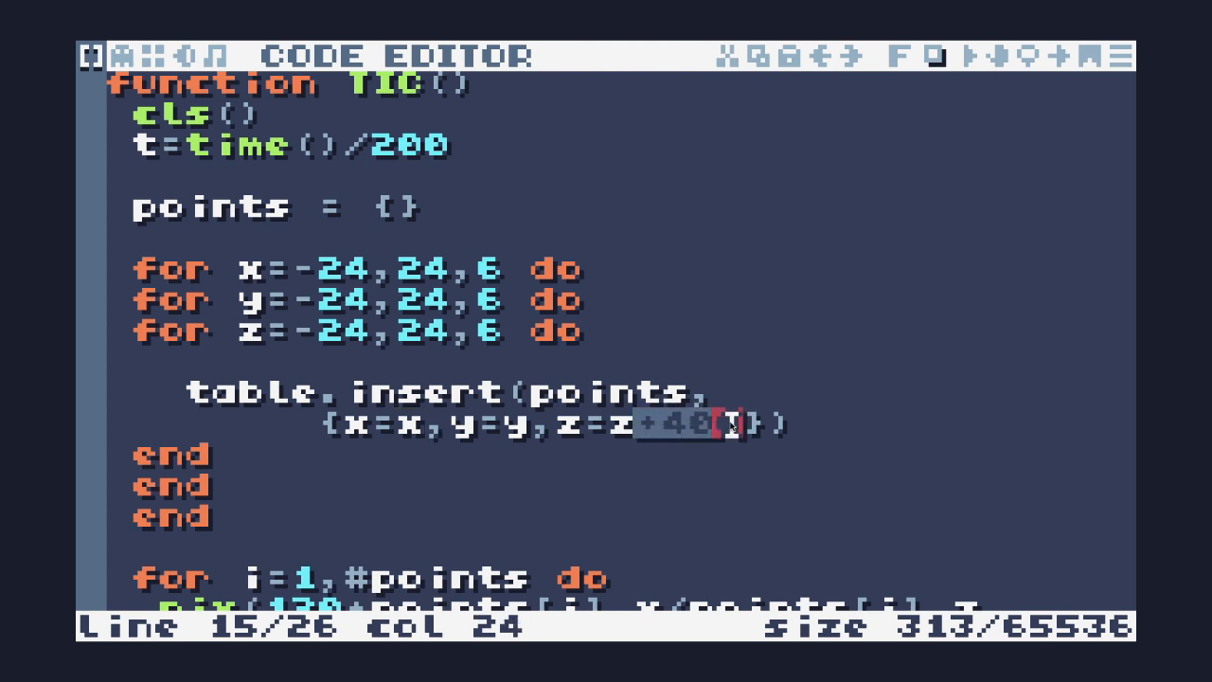
{"action": "type", "text": "0"}
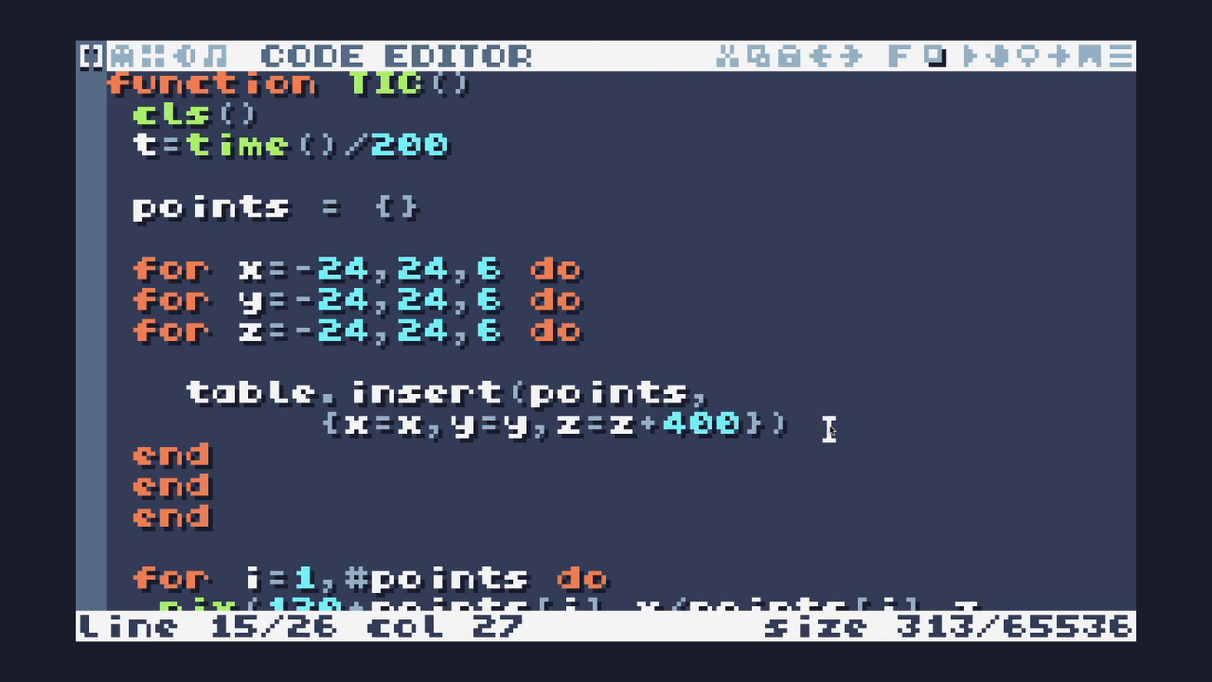
{"action": "mouse_move", "coordinate": [140, 255]}
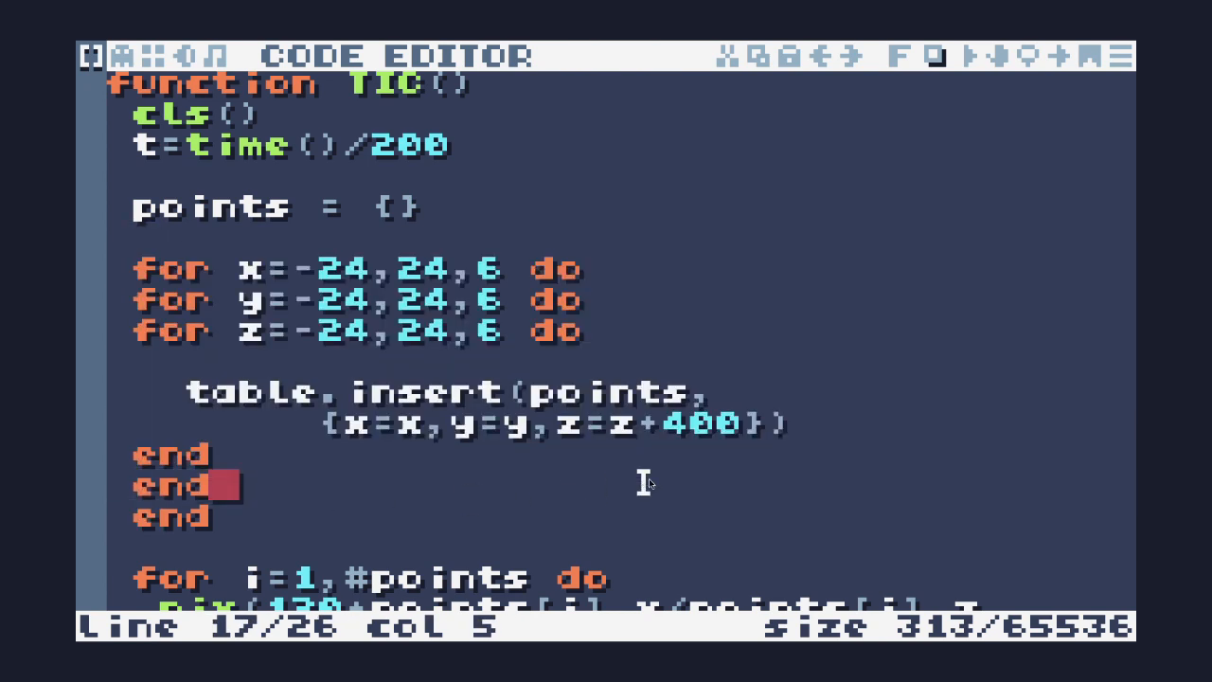
{"action": "mouse_move", "coordinate": [793, 450]}
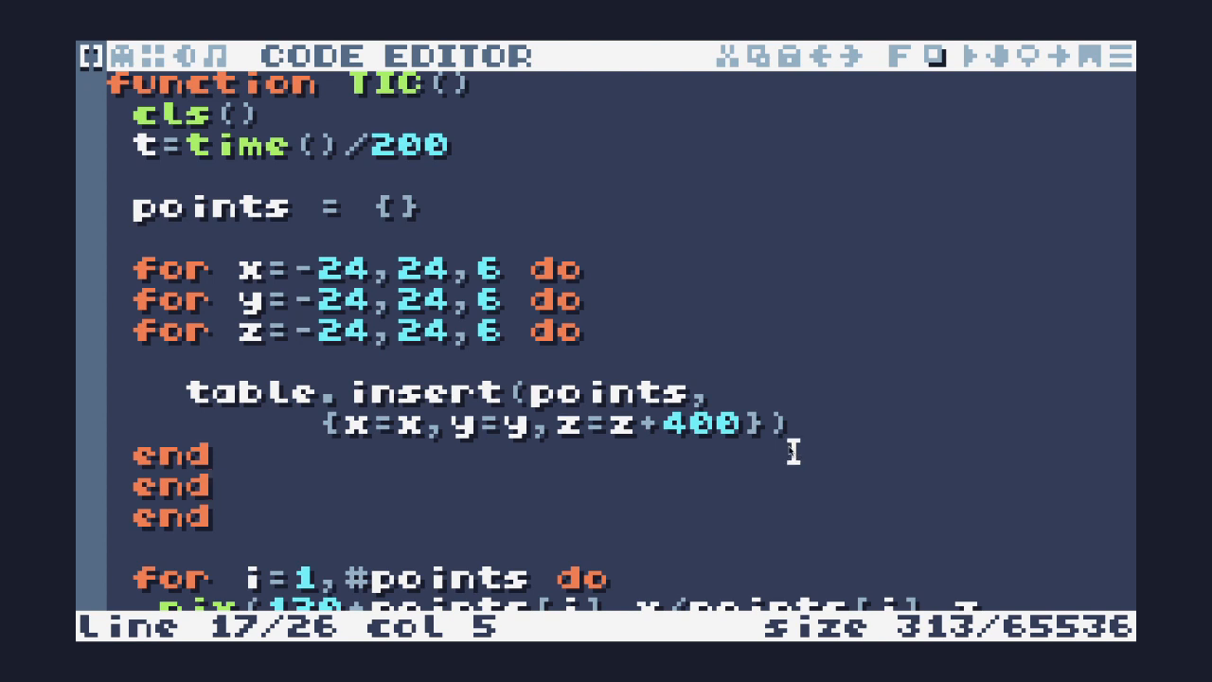
{"action": "scroll", "scroll_direction": "down", "scroll_amount": 3}
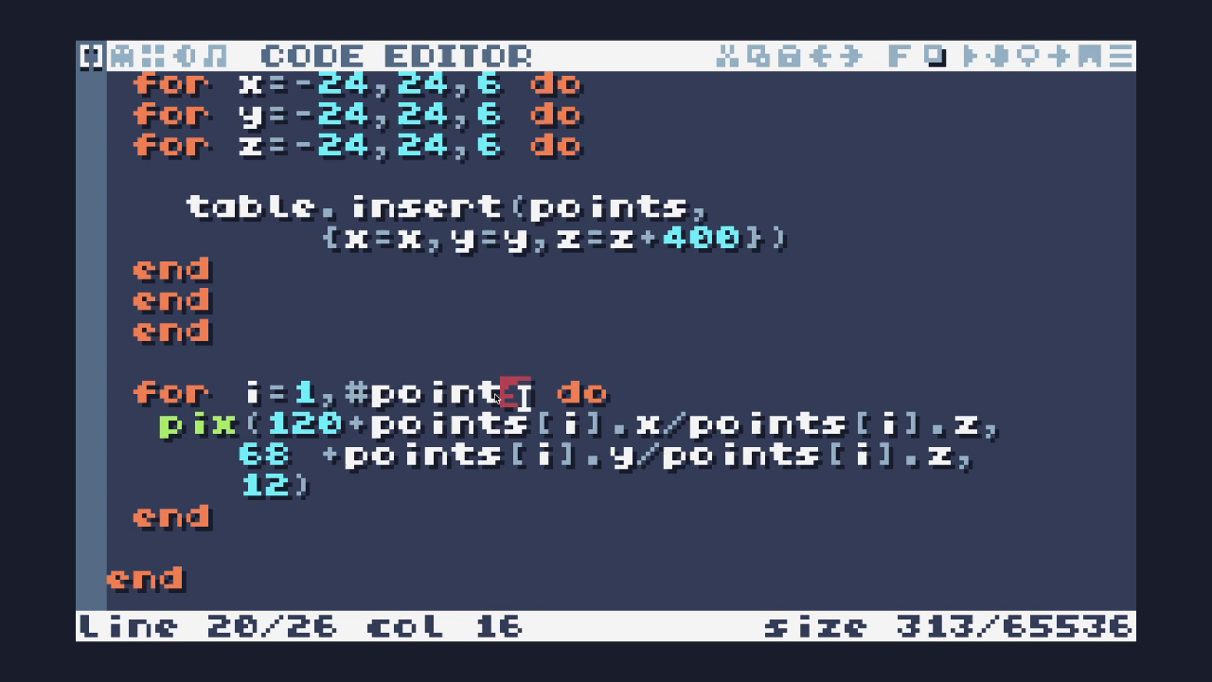
Scale both projection terms by 600 and draw stacked circles (radius 3-j, colour 14-j) per point.
{"action": "left_click", "coordinate": [227, 393]}
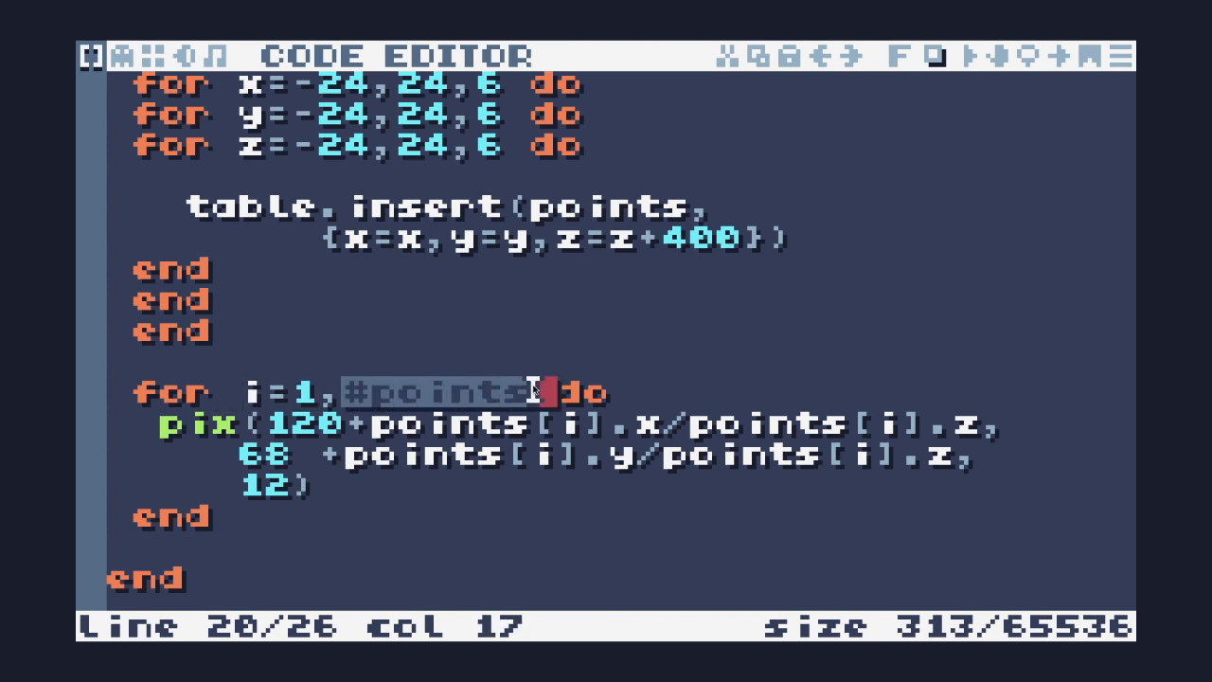
{"action": "key", "text": "Left"}
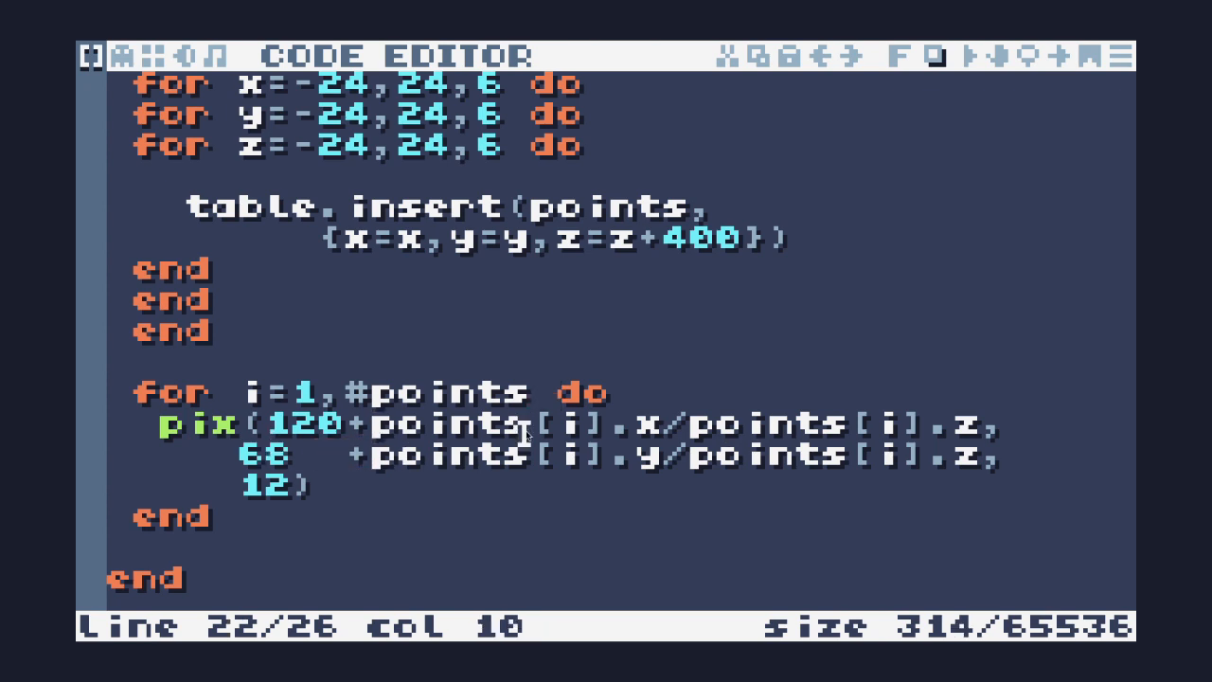
{"action": "double_click", "coordinate": [568, 457]}
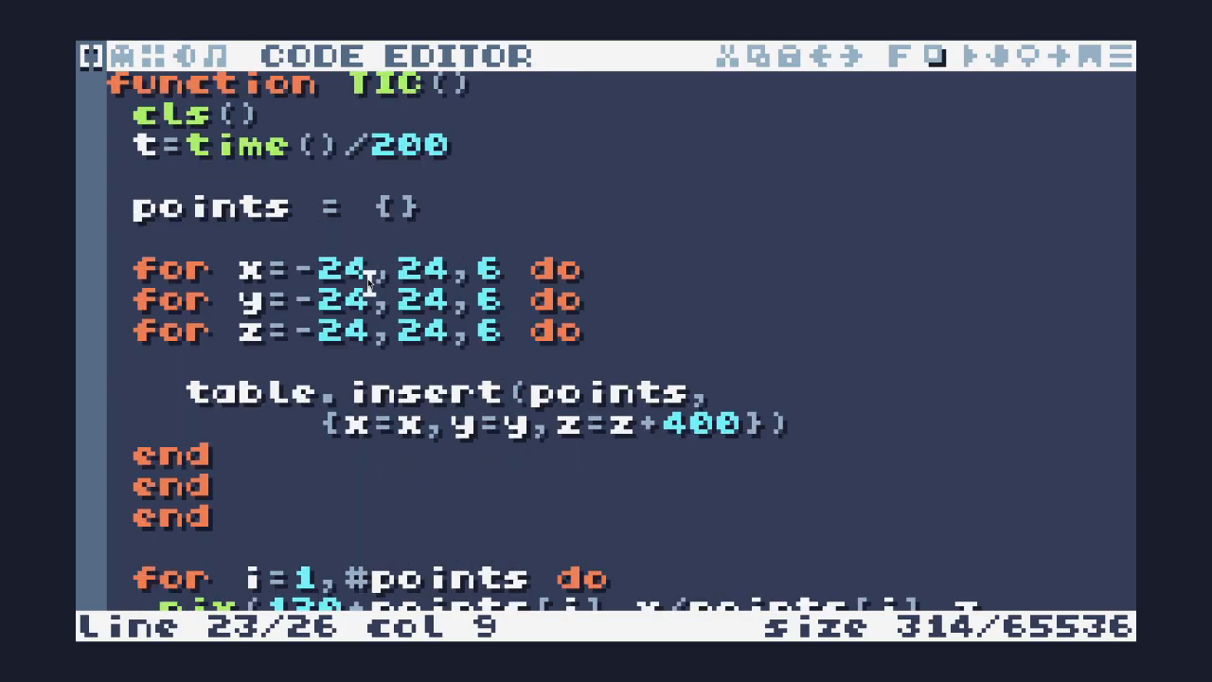
{"action": "mouse_move", "coordinate": [454, 284]}
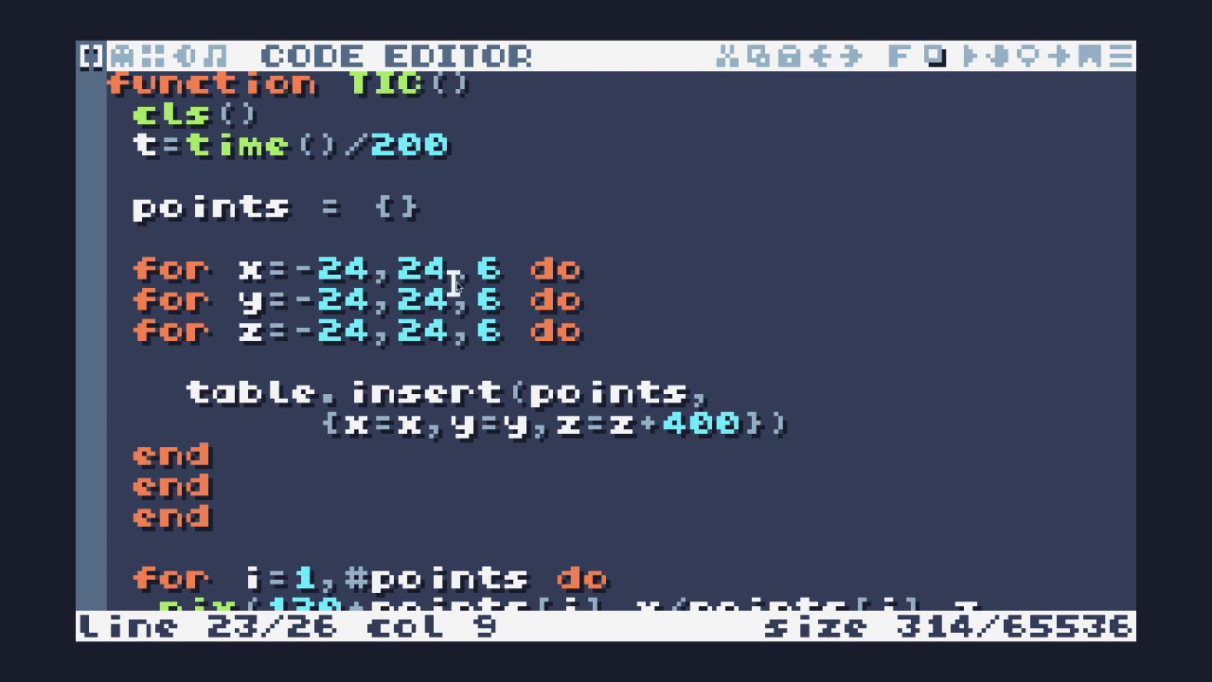
{"action": "mouse_move", "coordinate": [663, 388]}
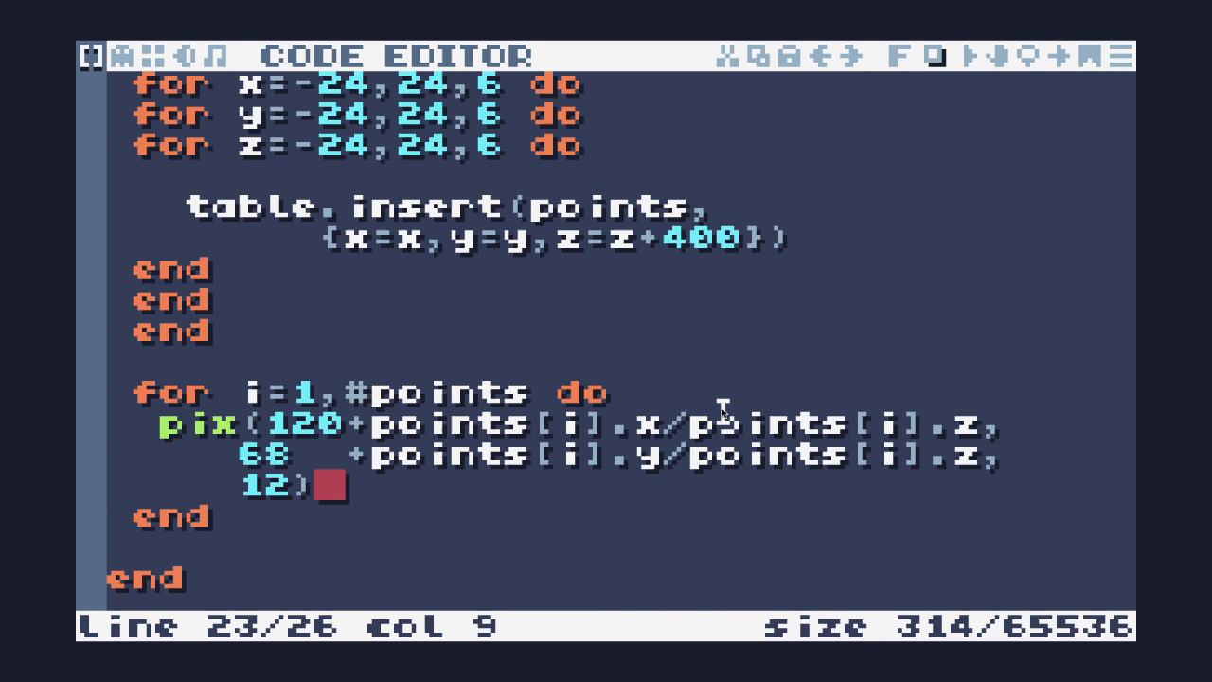
{"action": "mouse_move", "coordinate": [383, 407]}
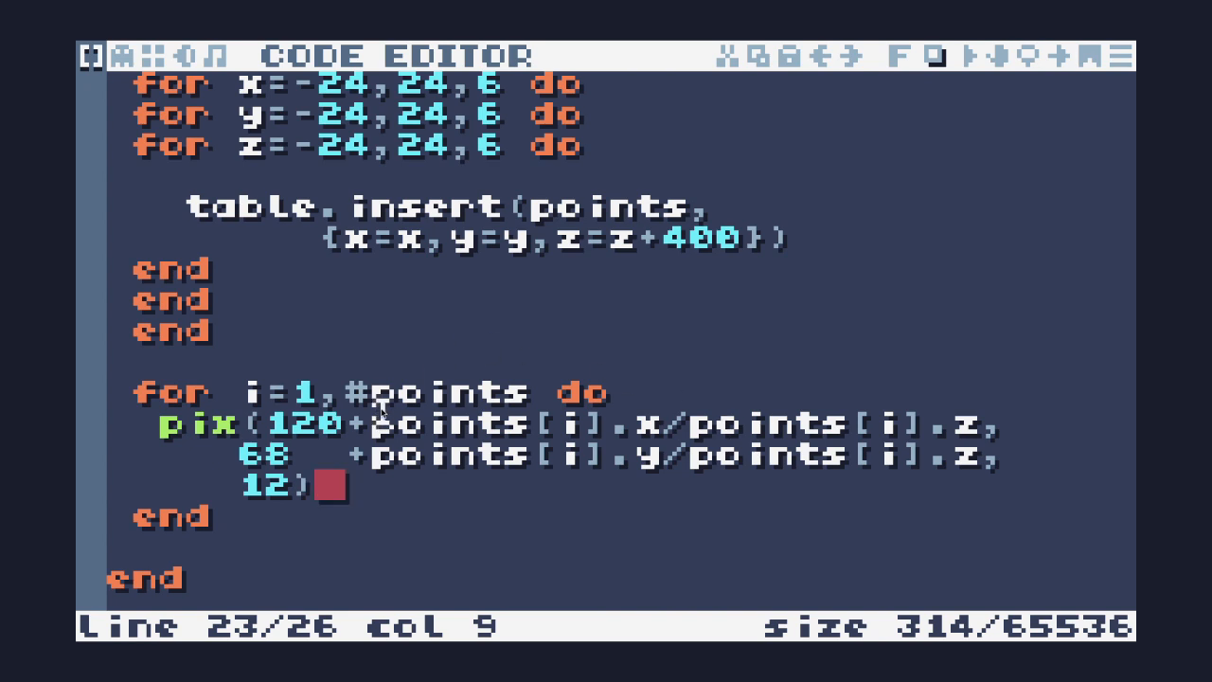
{"action": "mouse_move", "coordinate": [372, 490]}
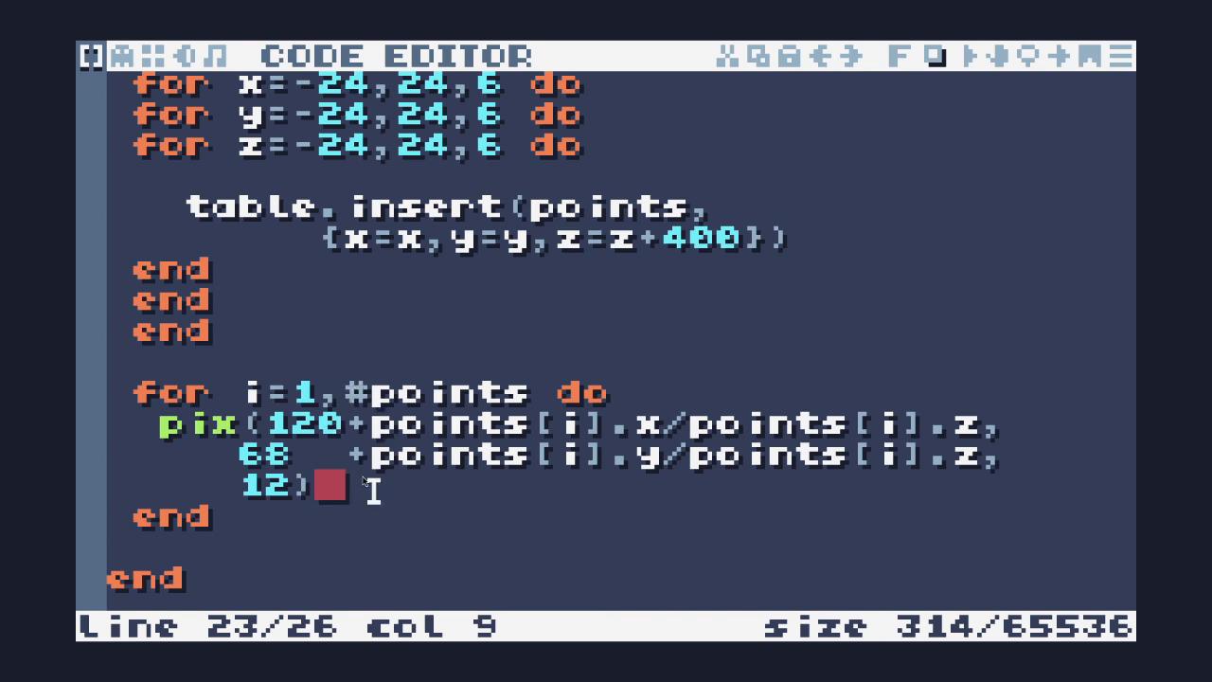
{"action": "type", "text": "600*"}
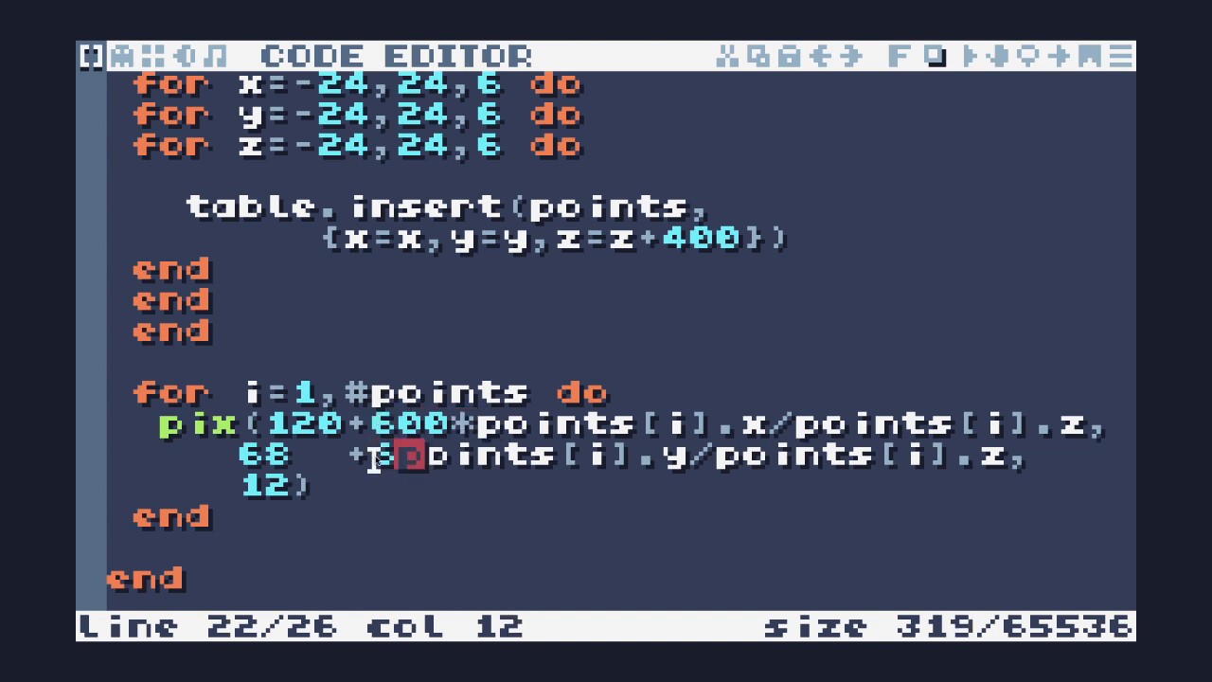
{"action": "type", "text": "600*"}
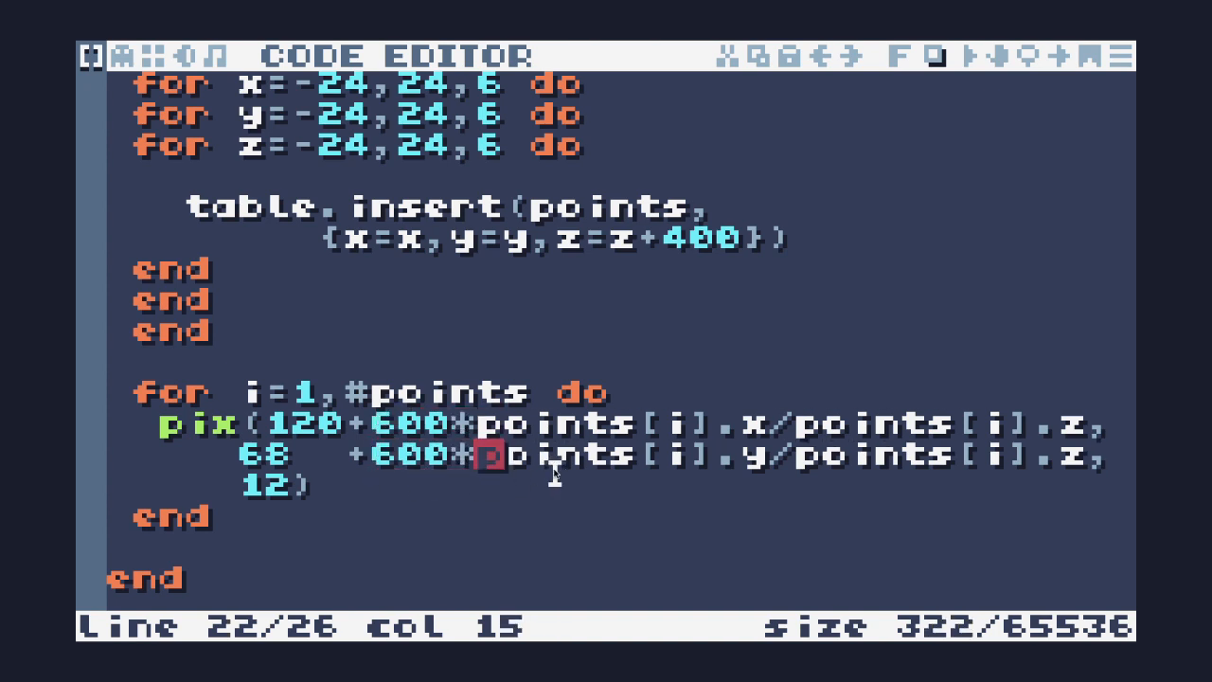
{"action": "mouse_move", "coordinate": [648, 460]}
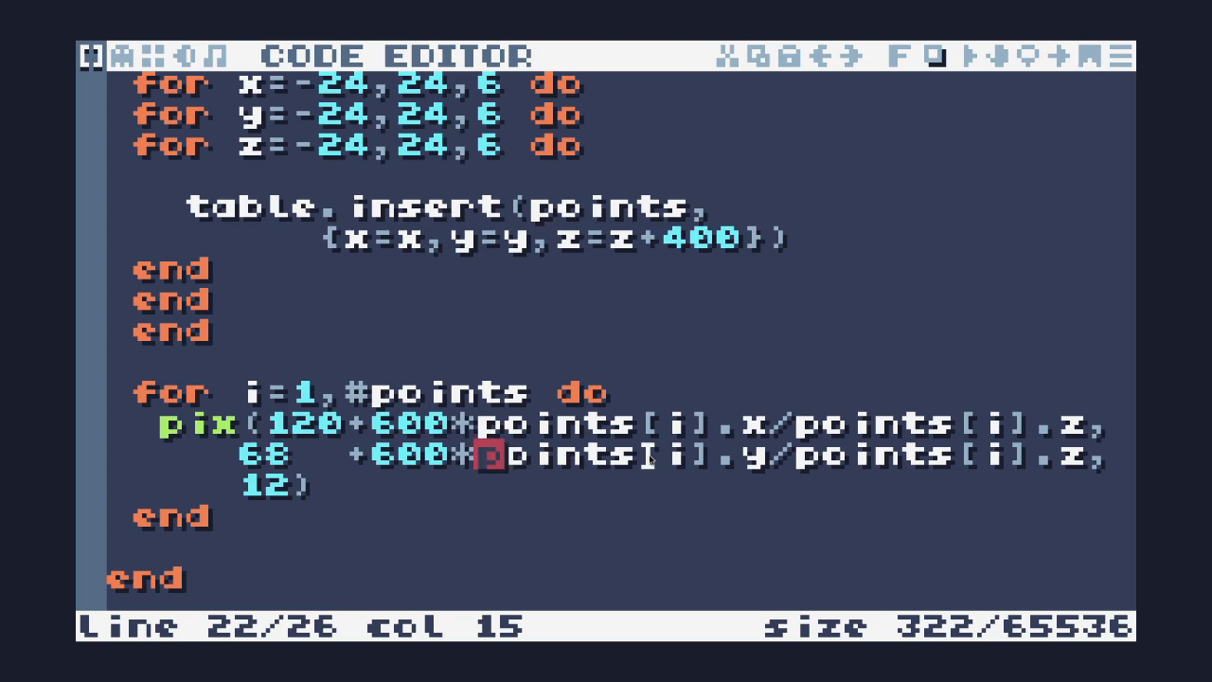
{"action": "left_click", "coordinate": [659, 502]}
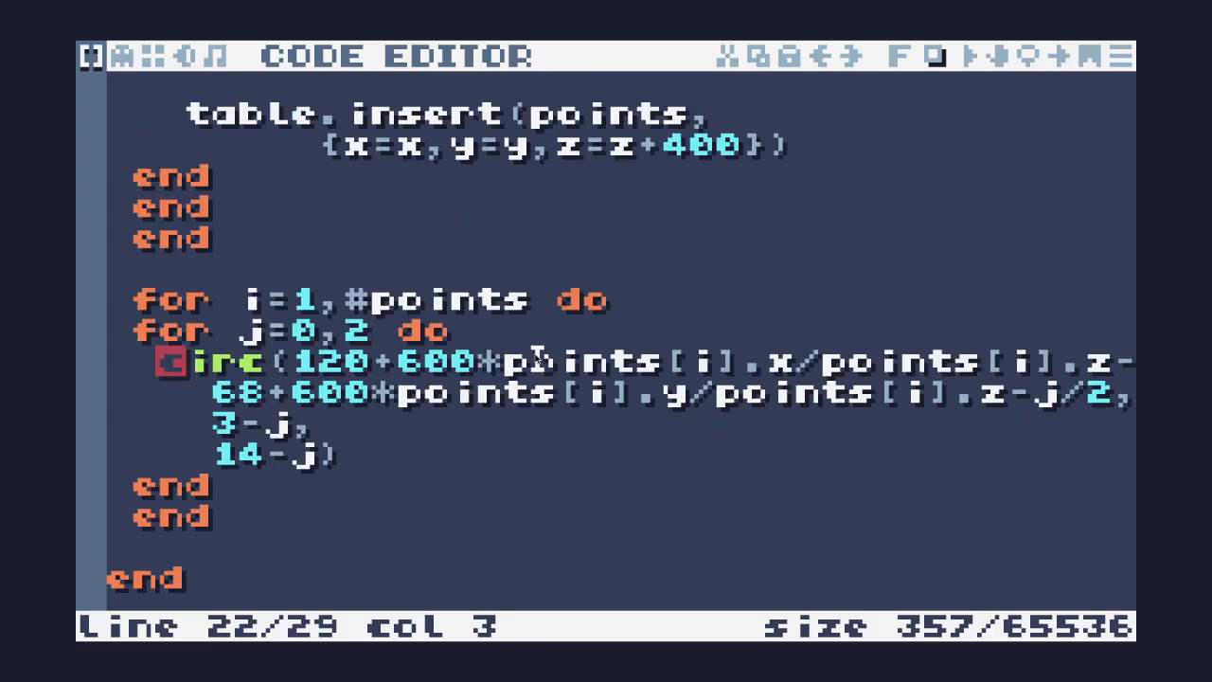
Insert blank lines between the point-generating loops and the drawing loop.
{"action": "scroll", "scroll_direction": "down", "scroll_amount": 3}
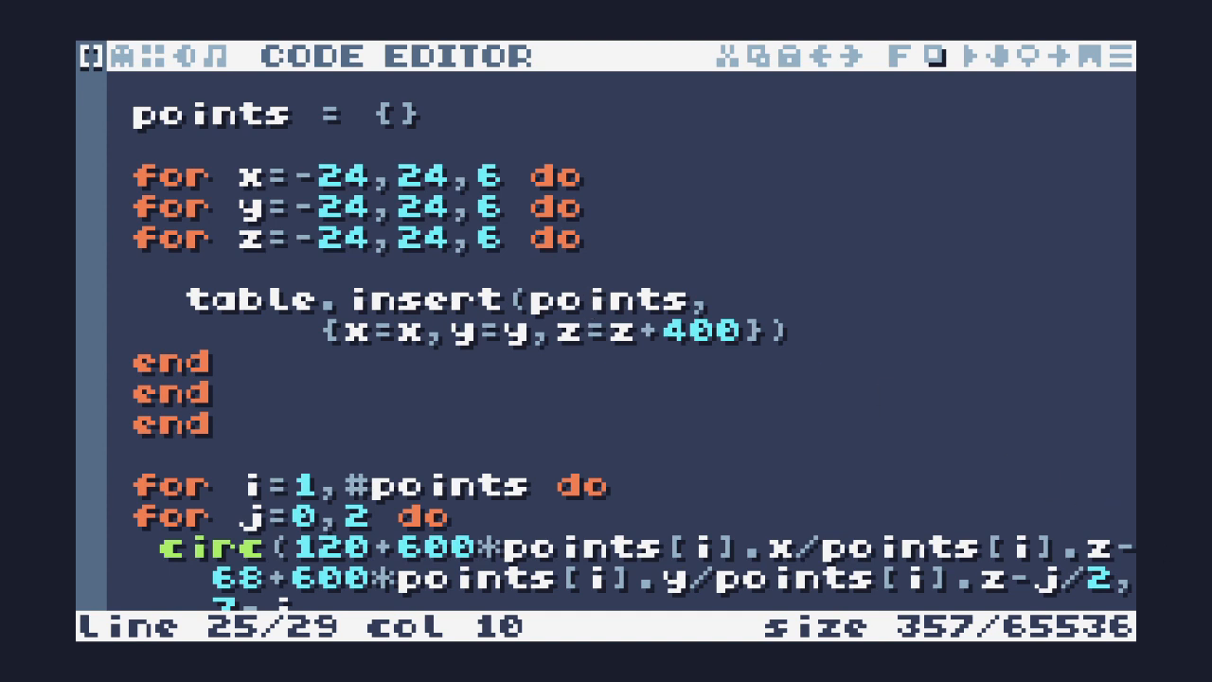
{"action": "mouse_move", "coordinate": [248, 238]}
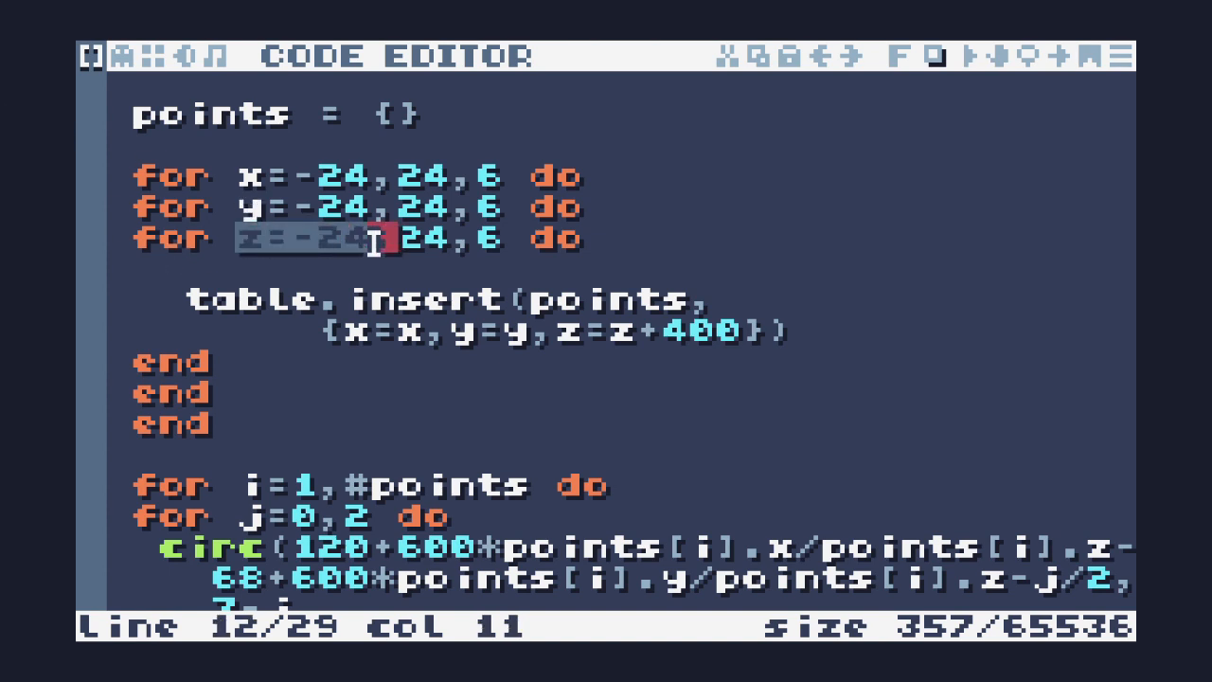
{"action": "key", "text": "Enter"}
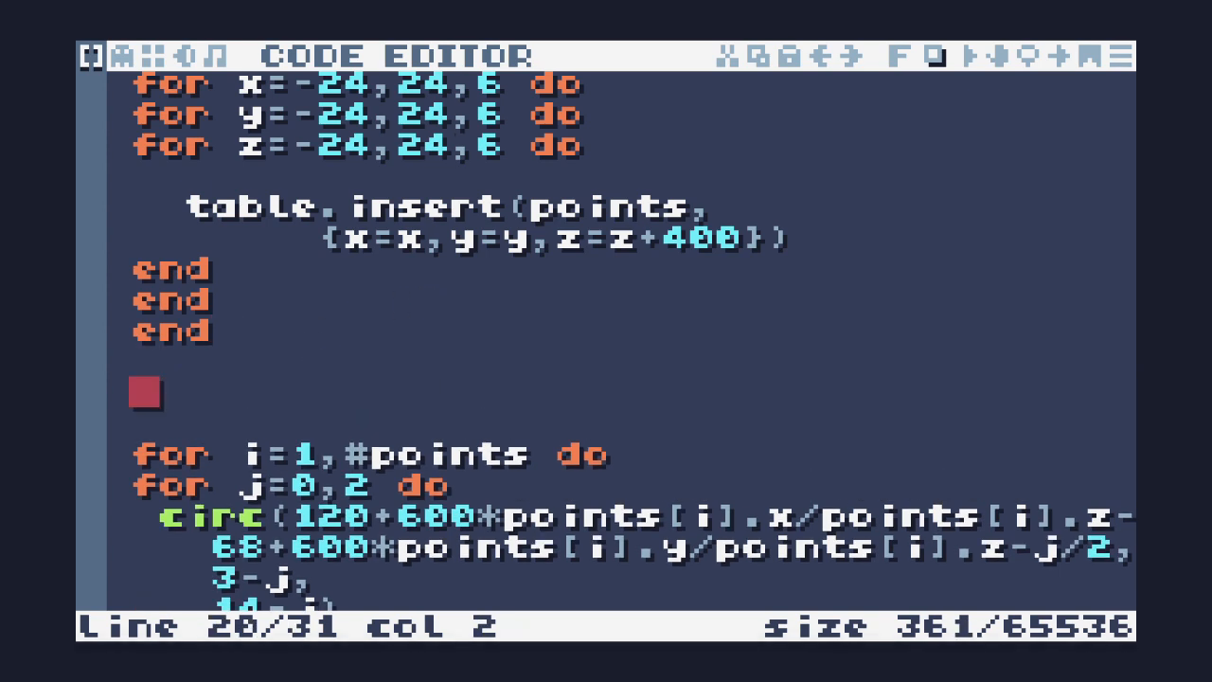
{"action": "mouse_move", "coordinate": [1095, 602]}
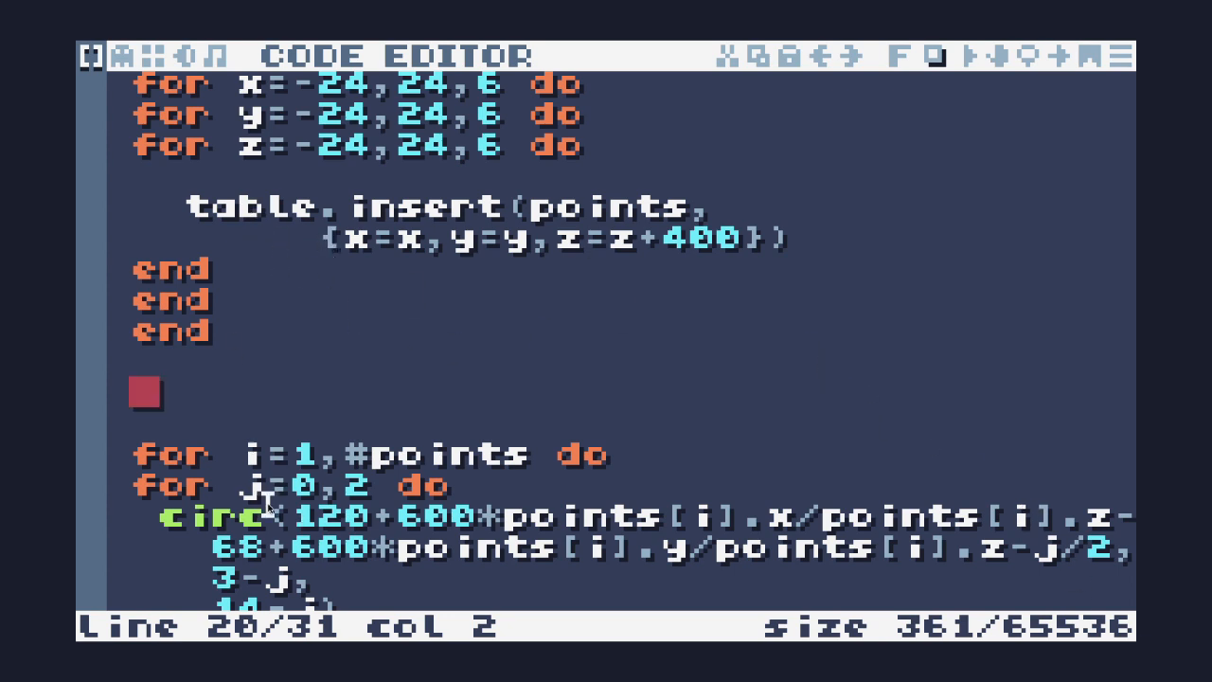
{"action": "mouse_move", "coordinate": [212, 381]}
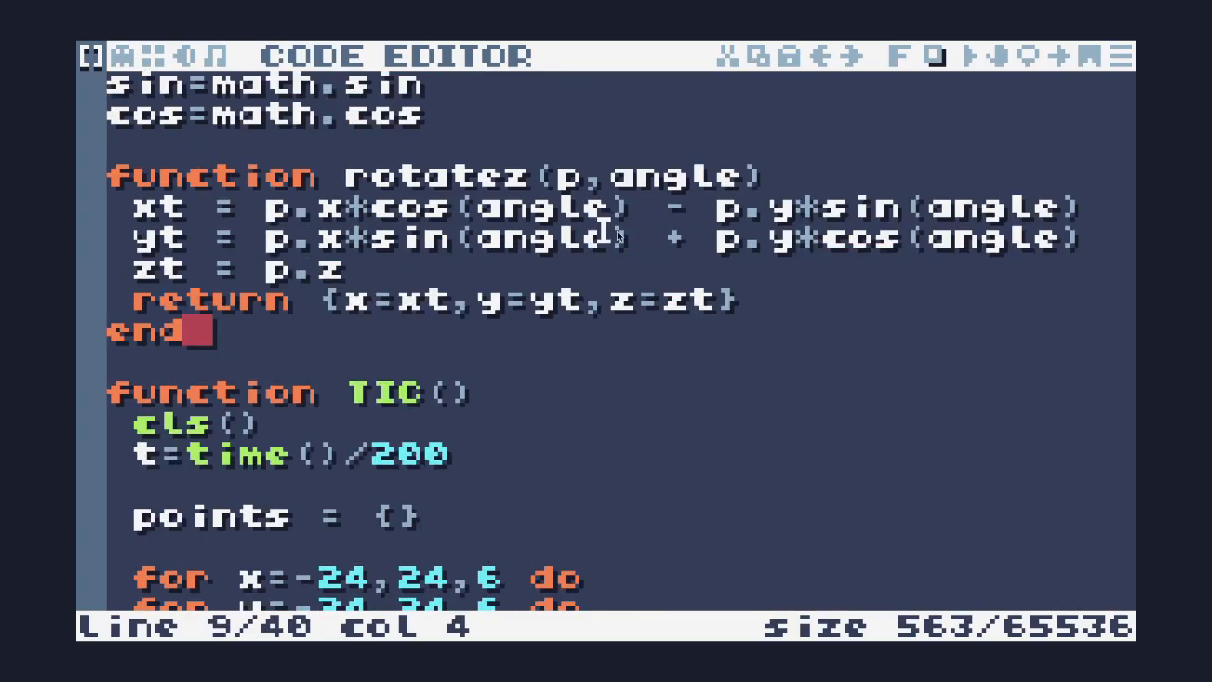
{"action": "mouse_move", "coordinate": [439, 341]}
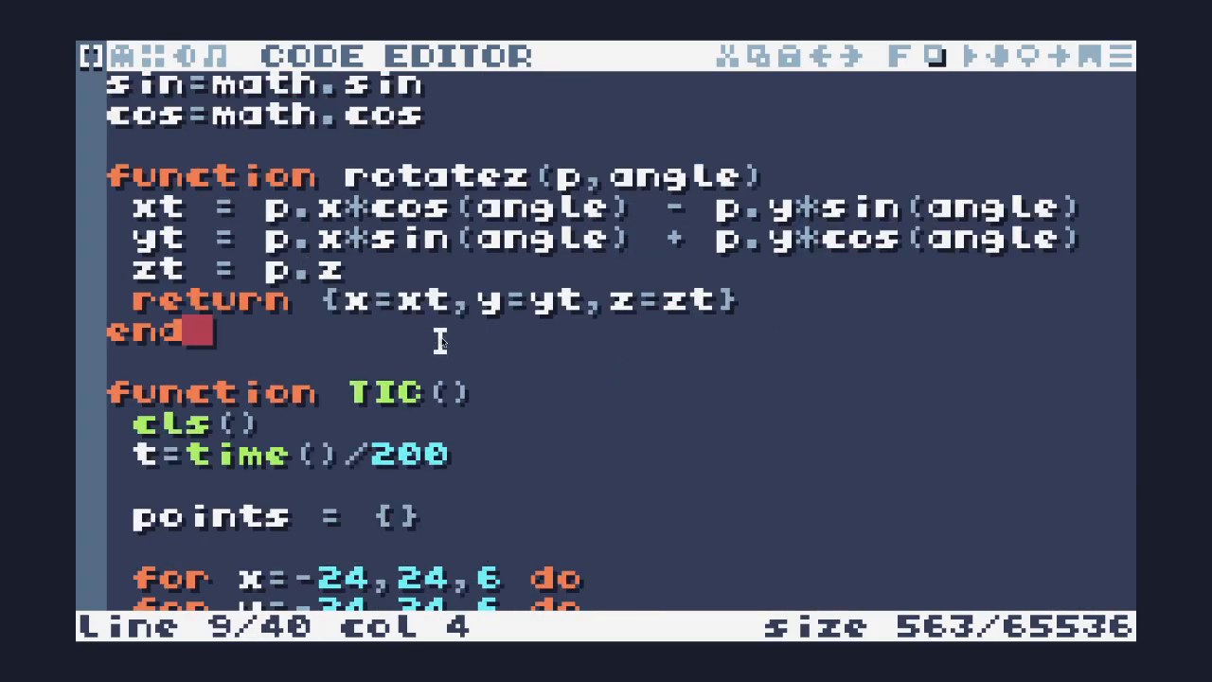
{"action": "mouse_move", "coordinate": [616, 387]}
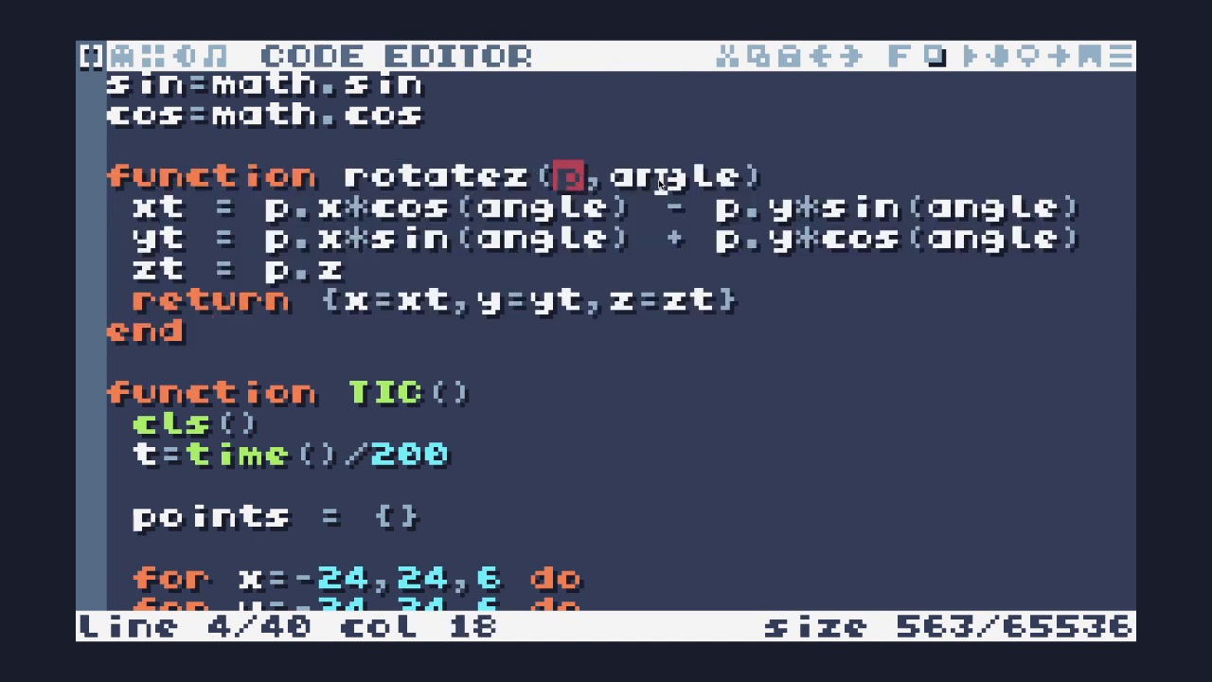
{"action": "double_click", "coordinate": [682, 174]}
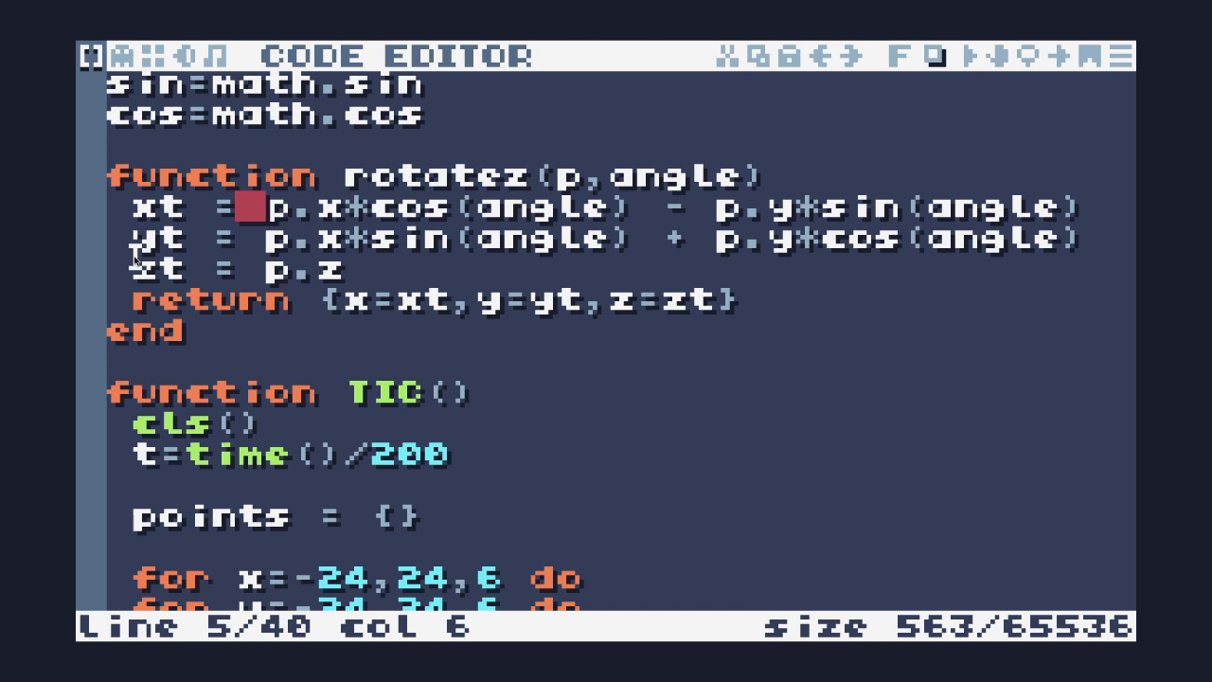
{"action": "left_click", "coordinate": [357, 269]}
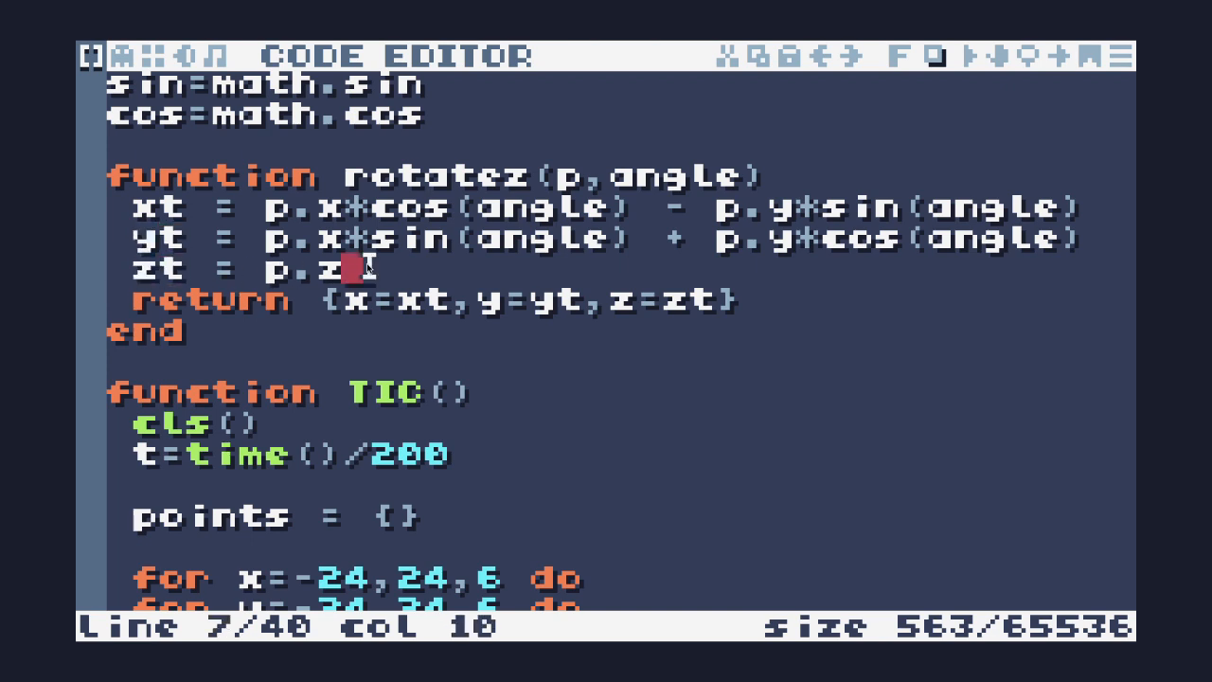
{"action": "mouse_move", "coordinate": [568, 246]}
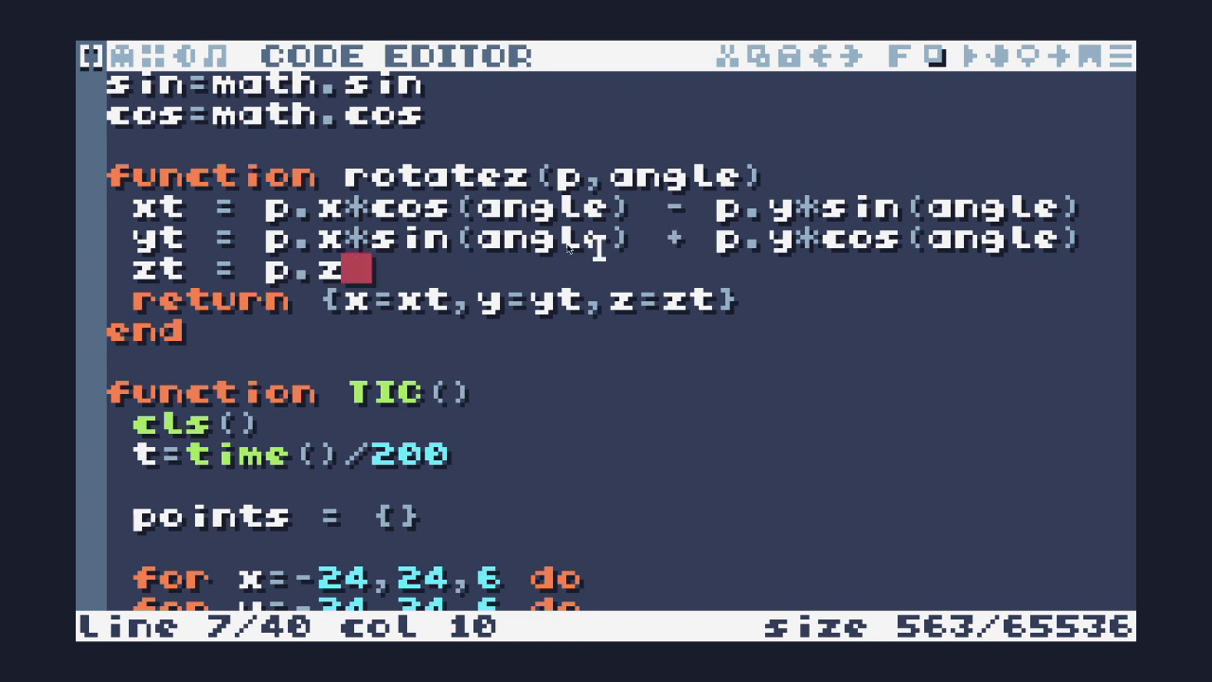
{"action": "mouse_move", "coordinate": [659, 190]}
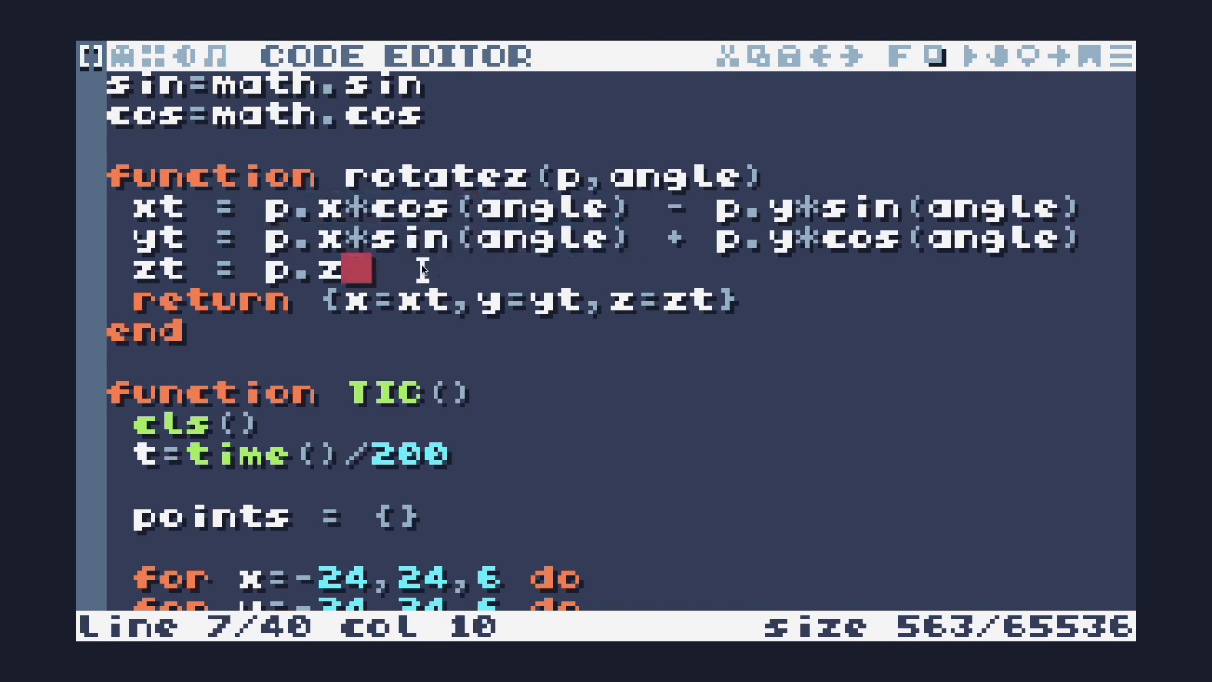
{"action": "mouse_move", "coordinate": [485, 266]}
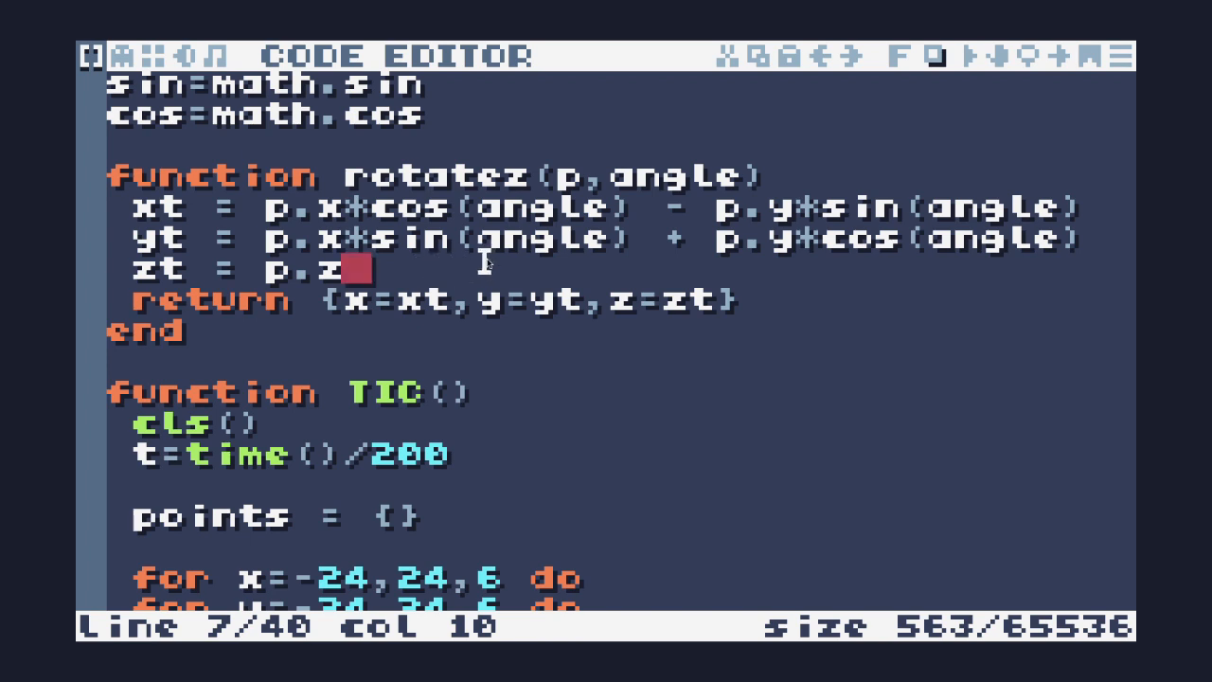
{"action": "mouse_move", "coordinate": [742, 377]}
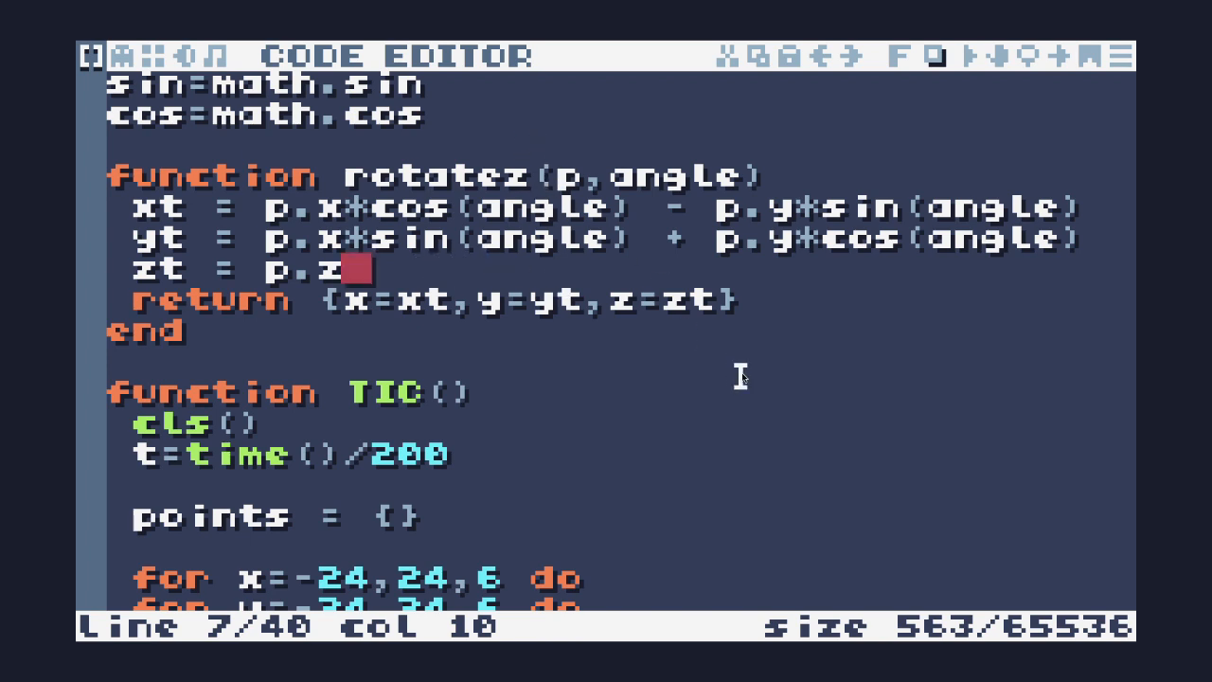
{"action": "mouse_move", "coordinate": [704, 364]}
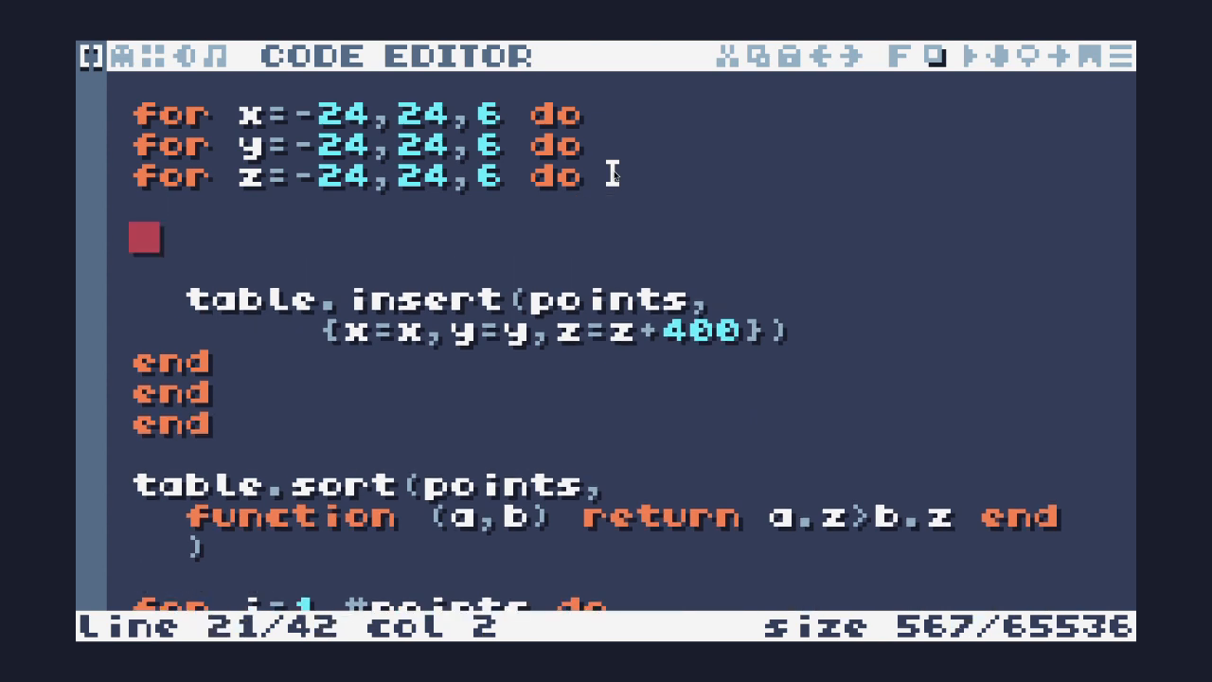
Add pt = rotatez({x=x,y=y,z=z},angle) inside the nested loops.
{"action": "type", "text": "pt ="}
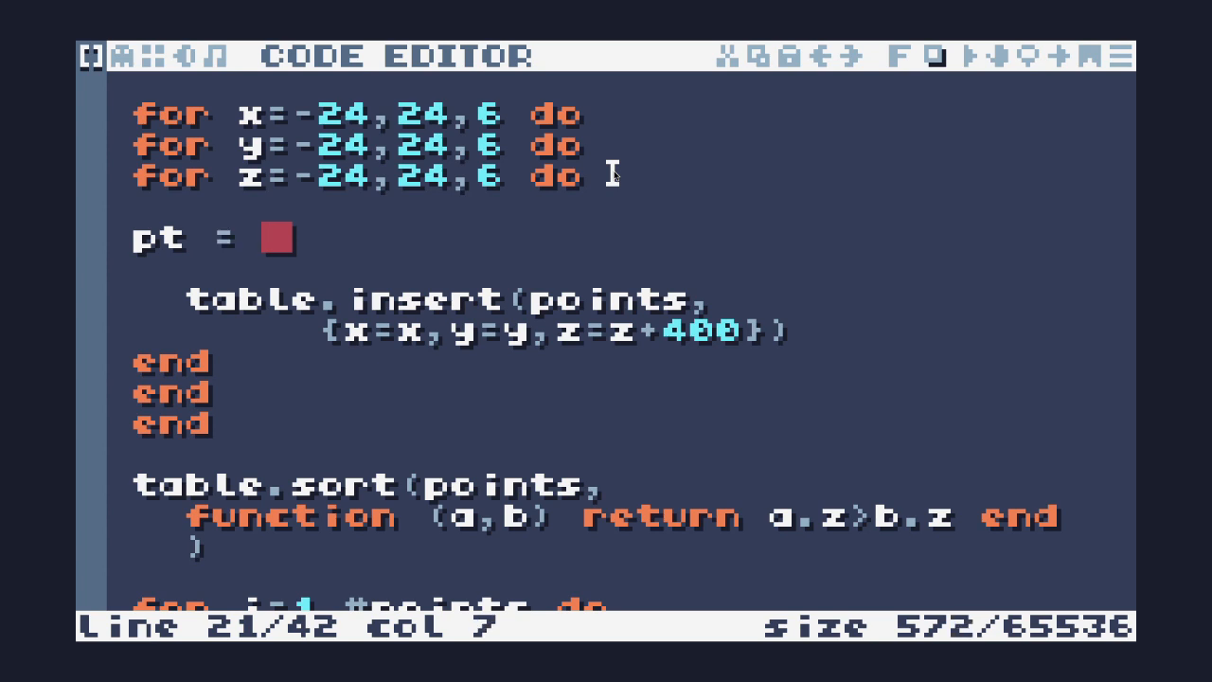
{"action": "type", "text": "ratate"}
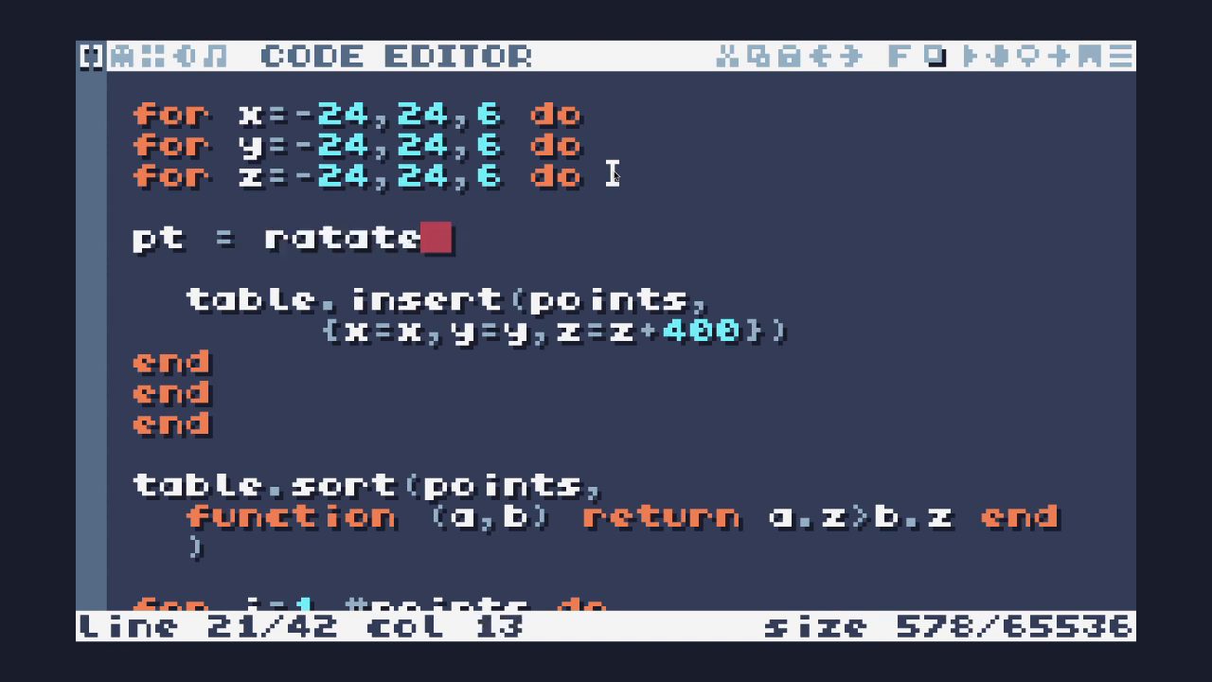
{"action": "type", "text": "z"}
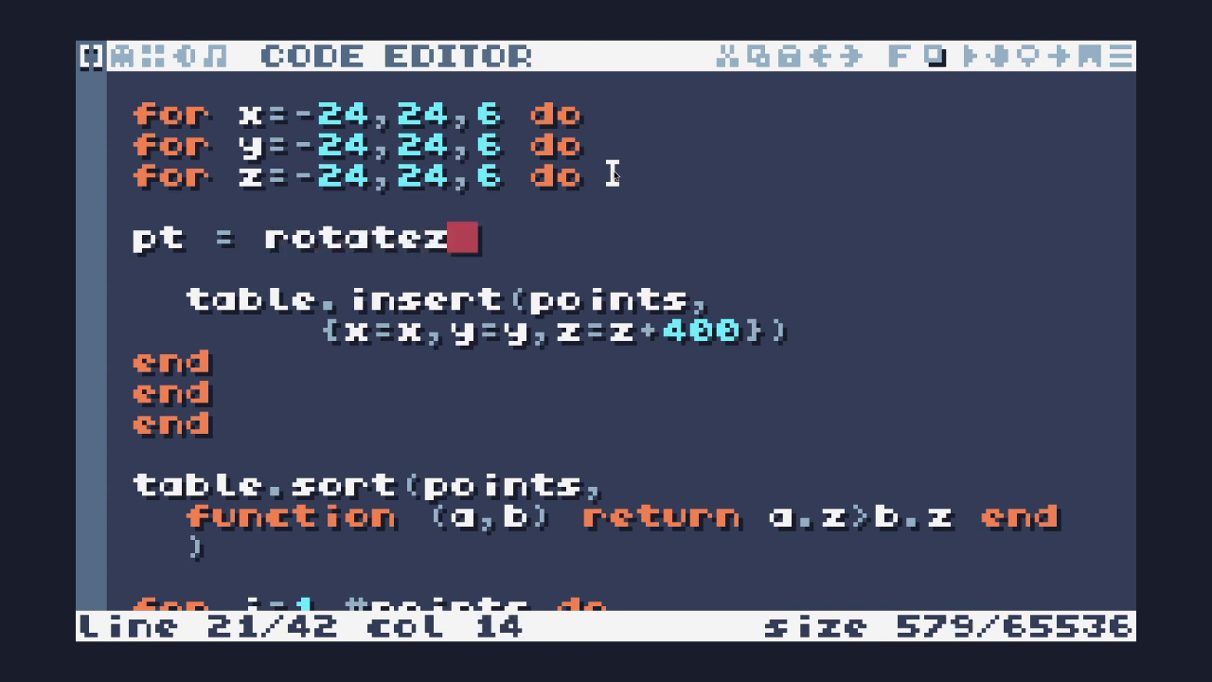
{"action": "type", "text": "({"}
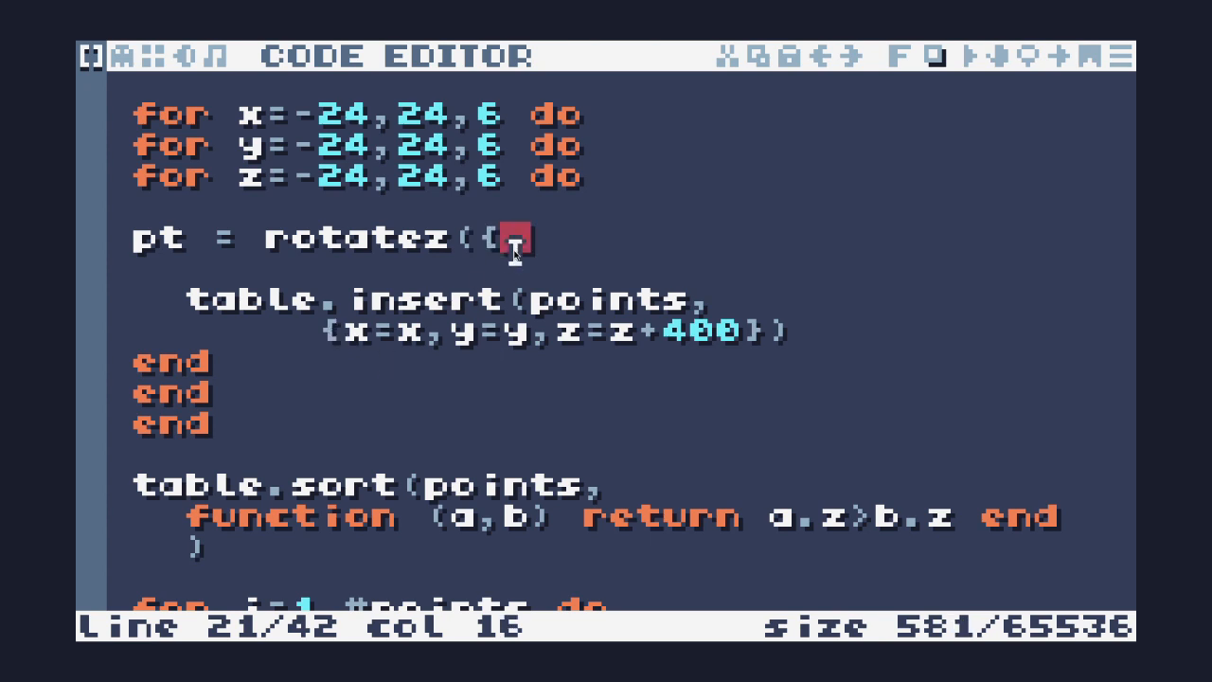
{"action": "type", "text": "x=x,y,"}
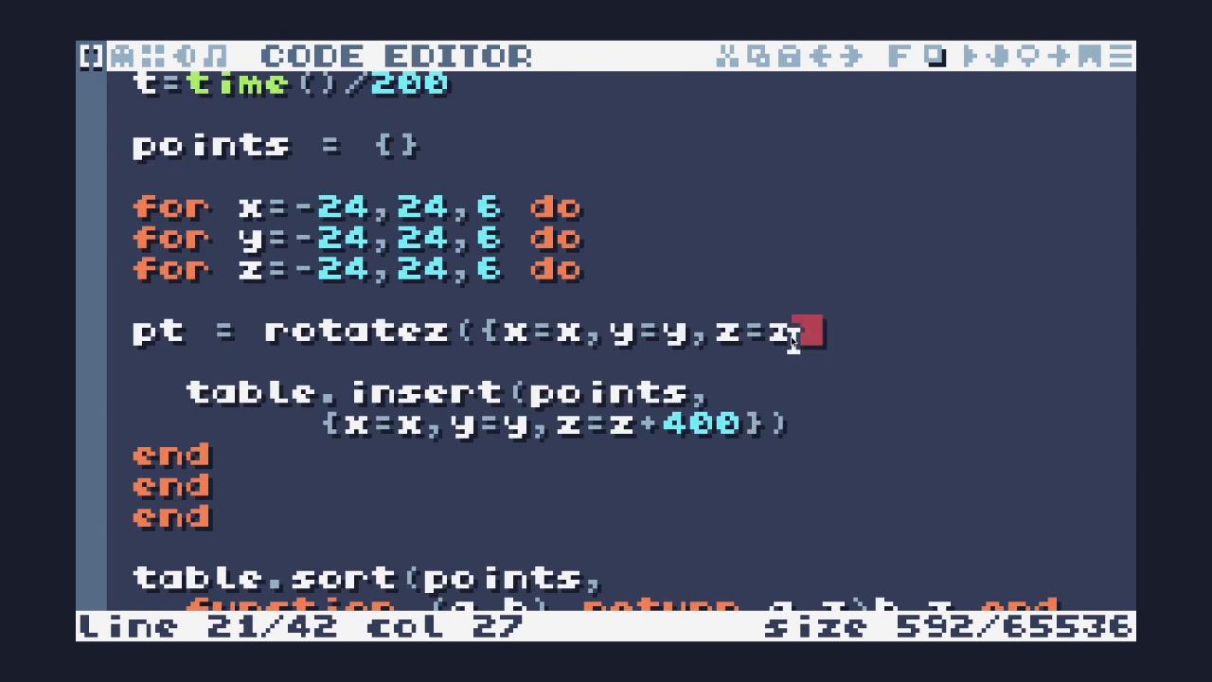
{"action": "type", "text": "},angle"}
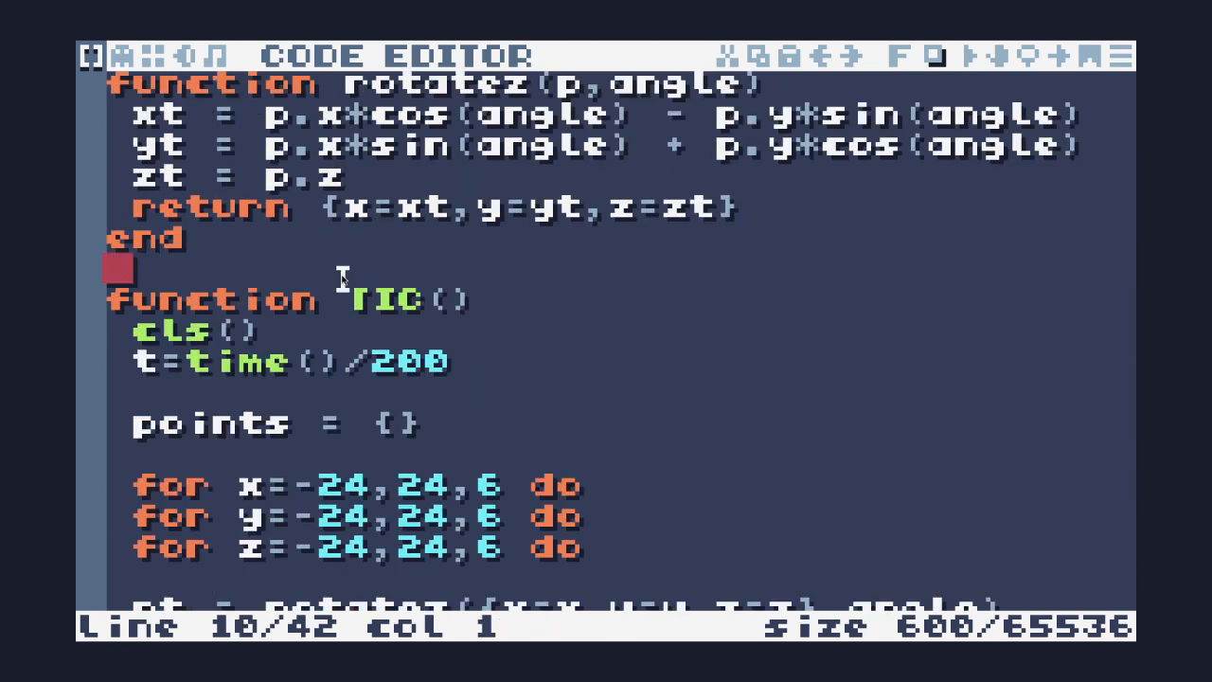
Declare angle=0, increment it by .01 per frame, and insert pt.x, pt.y, pt.z+400 into points.
{"action": "type", "text": "angle=0"}
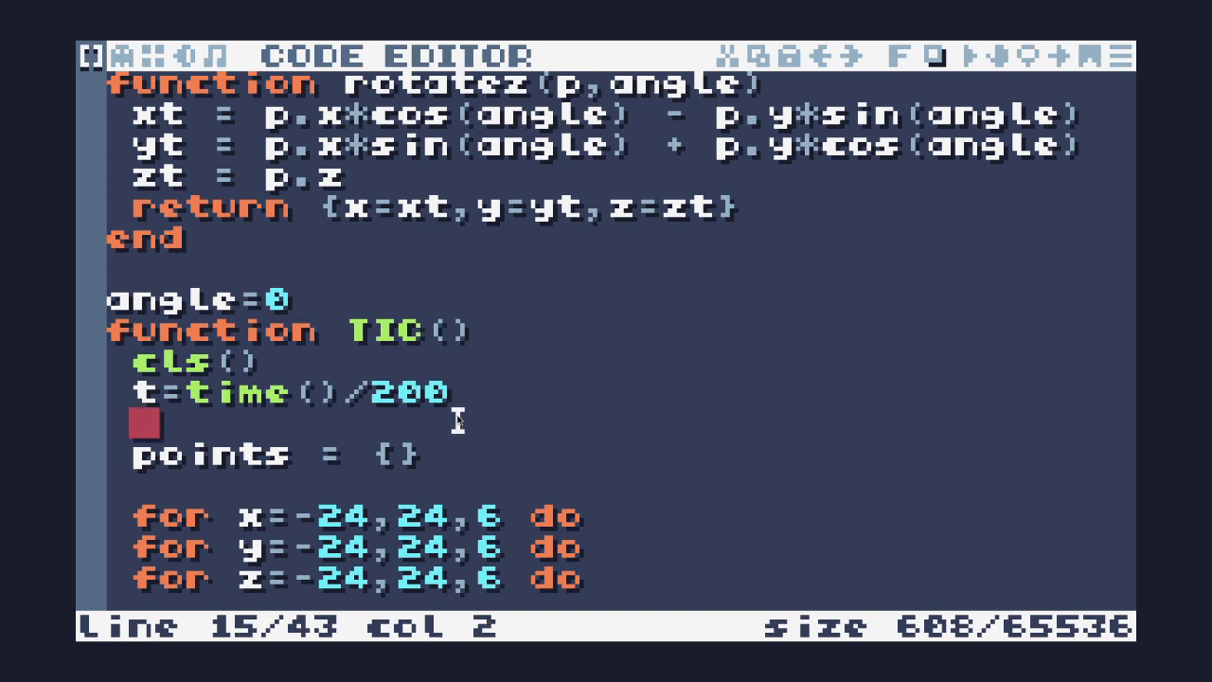
{"action": "type", "text": "angle=angl"}
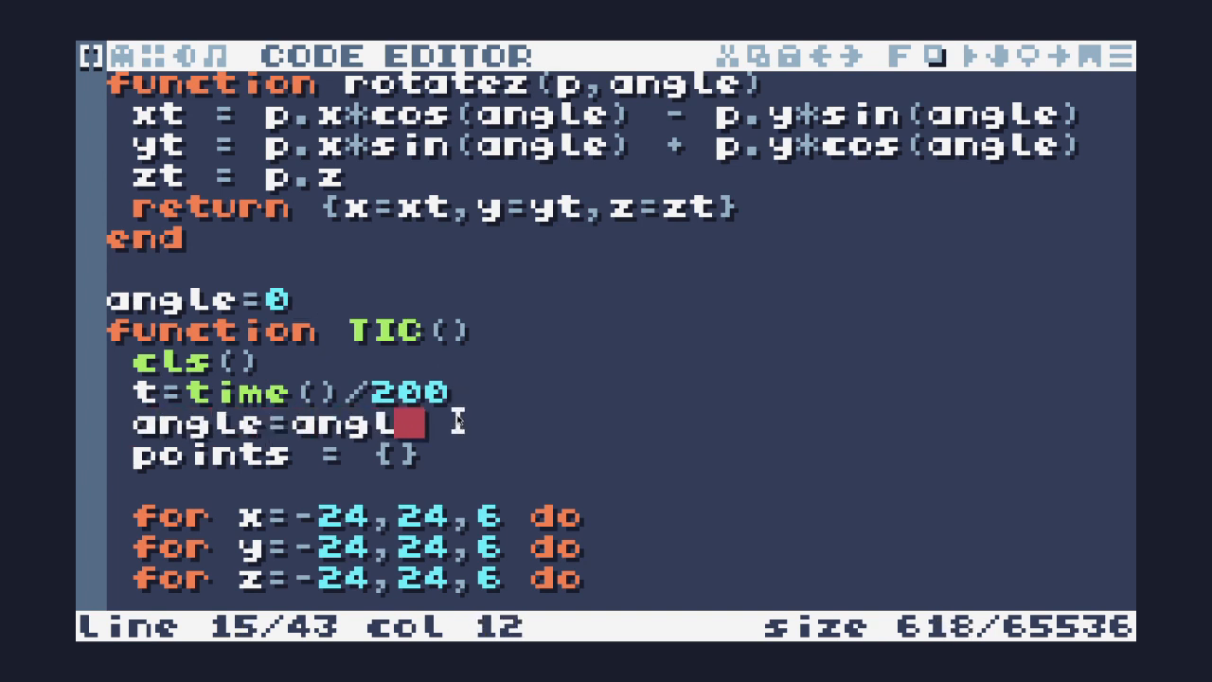
{"action": "type", "text": "e+.01"}
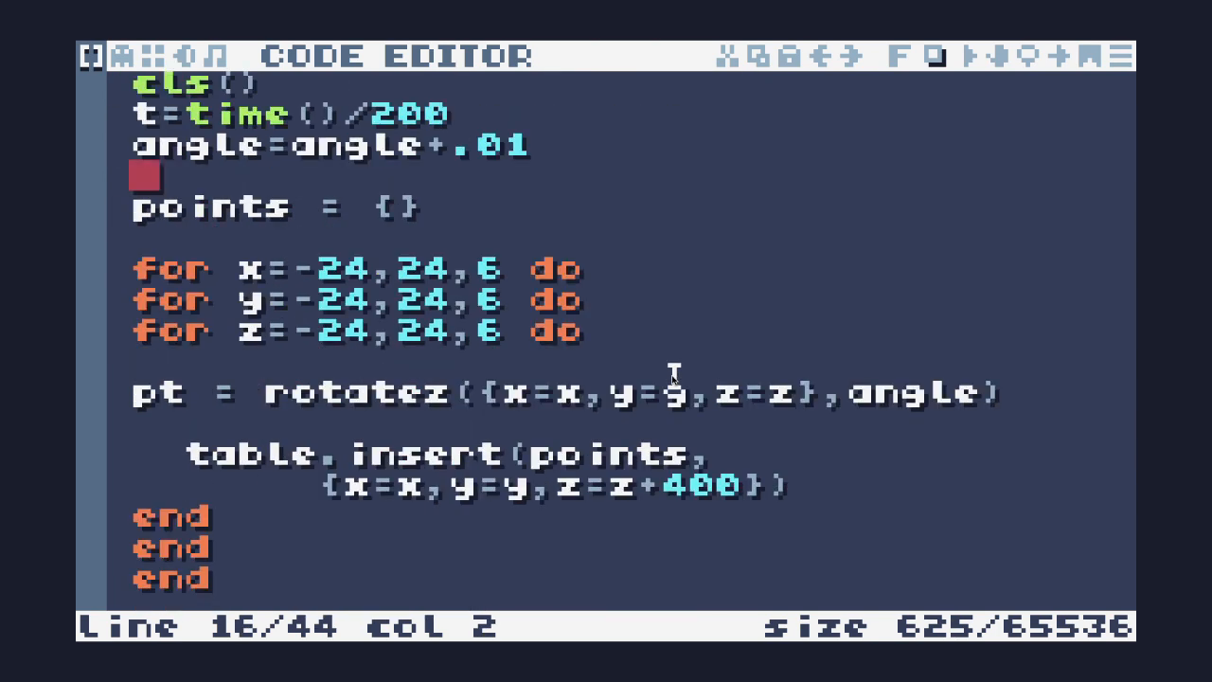
{"action": "mouse_move", "coordinate": [310, 425]}
{"action": "type", "text": "pt."}
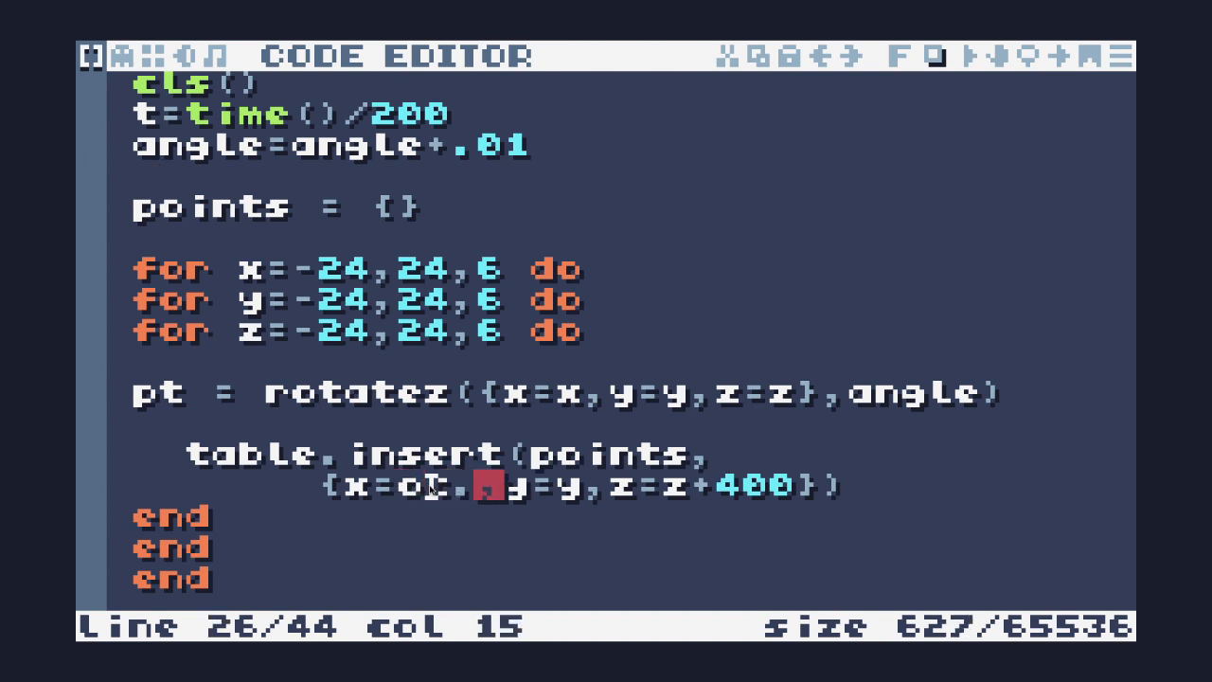
{"action": "type", "text": "x"}
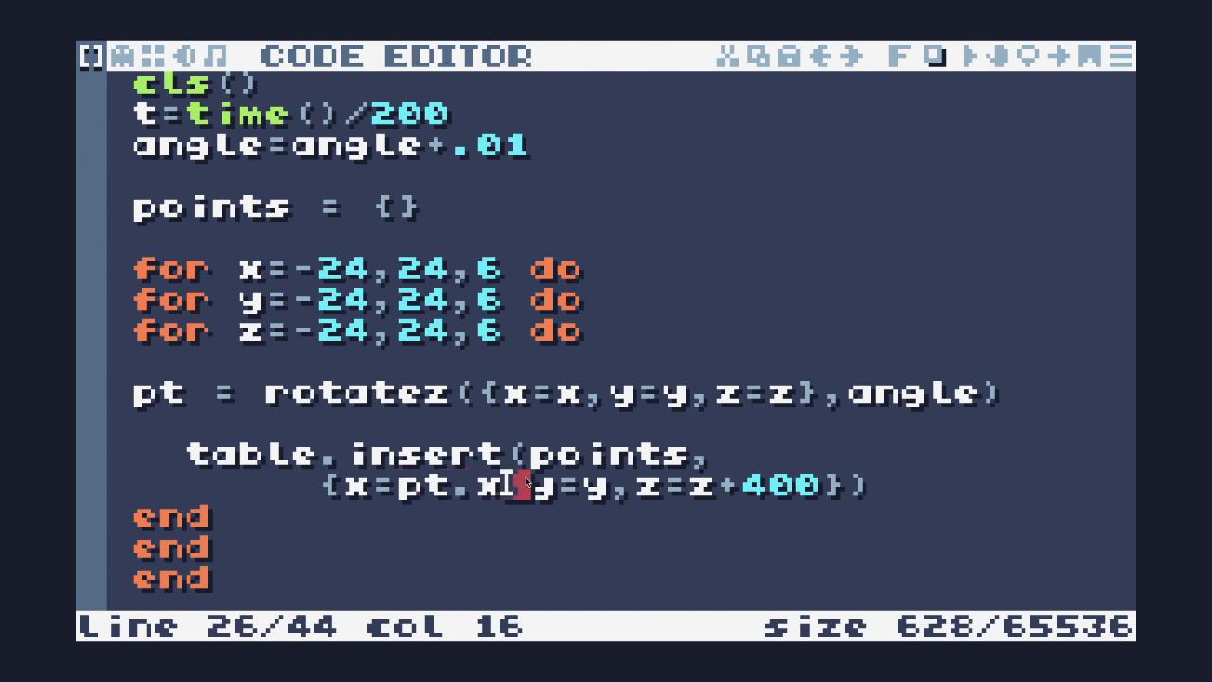
{"action": "type", "text": "pt."}
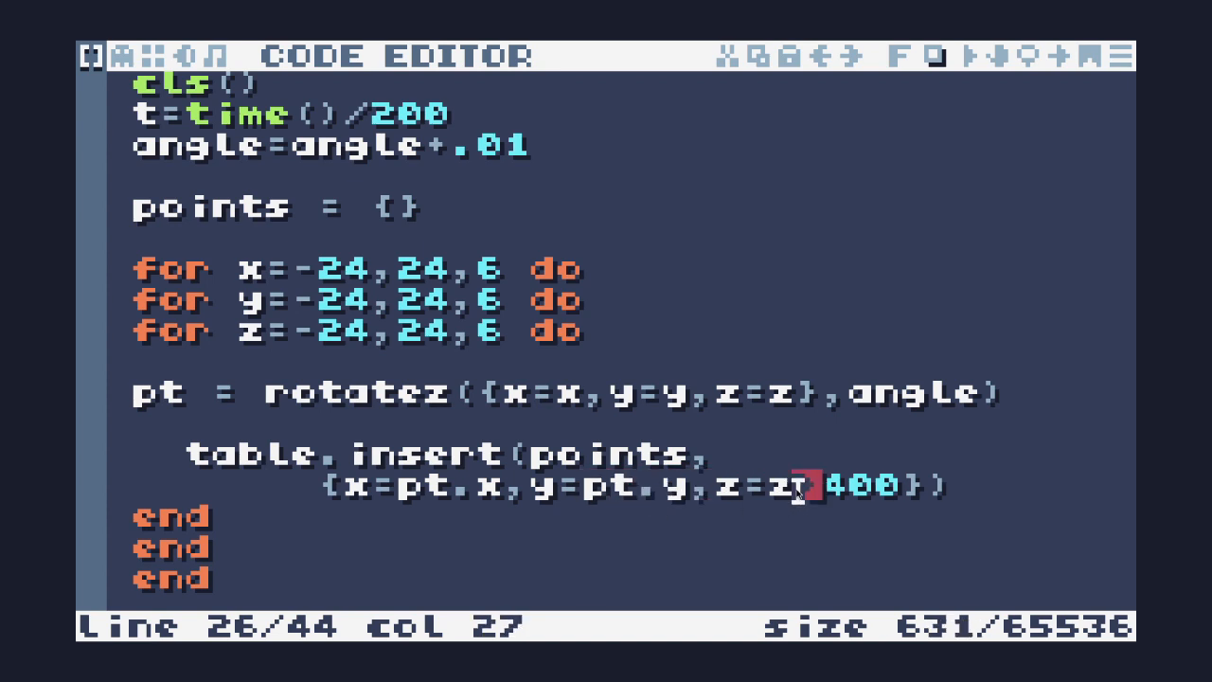
{"action": "type", "text": "pt."}
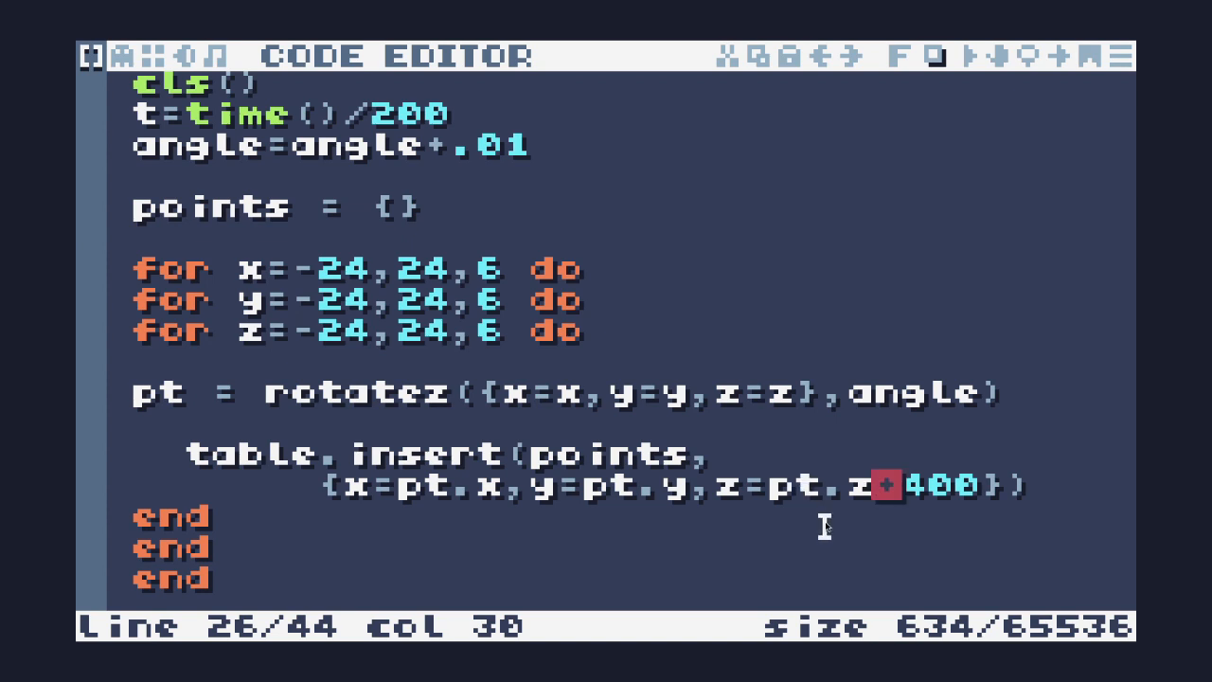
{"action": "mouse_move", "coordinate": [644, 445]}
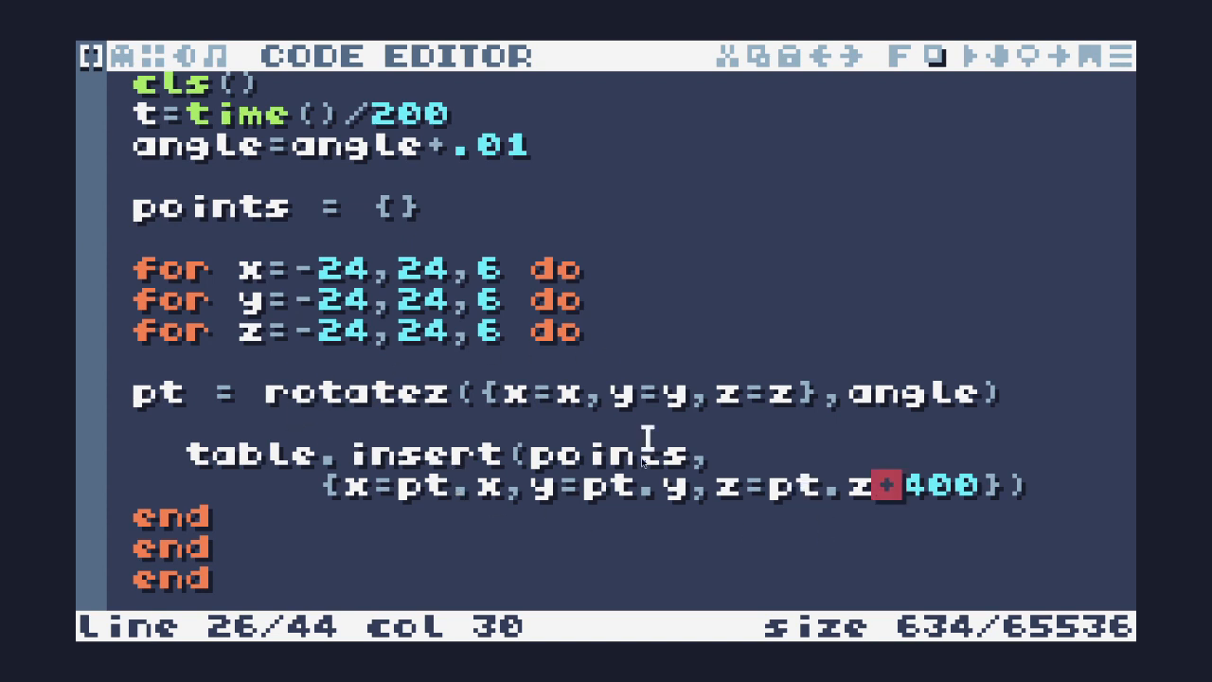
{"action": "mouse_move", "coordinate": [633, 504]}
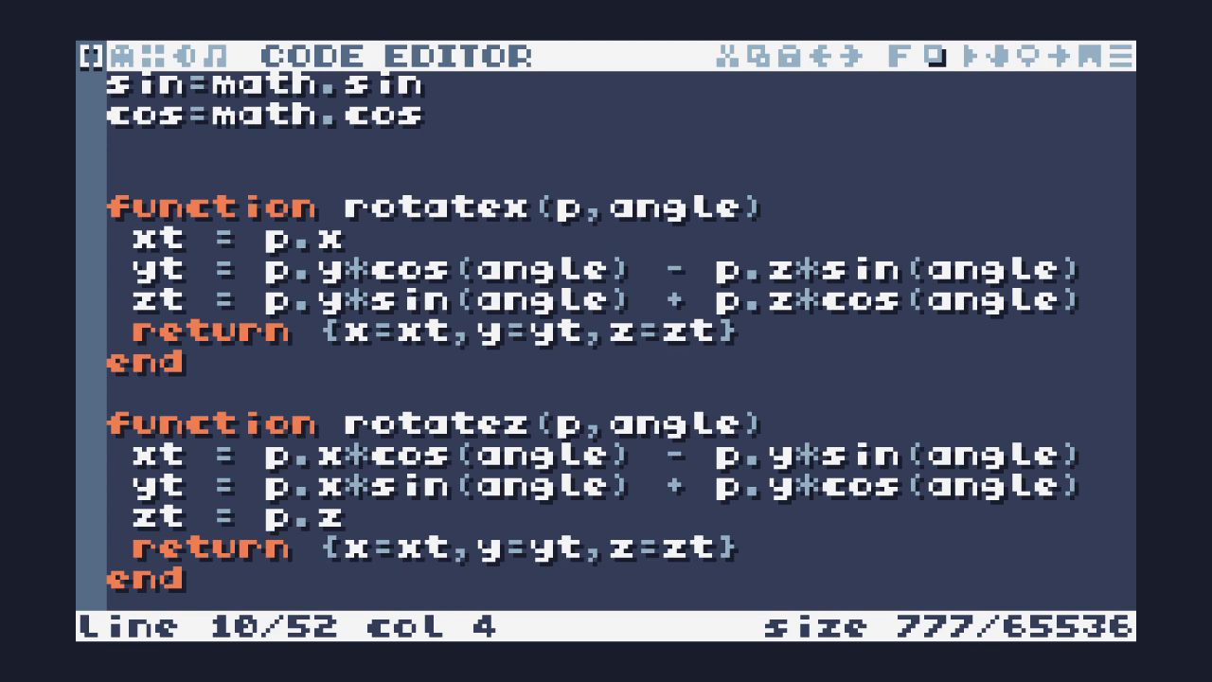
{"action": "mouse_move", "coordinate": [652, 330]}
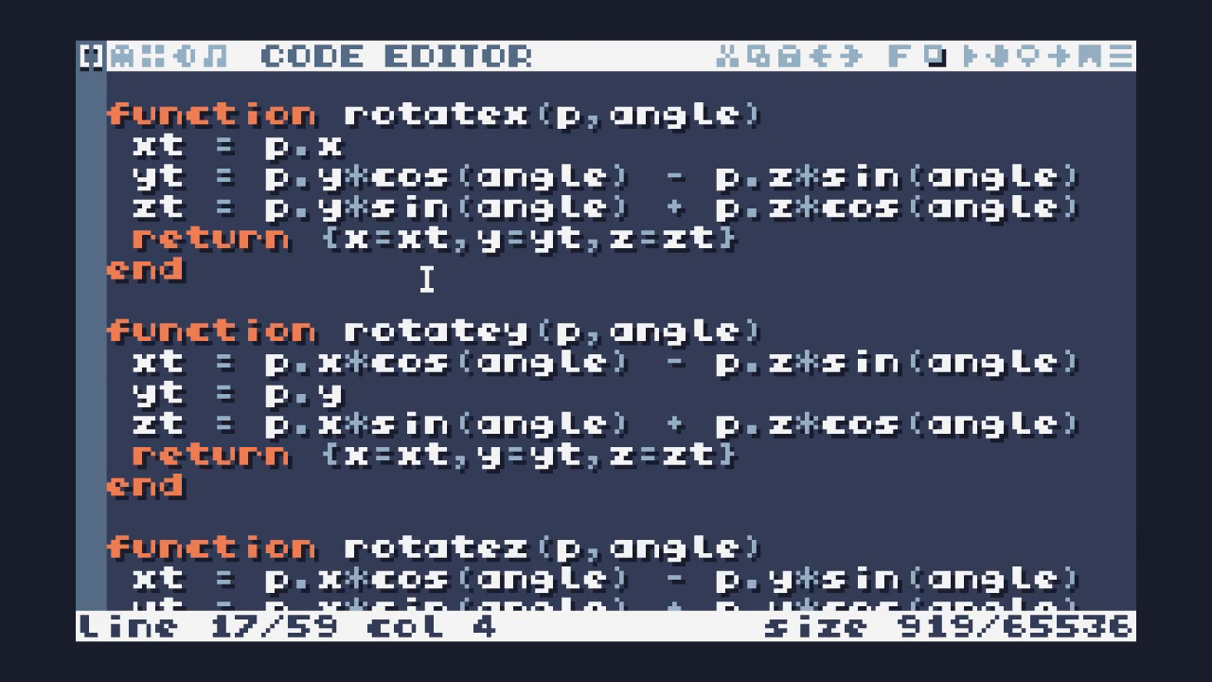
Define rotatex and rotatey above rotatez and switch the loop's call to rotatex.
{"action": "scroll", "scroll_direction": "down", "scroll_amount": 3}
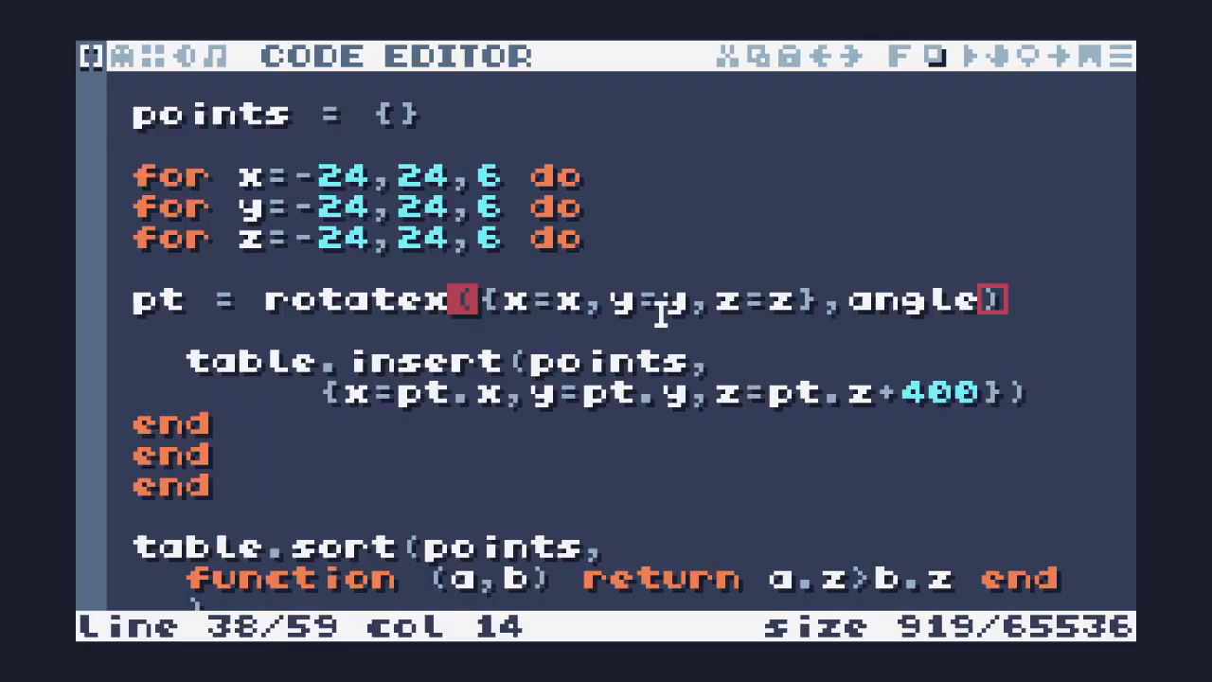
Add pt = rotatey(pt,angle) on a new line after the rotatex call.
{"action": "key", "text": "enter"}
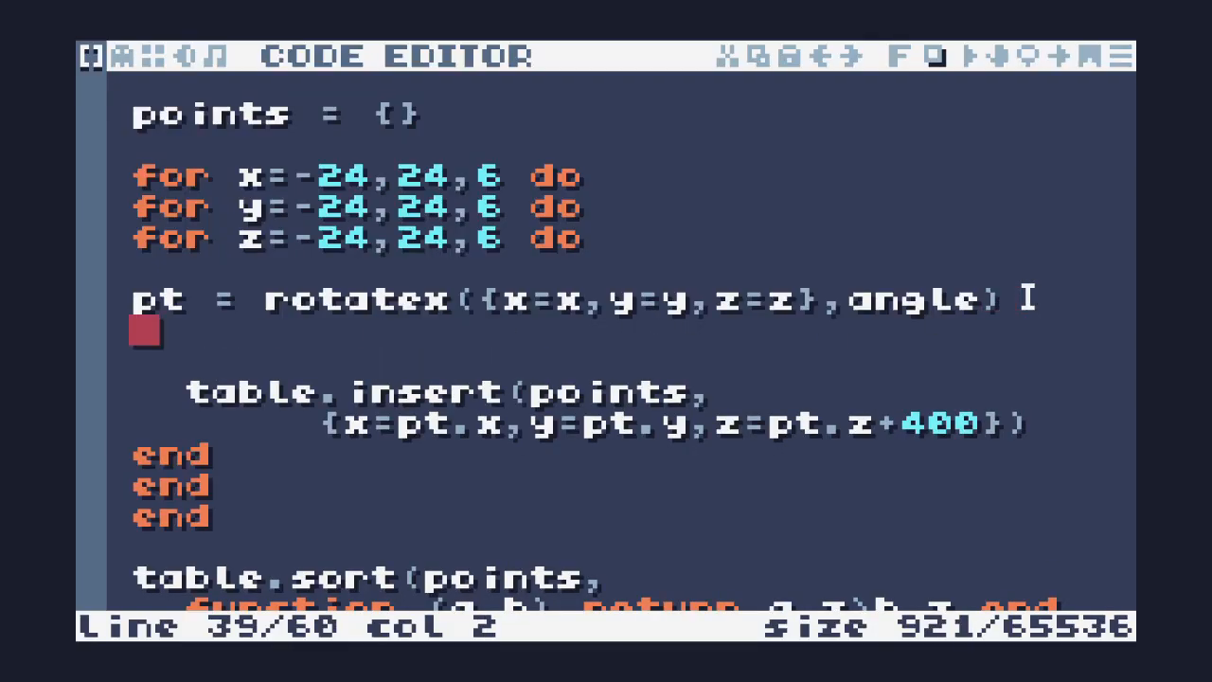
{"action": "type", "text": "pt = r"}
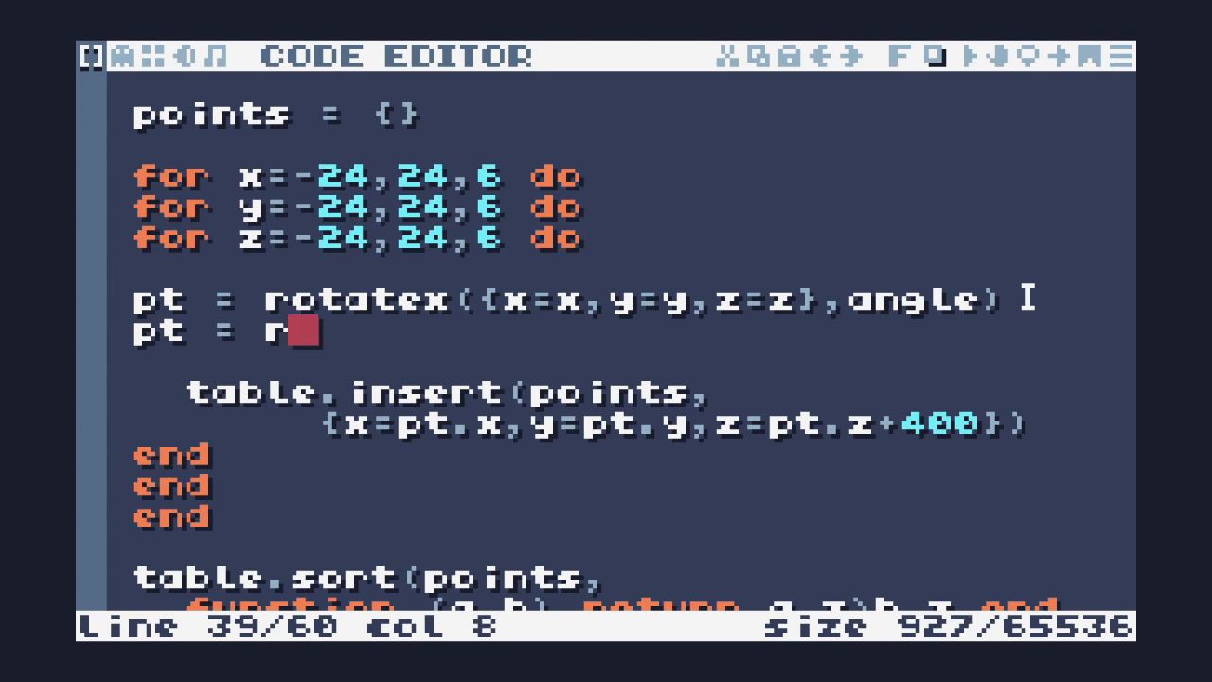
{"action": "type", "text": "ptatey("}
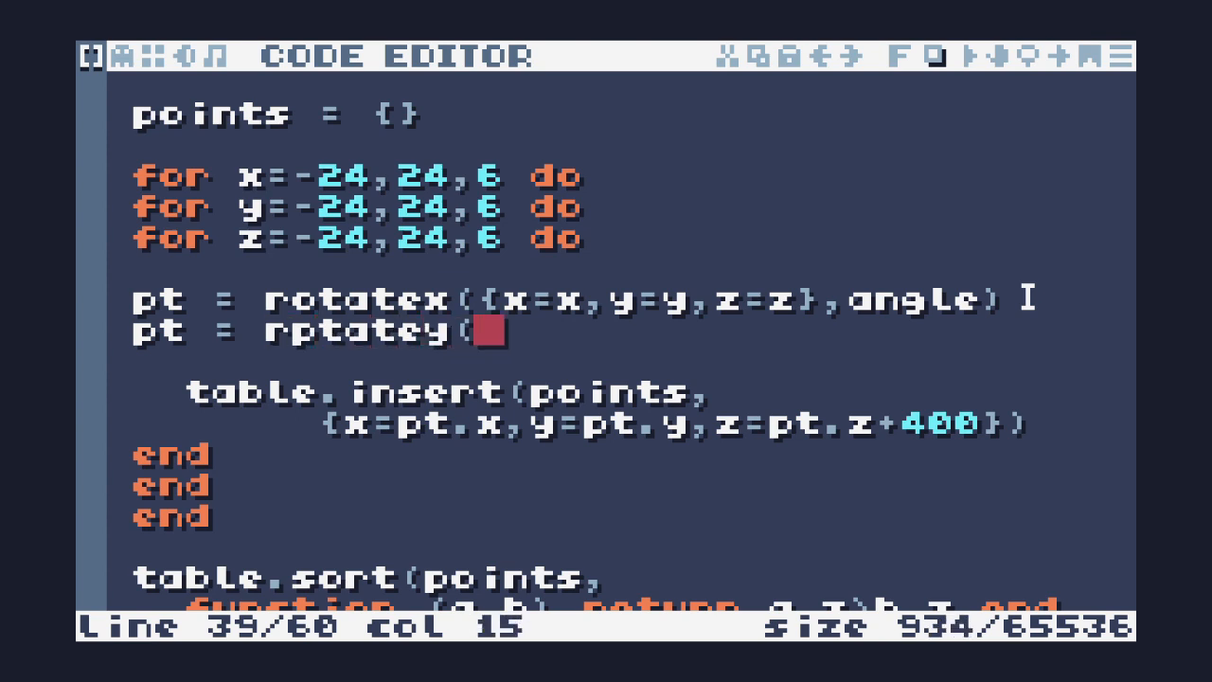
{"action": "type", "text": "pt"}
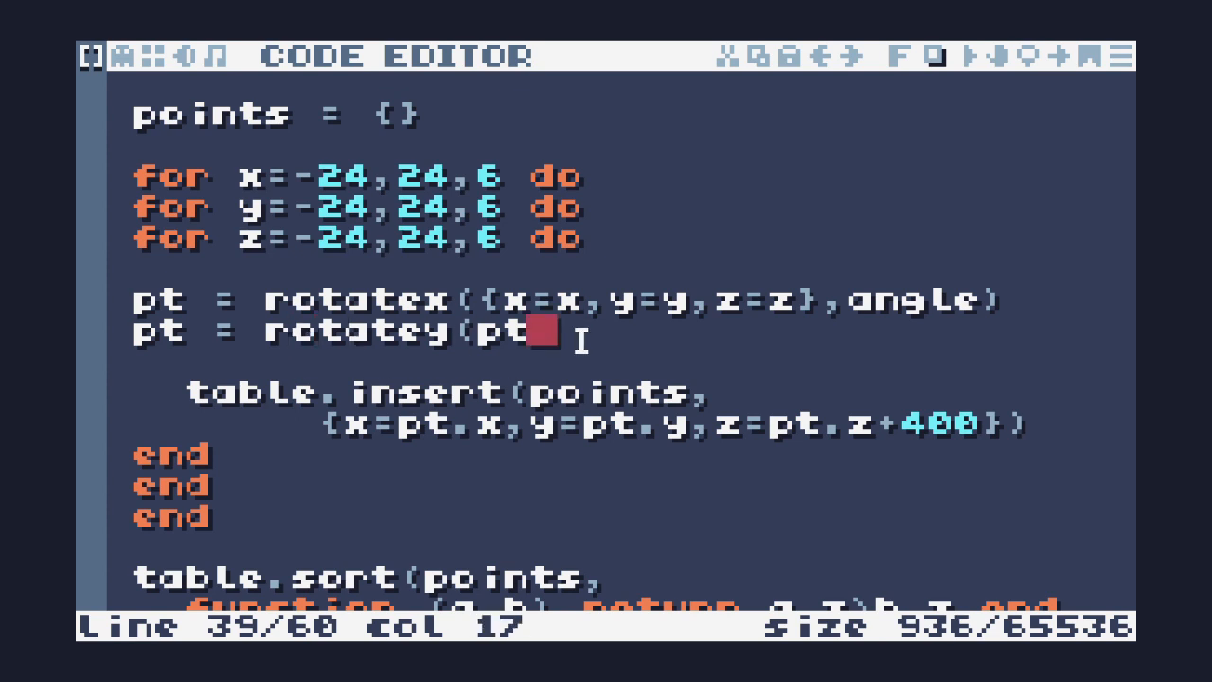
{"action": "type", "text": ",angle)"}
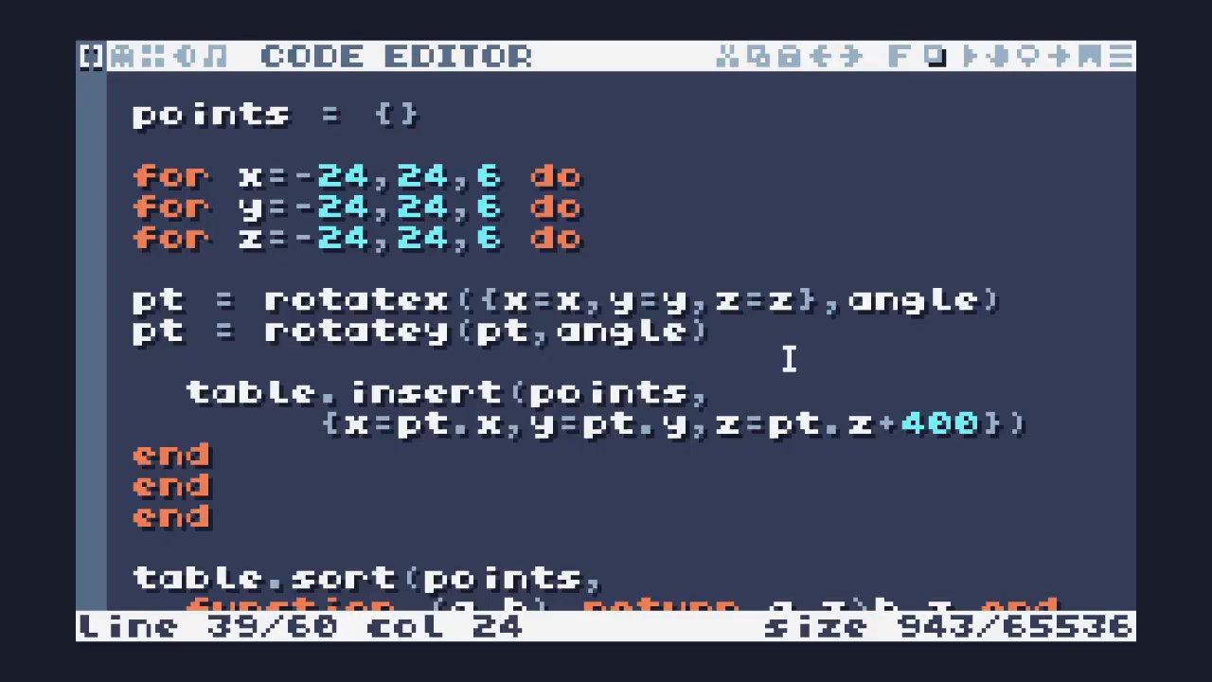
{"action": "mouse_move", "coordinate": [838, 362]}
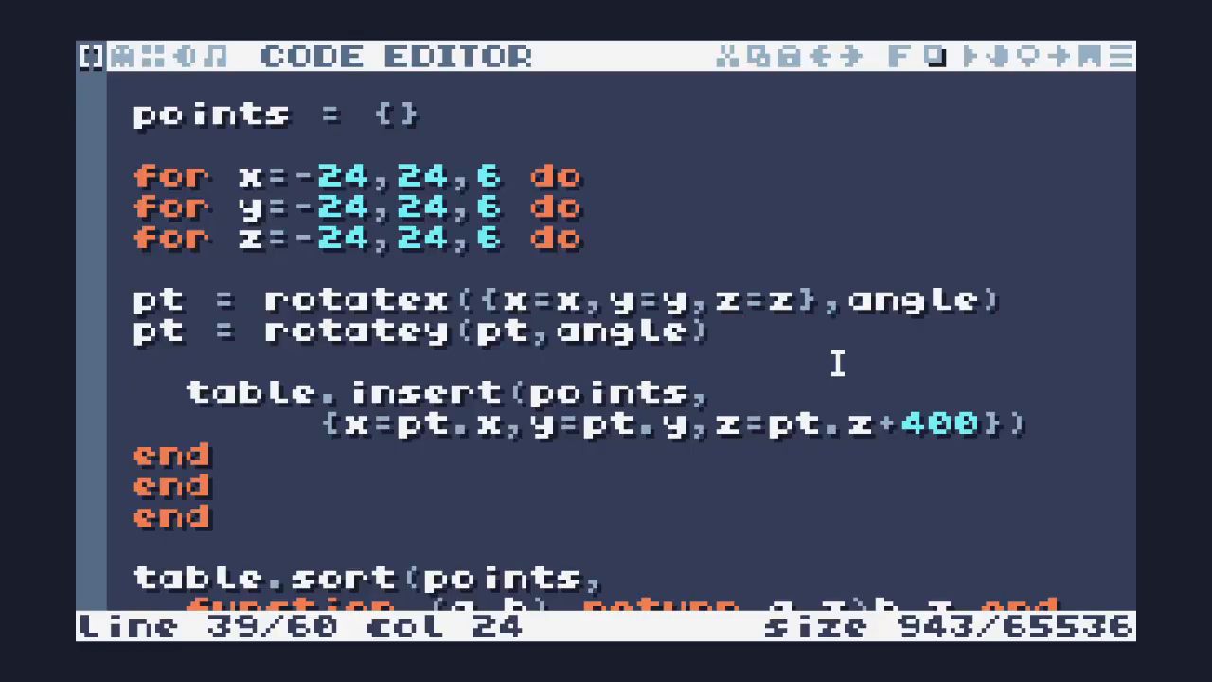
{"action": "scroll", "scroll_direction": "down", "scroll_amount": 3}
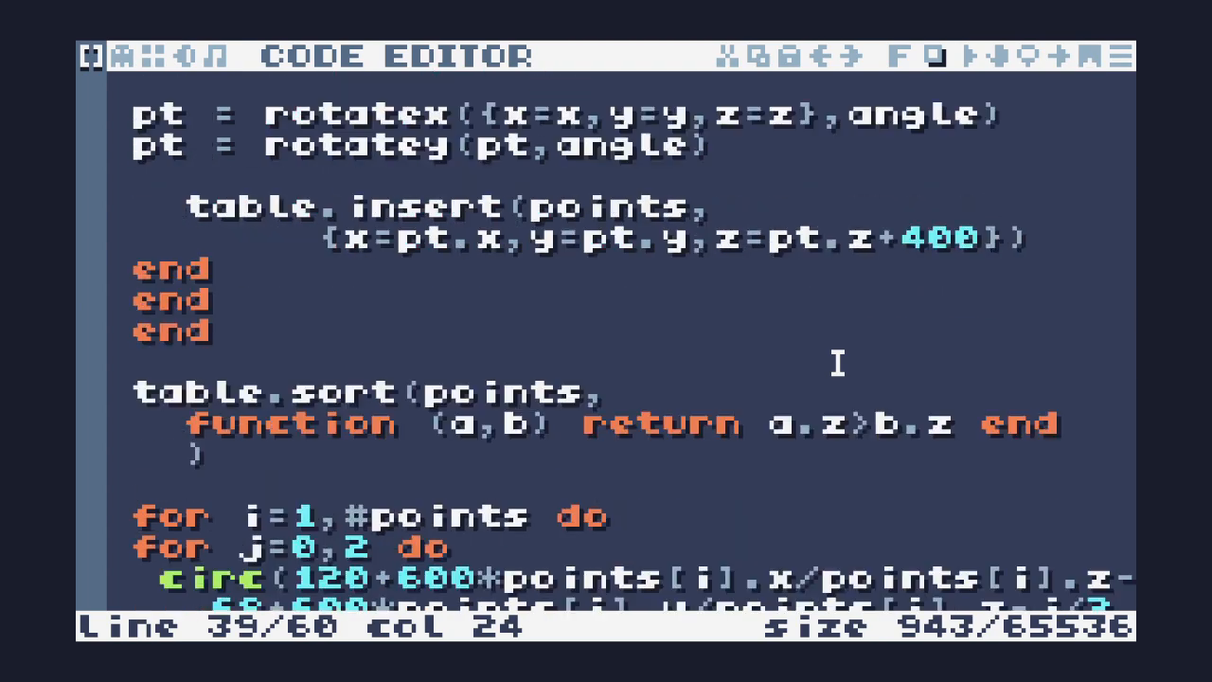
{"action": "scroll", "scroll_direction": "up", "scroll_amount": 3}
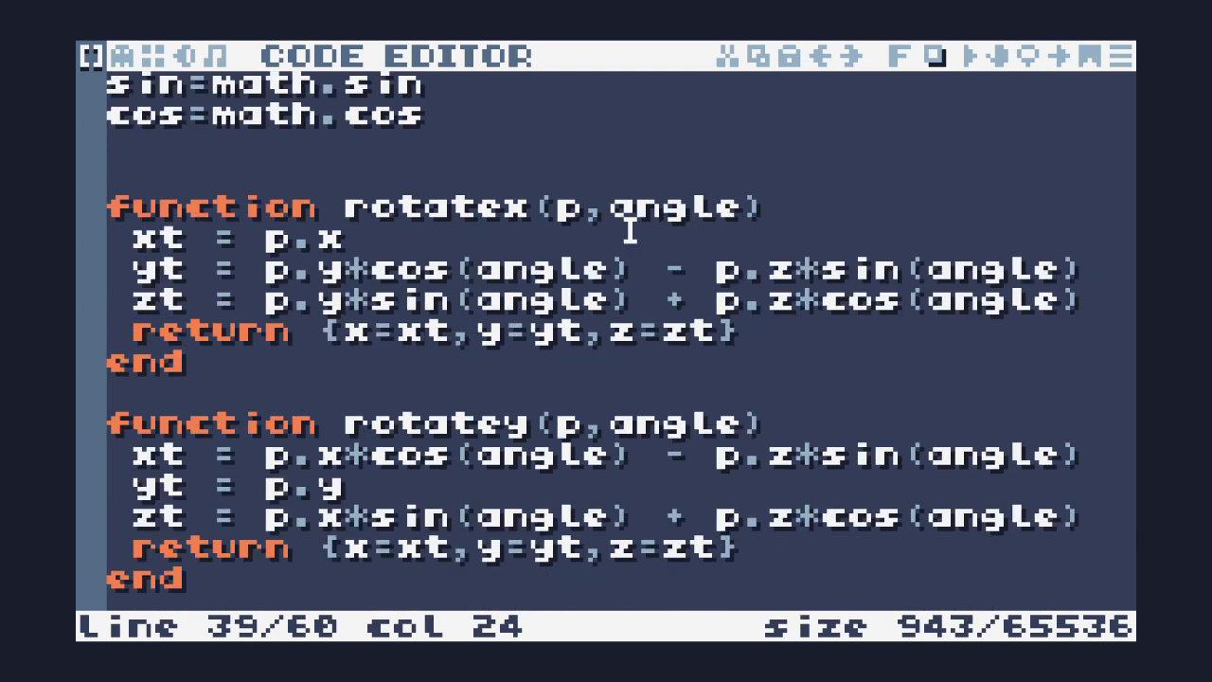
{"action": "scroll", "scroll_direction": "down", "scroll_amount": 3}
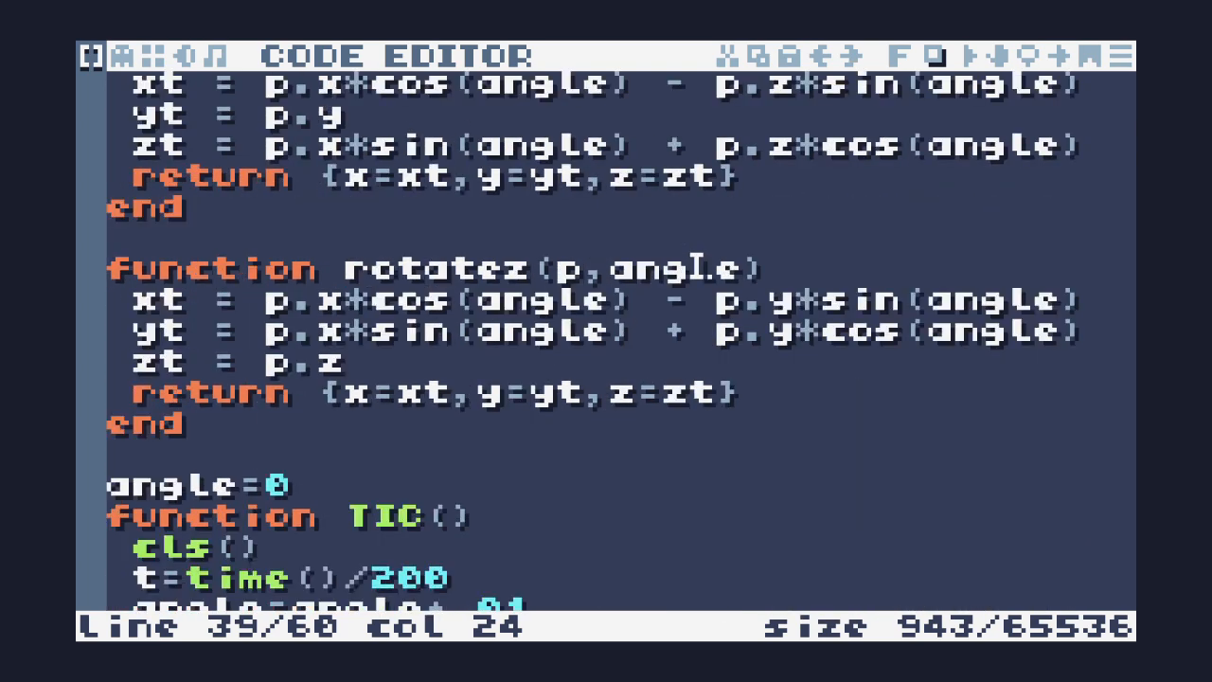
{"action": "scroll", "scroll_direction": "down", "scroll_amount": 3}
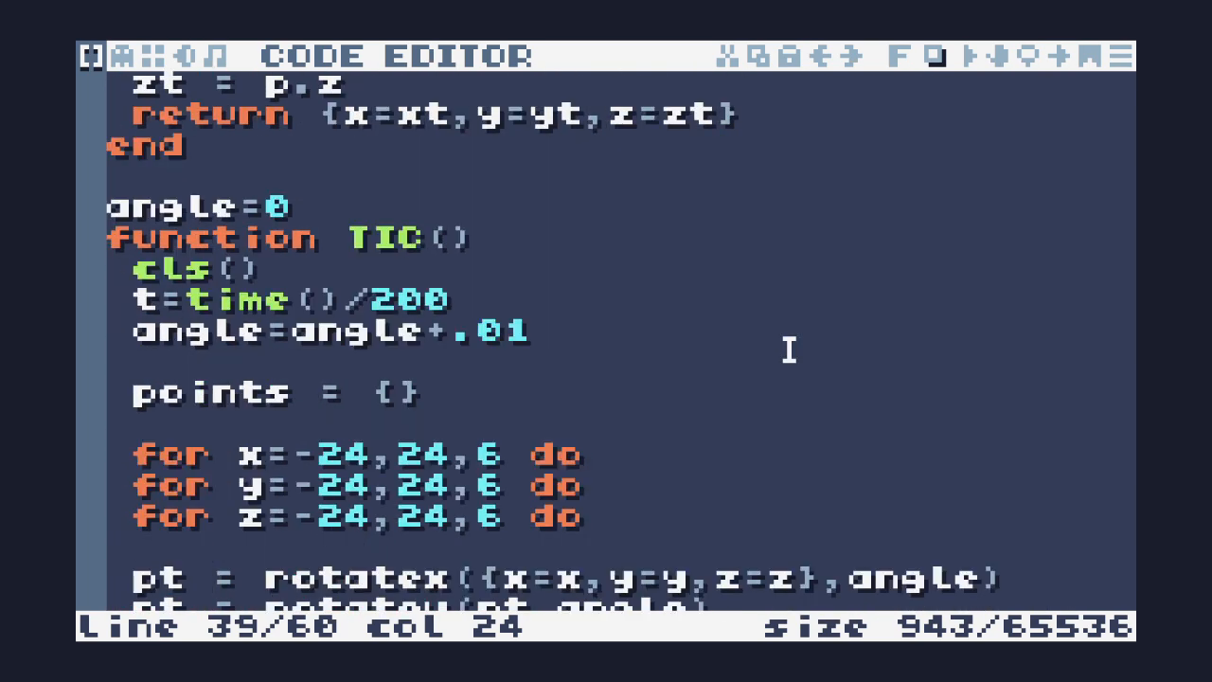
{"action": "scroll", "scroll_direction": "down", "scroll_amount": 3}
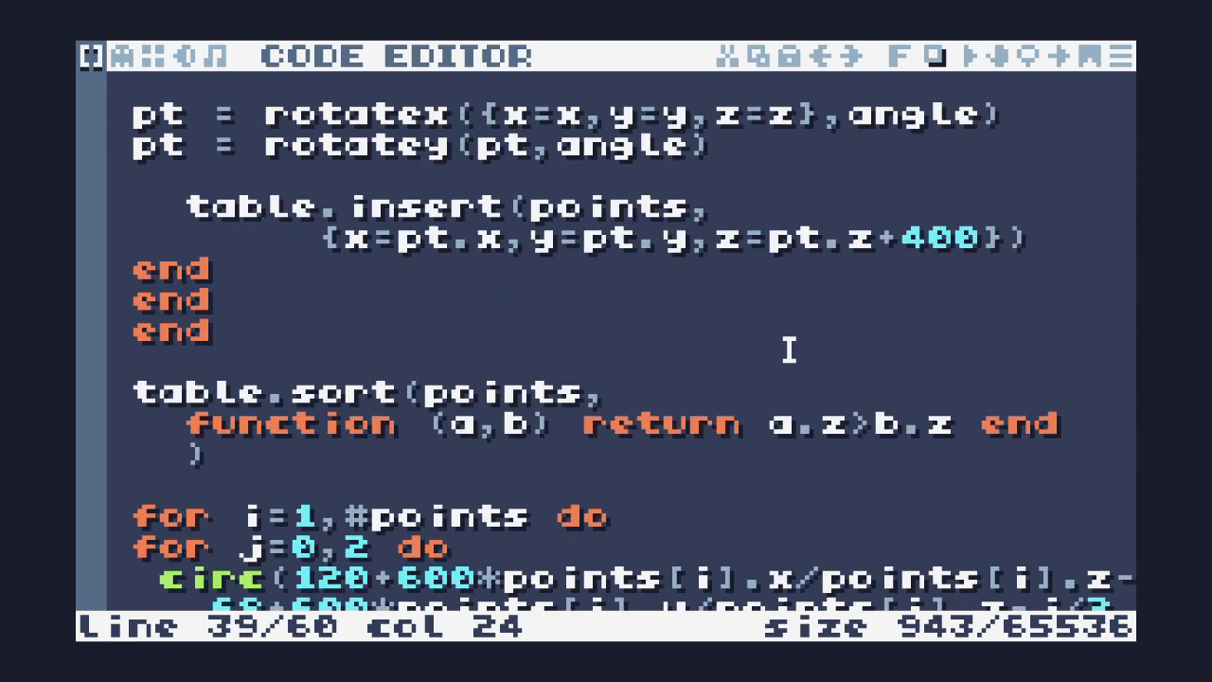
{"action": "scroll", "scroll_direction": "down", "scroll_amount": 3}
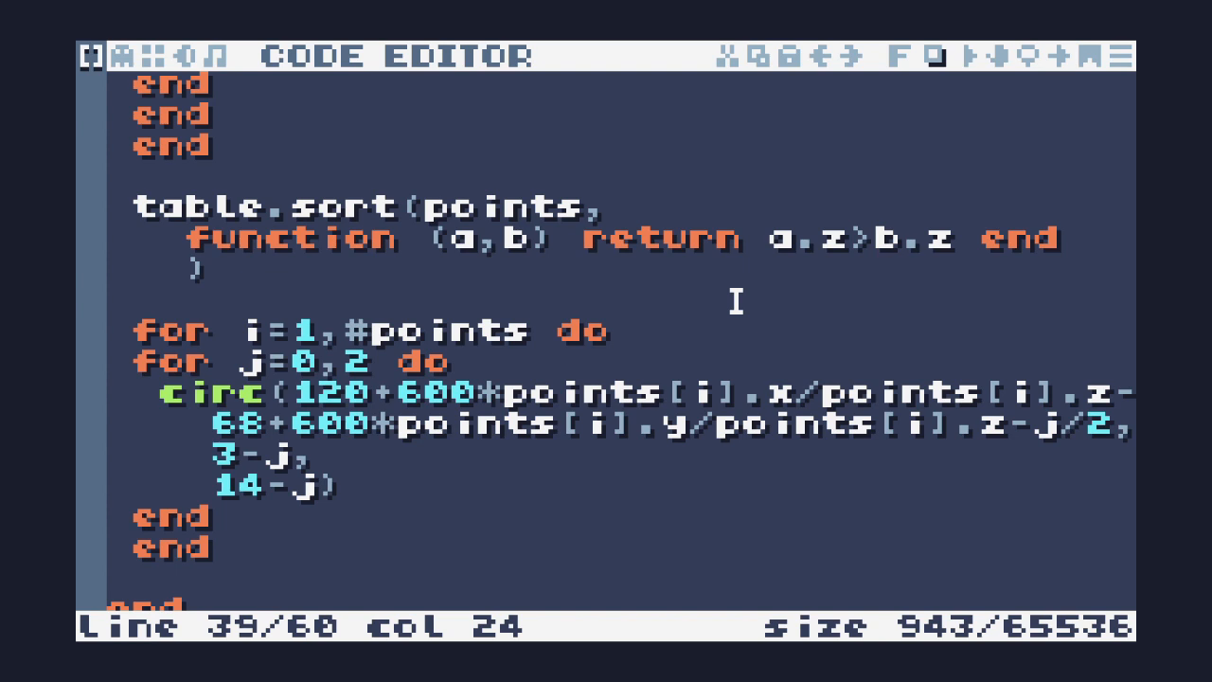
{"action": "mouse_move", "coordinate": [598, 364]}
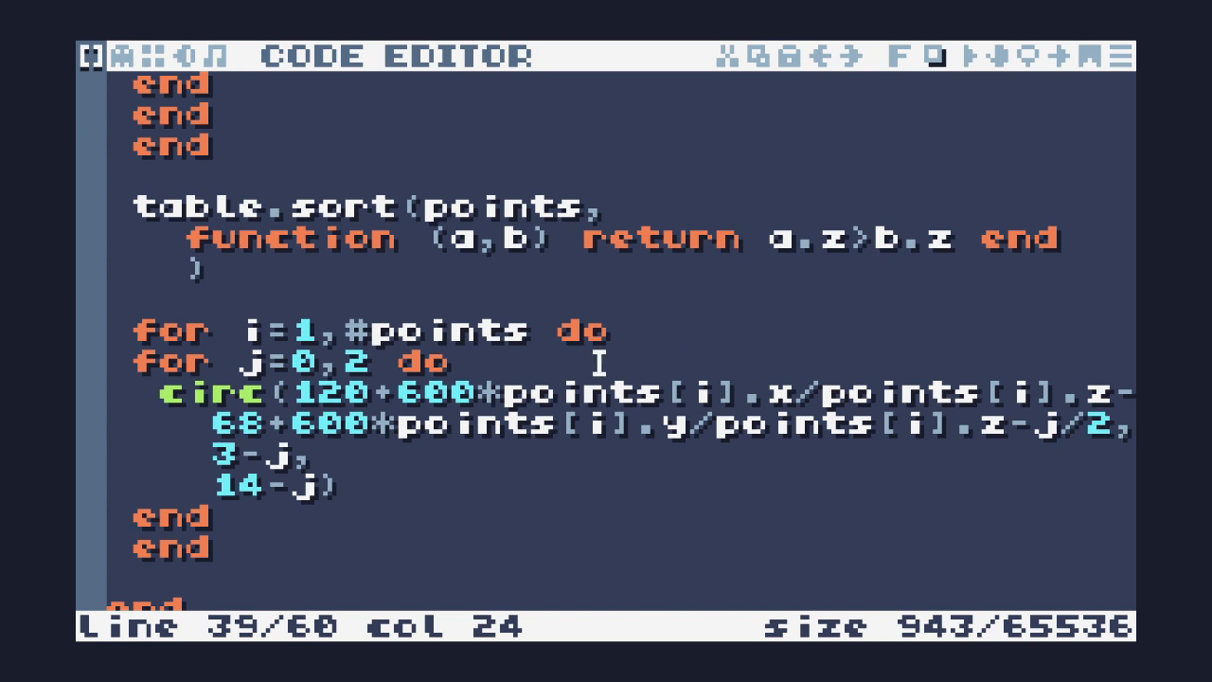
{"action": "mouse_move", "coordinate": [602, 388]}
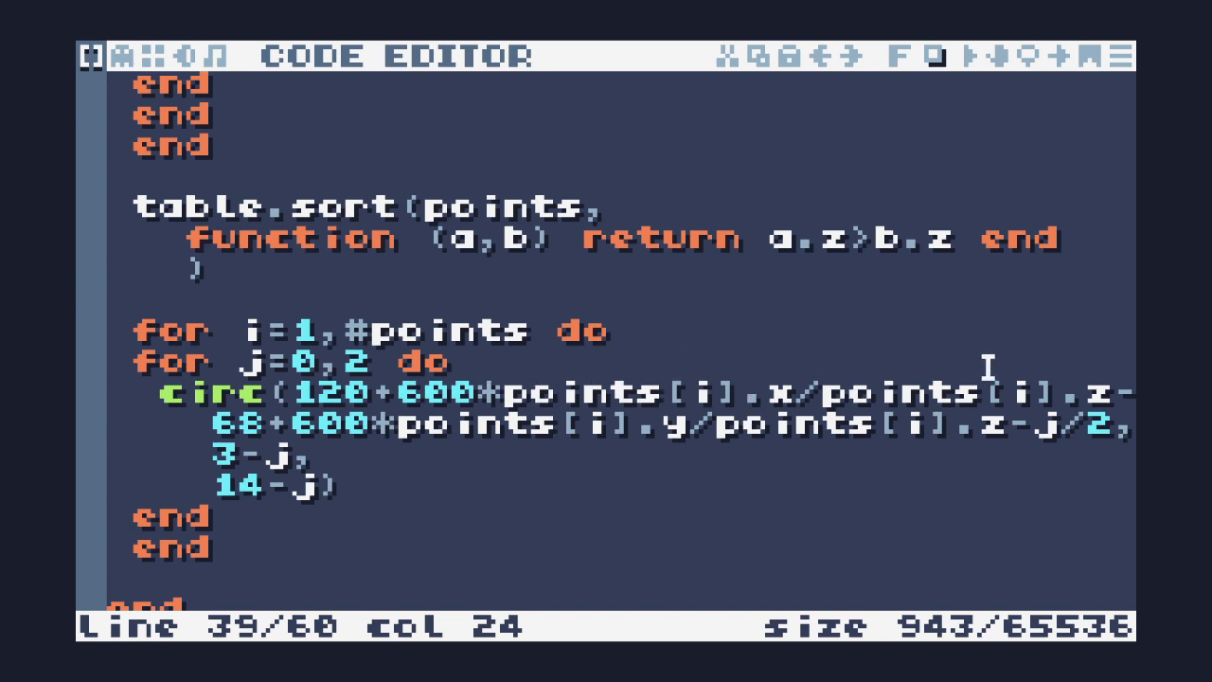
{"action": "mouse_move", "coordinate": [824, 369]}
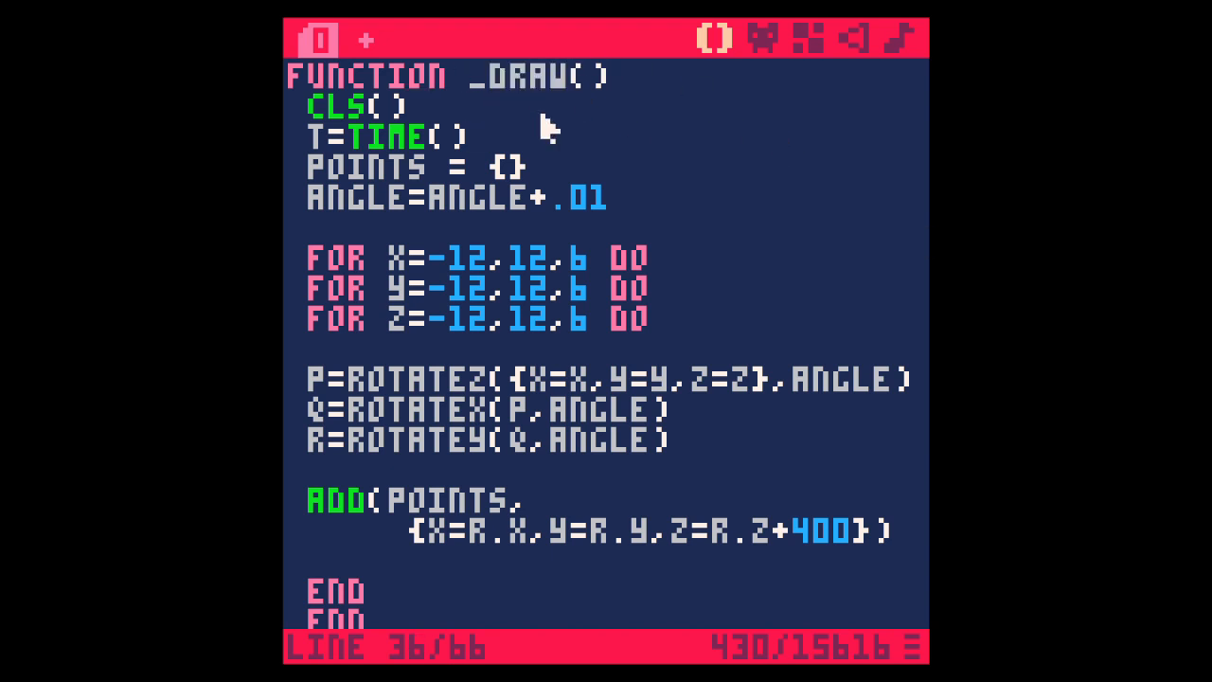
{"action": "mouse_move", "coordinate": [682, 242]}
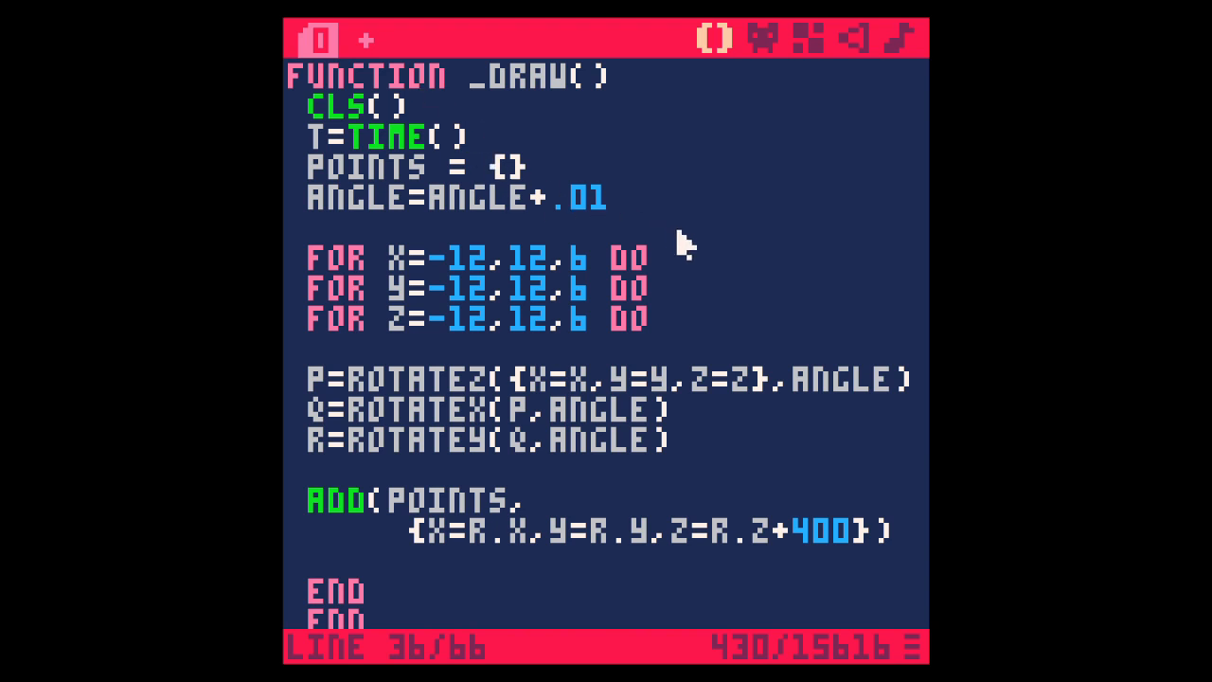
{"action": "mouse_move", "coordinate": [502, 268]}
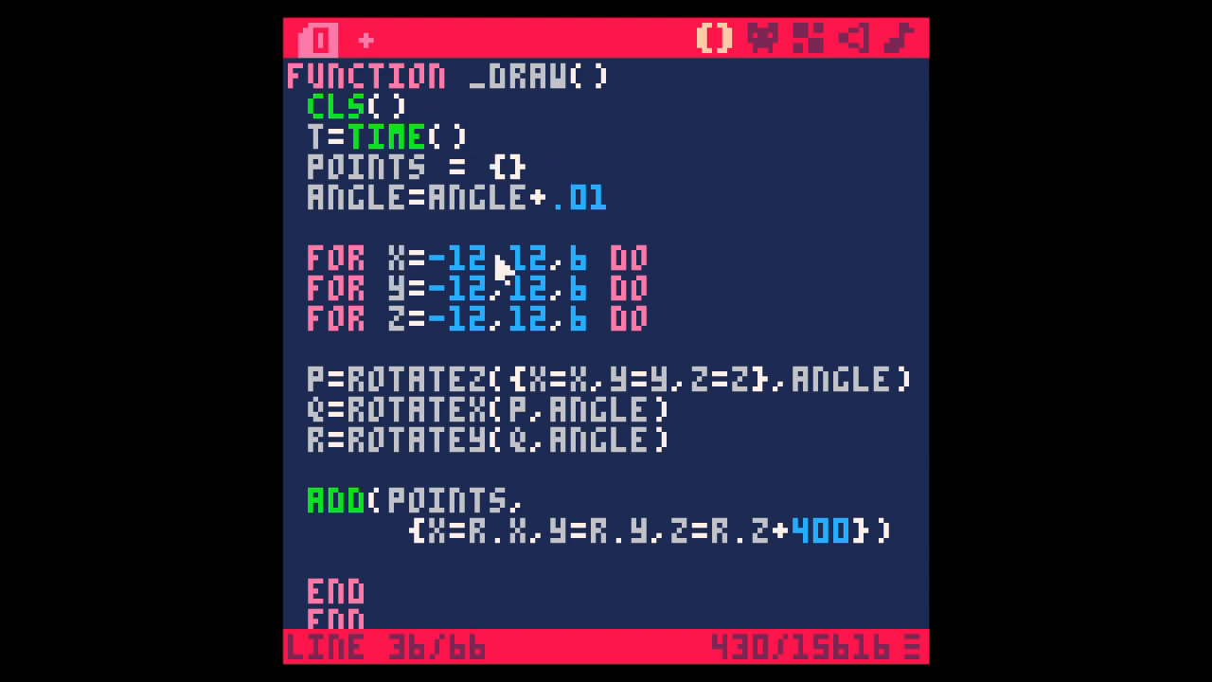
{"action": "mouse_move", "coordinate": [519, 306]}
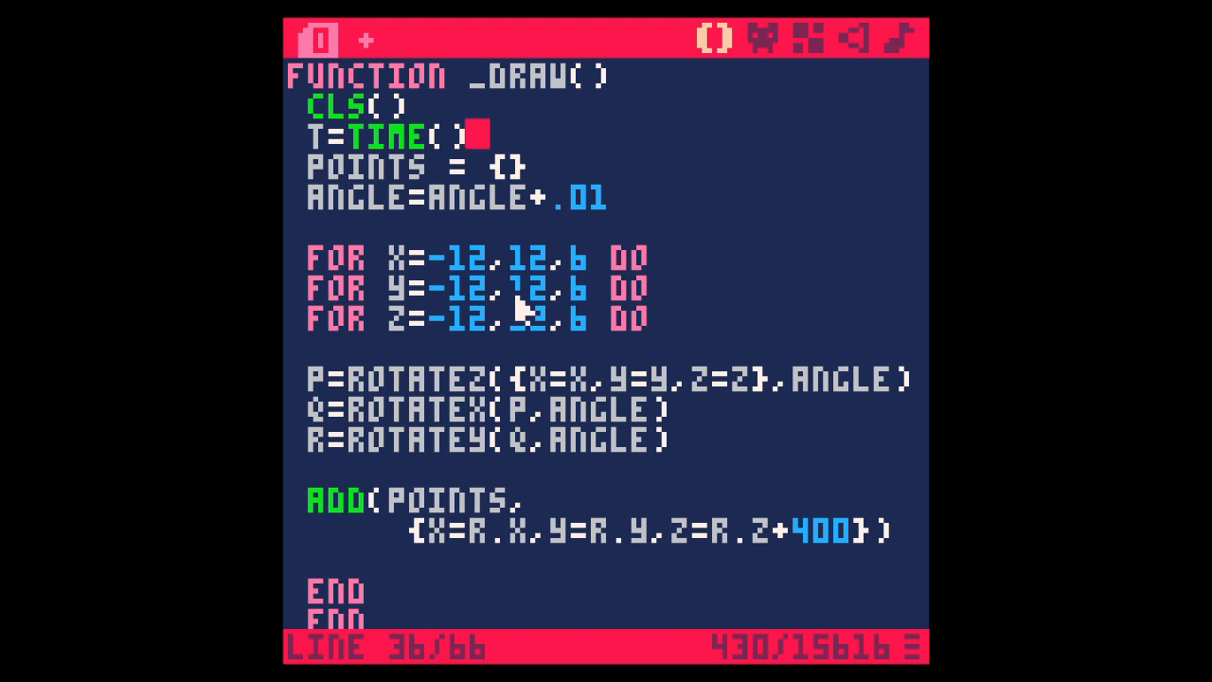
{"action": "mouse_move", "coordinate": [667, 318]}
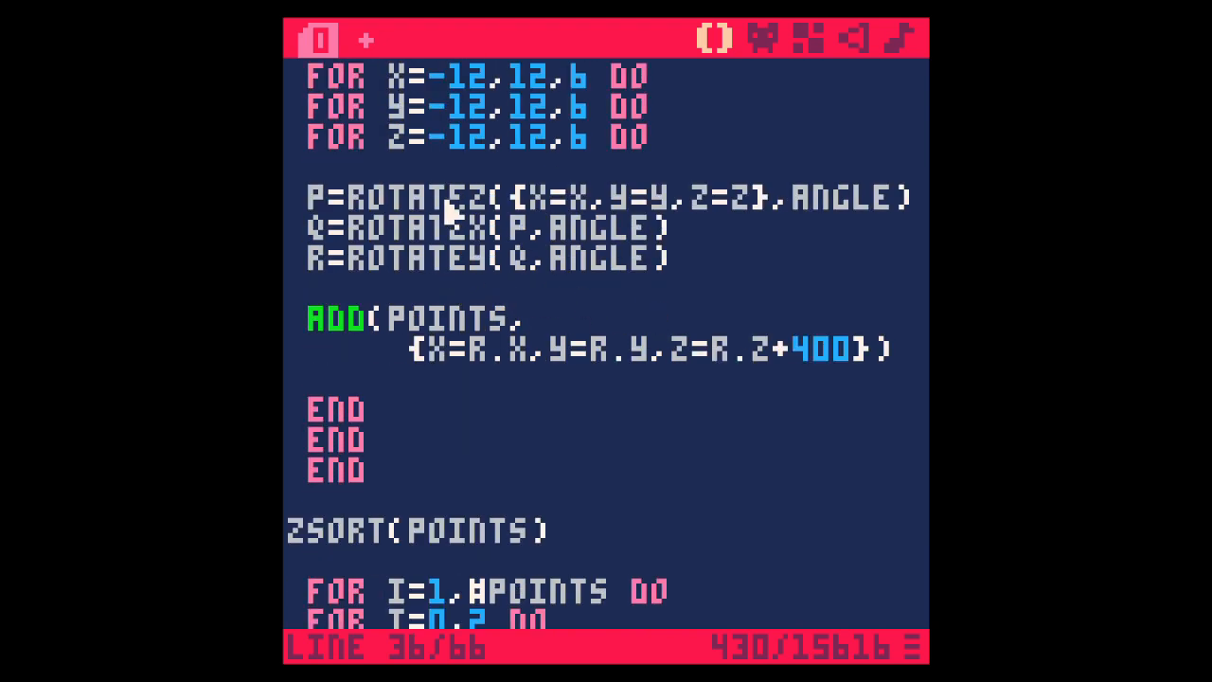
{"action": "mouse_move", "coordinate": [331, 356]}
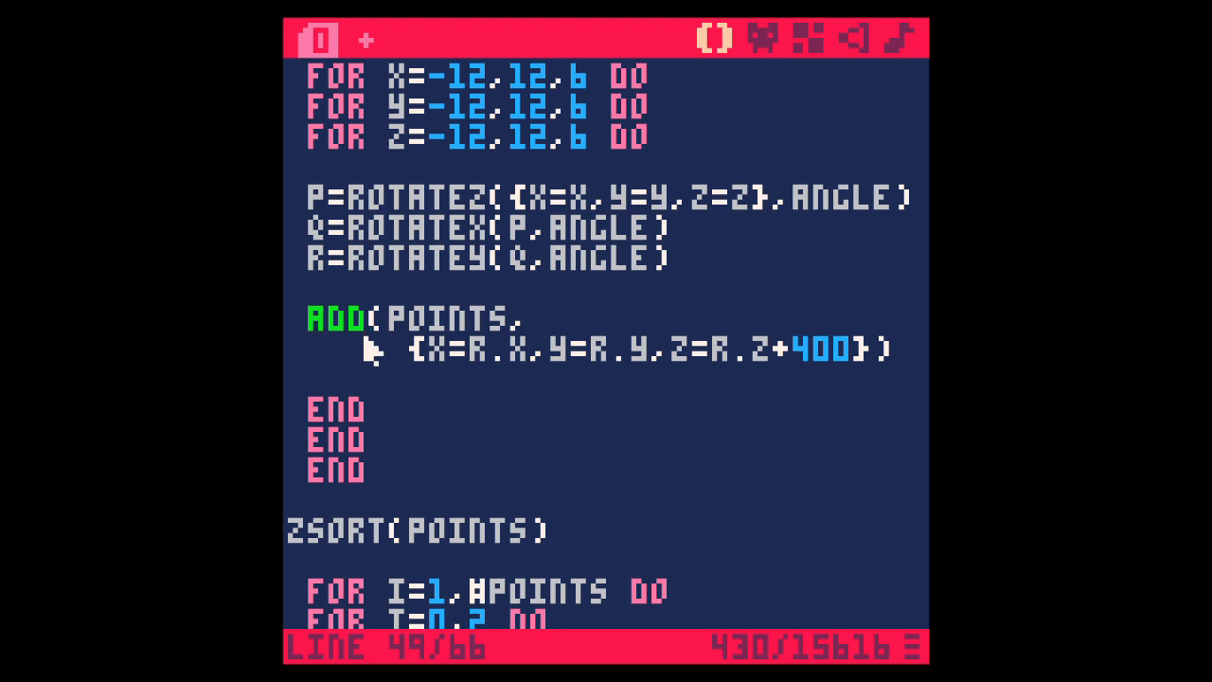
{"action": "mouse_move", "coordinate": [401, 345]}
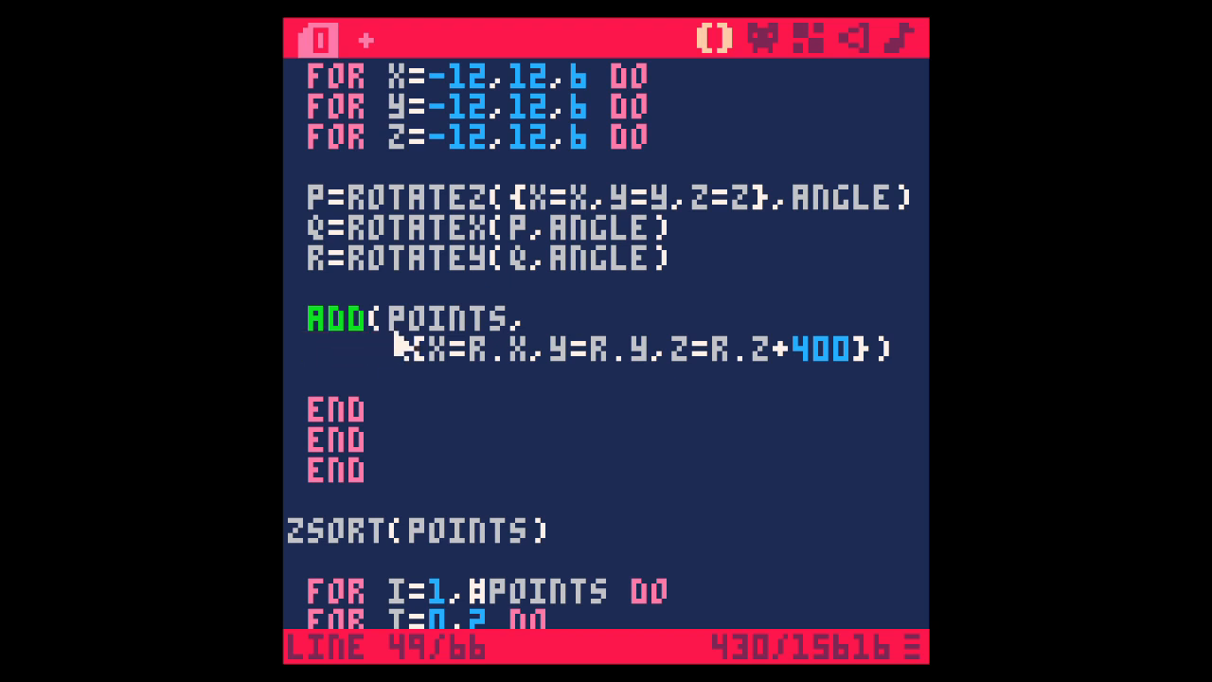
{"action": "scroll", "scroll_direction": "down", "scroll_amount": 3}
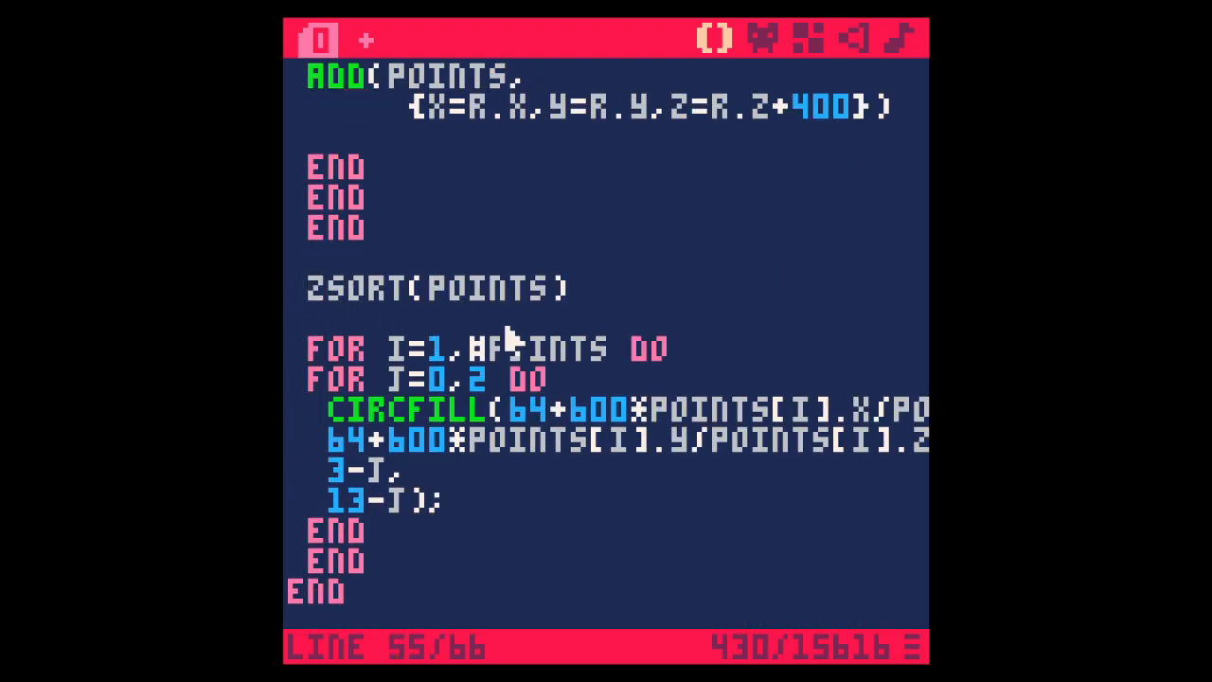
{"action": "scroll", "scroll_direction": "down", "scroll_amount": 3}
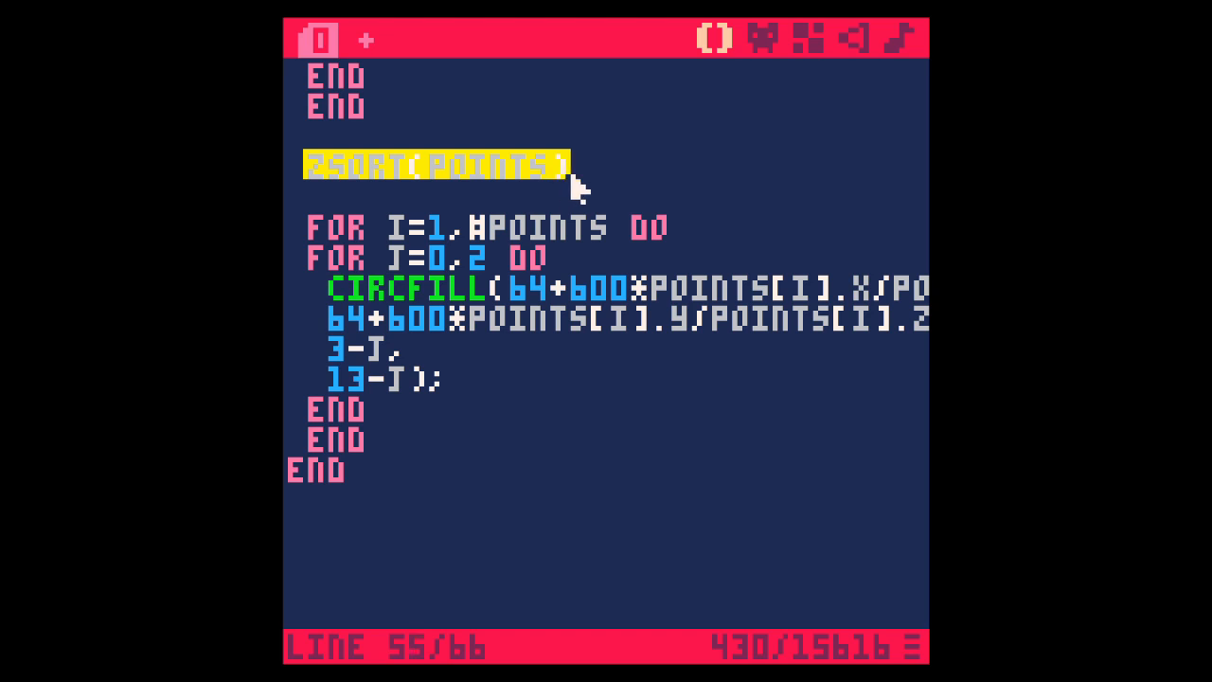
{"action": "left_click", "coordinate": [322, 180]}
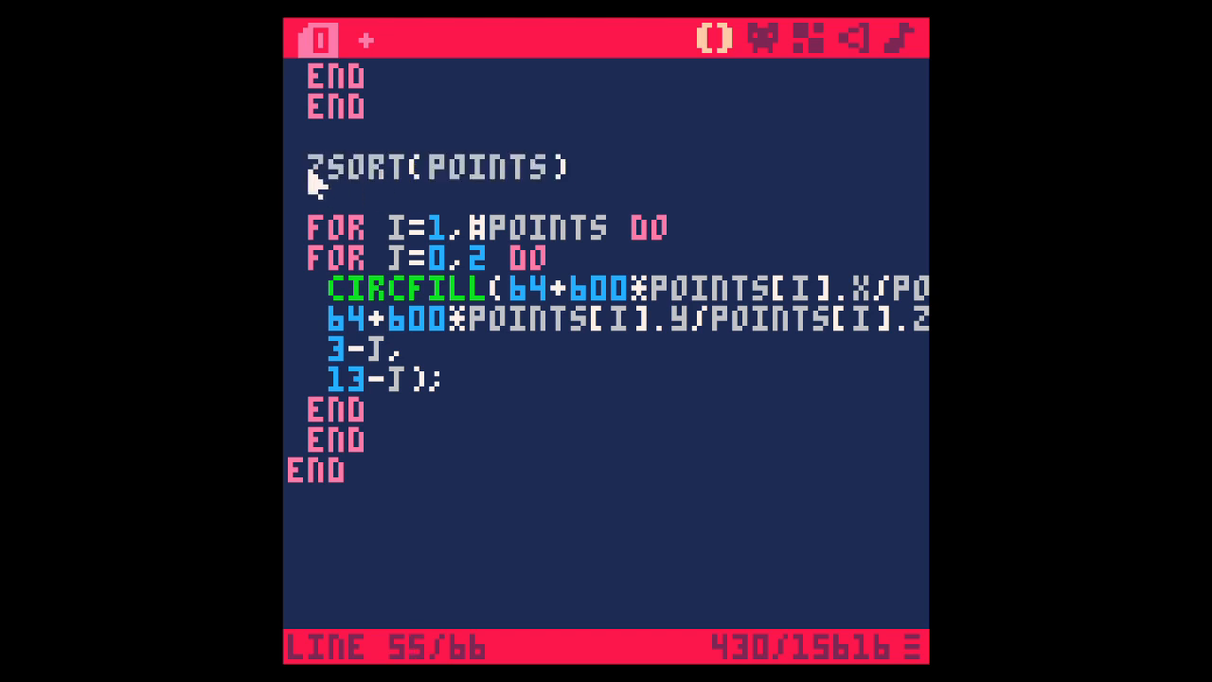
{"action": "mouse_move", "coordinate": [616, 186]}
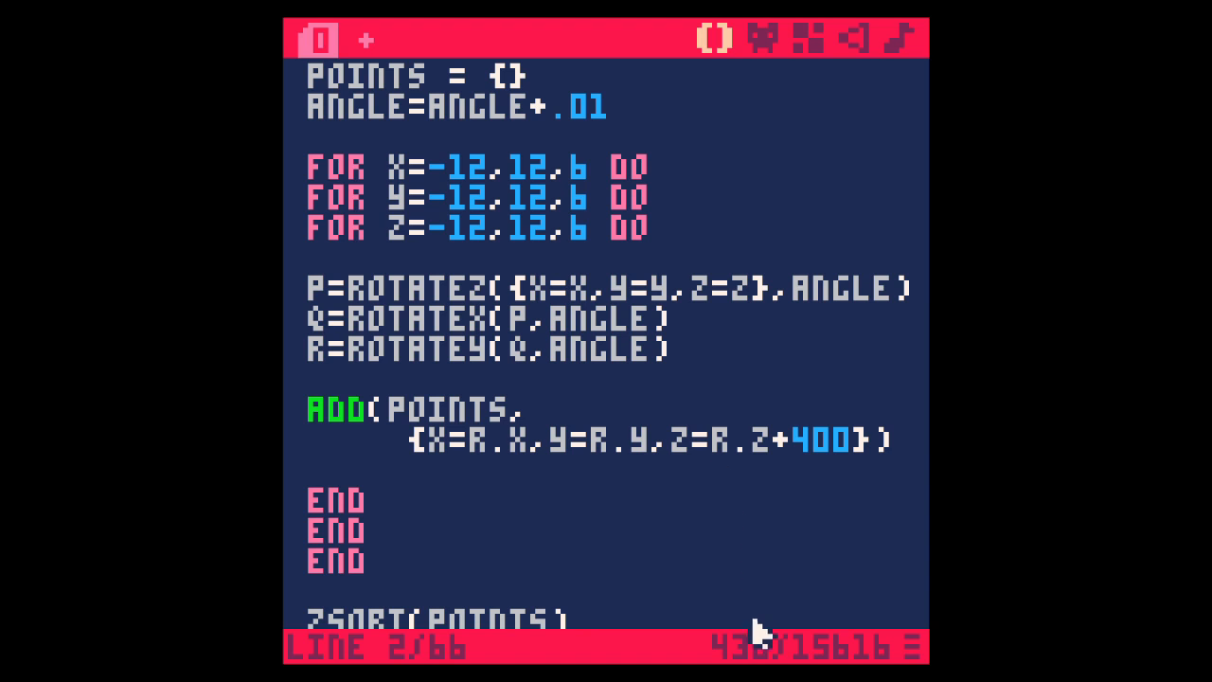
{"action": "mouse_move", "coordinate": [710, 477]}
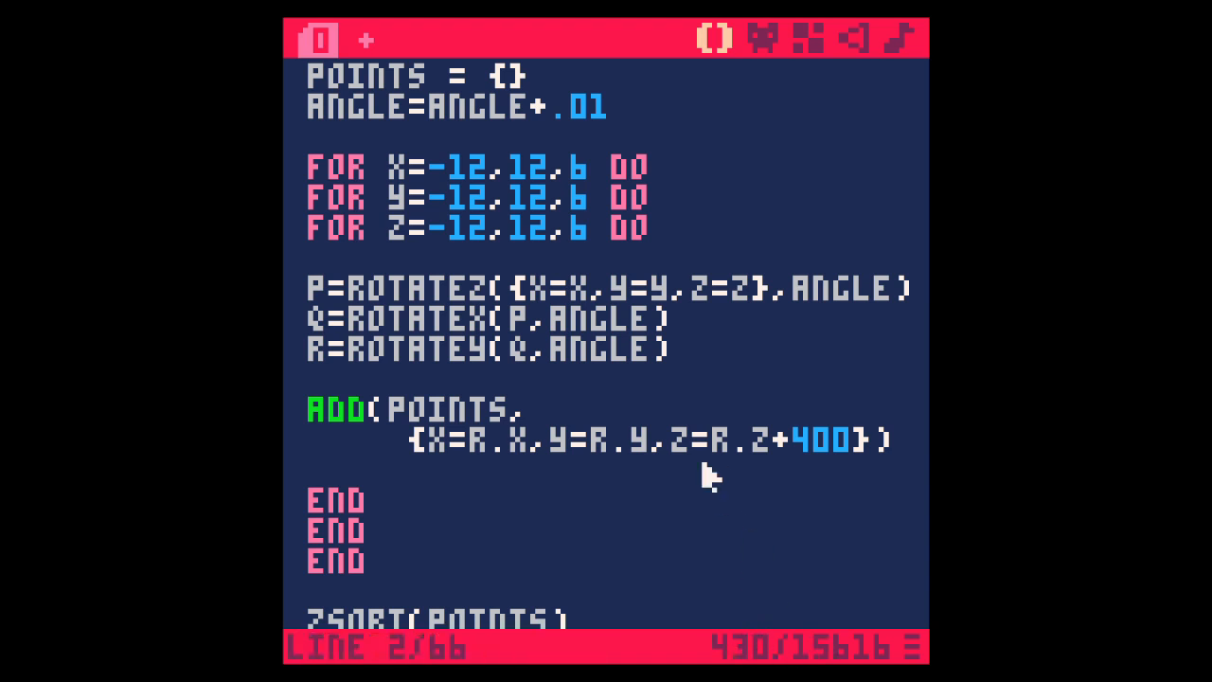
{"action": "scroll", "scroll_direction": "down", "scroll_amount": 3}
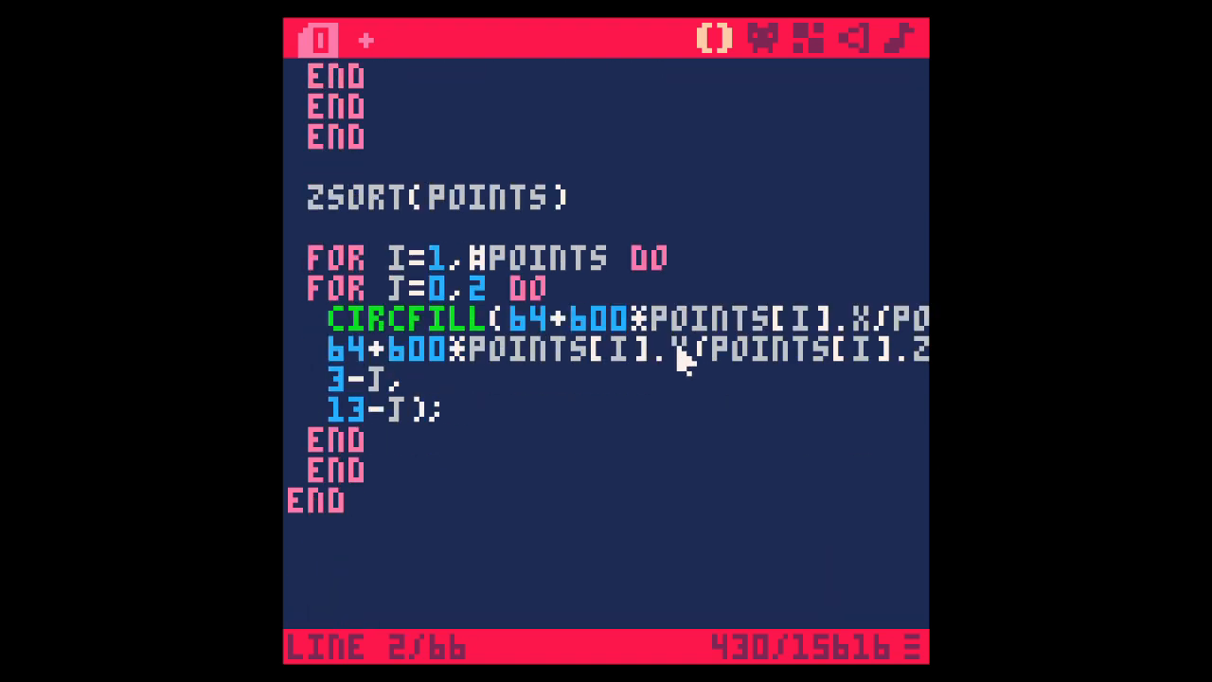
{"action": "scroll", "scroll_direction": "down", "scroll_amount": 3}
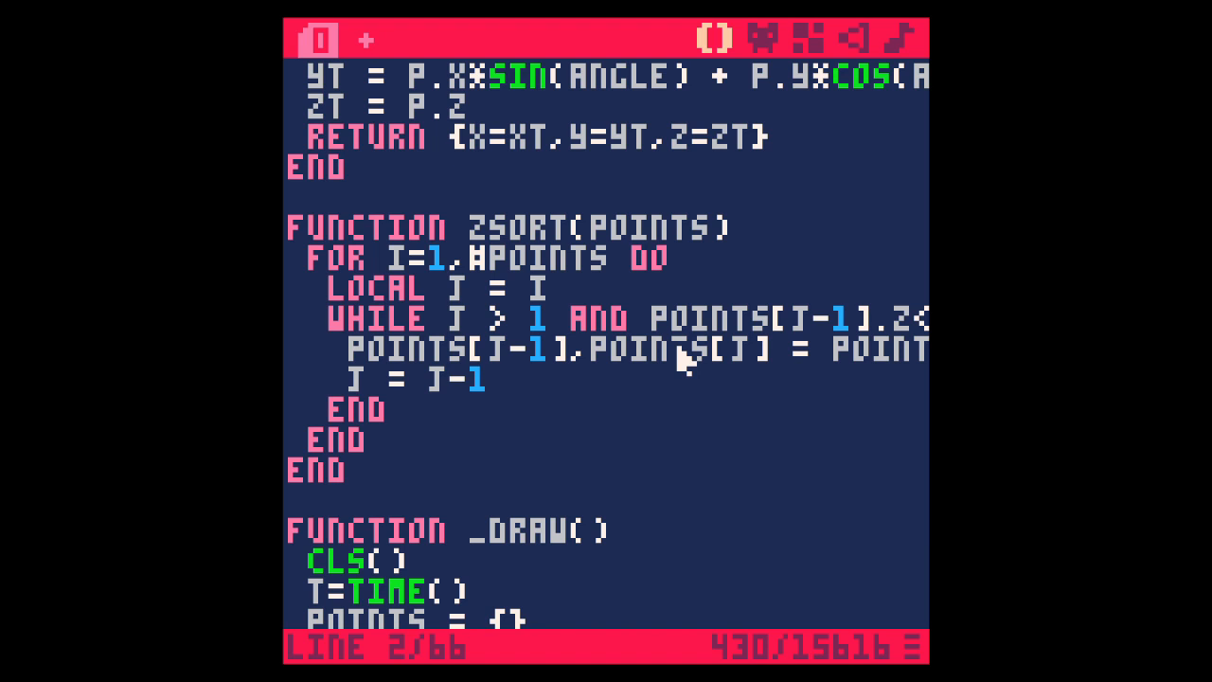
{"action": "mouse_move", "coordinate": [674, 377]}
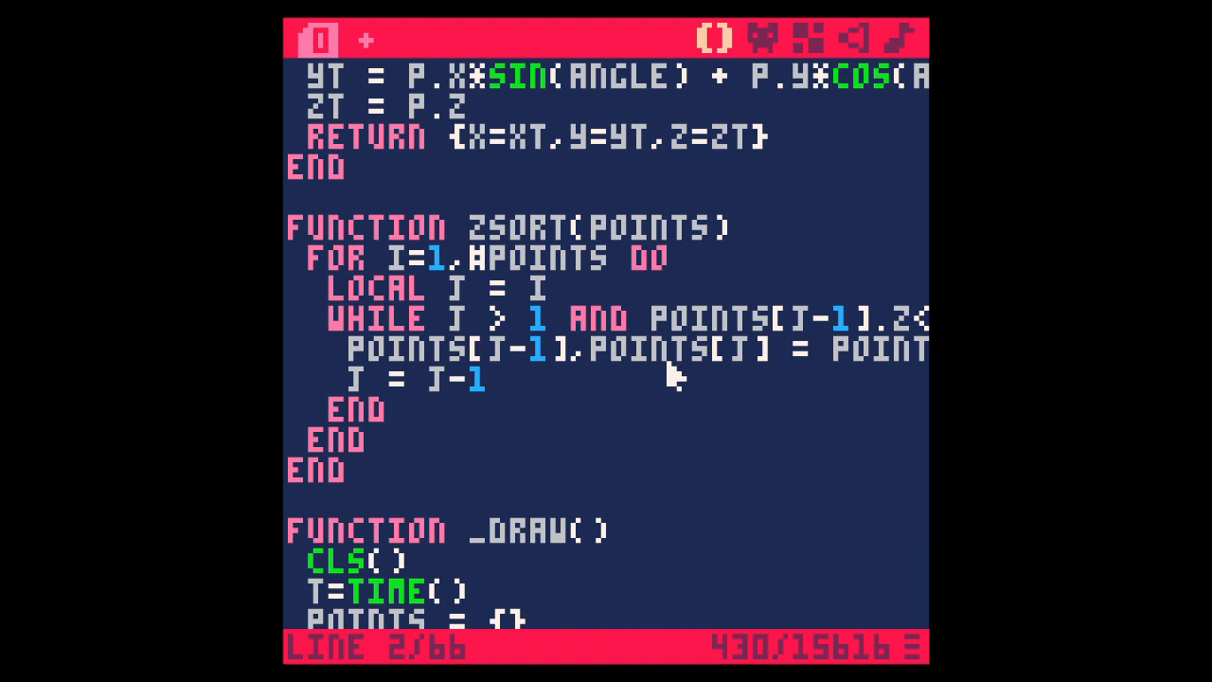
{"action": "mouse_move", "coordinate": [680, 387]}
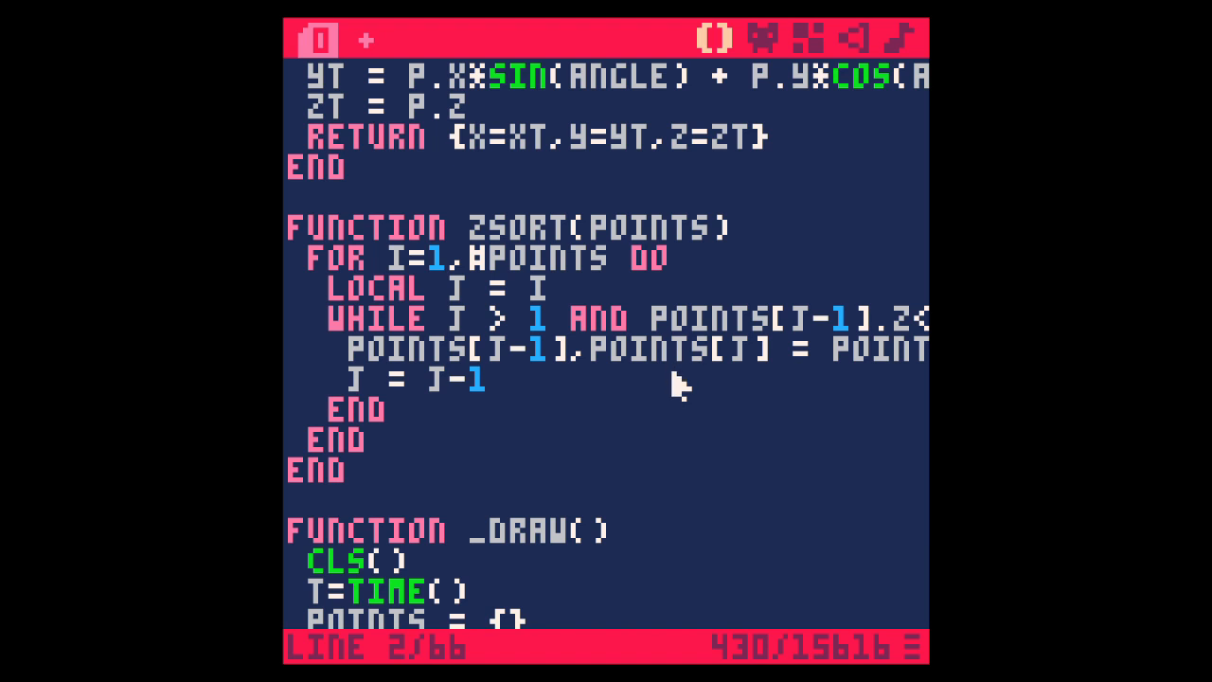